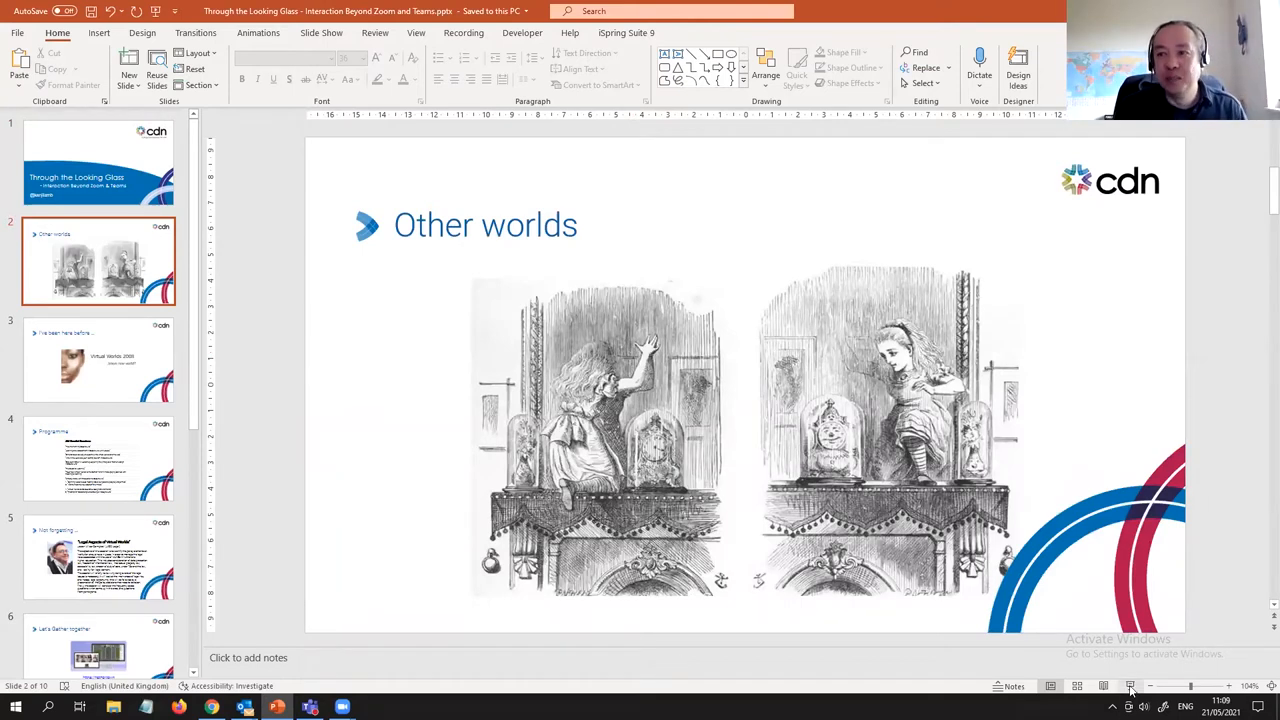
# Step: Advance the slideshow to the 'Let's Gather together' slide with the gather.town links
pyautogui.click(1130, 686)
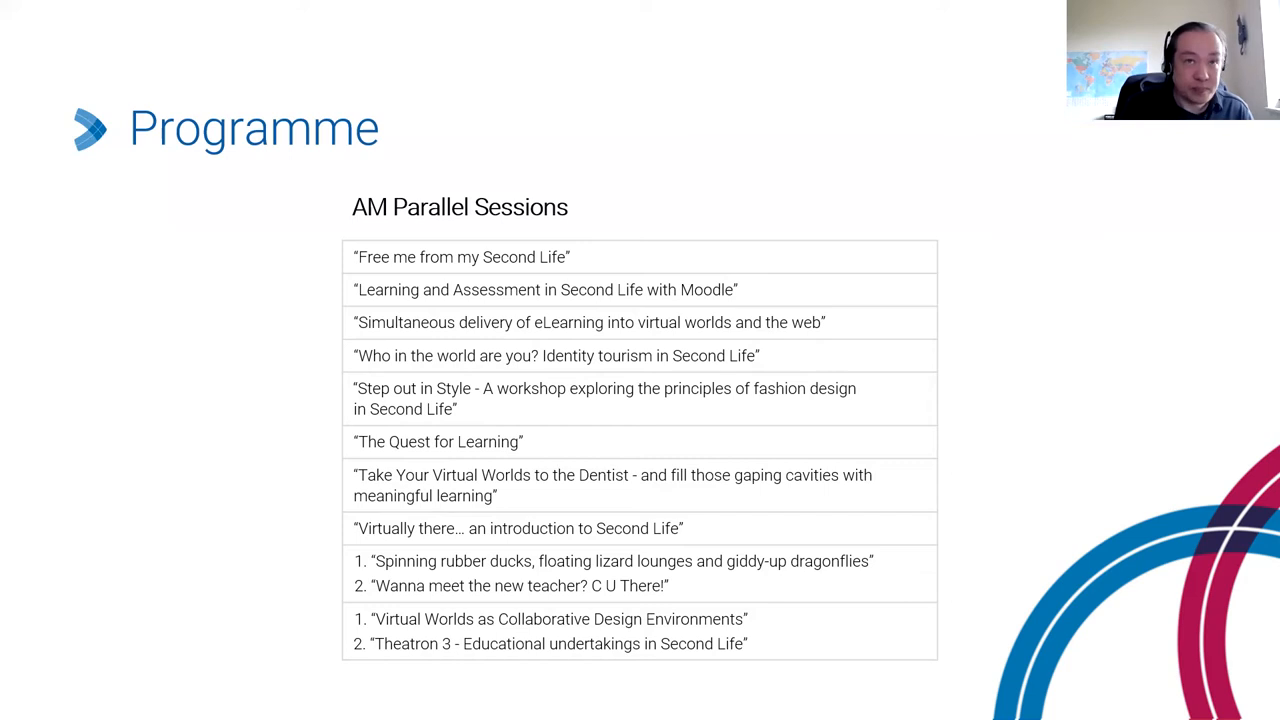
pyautogui.press('Right')
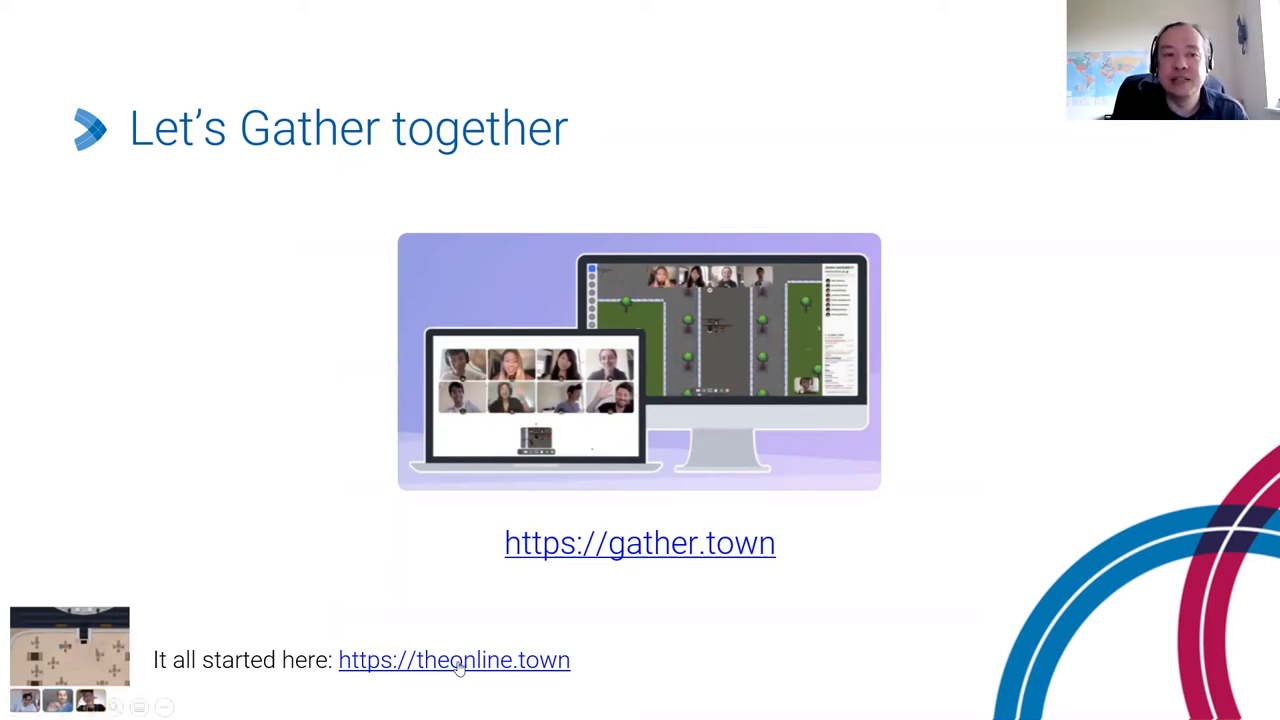
pyautogui.moveTo(454, 660)
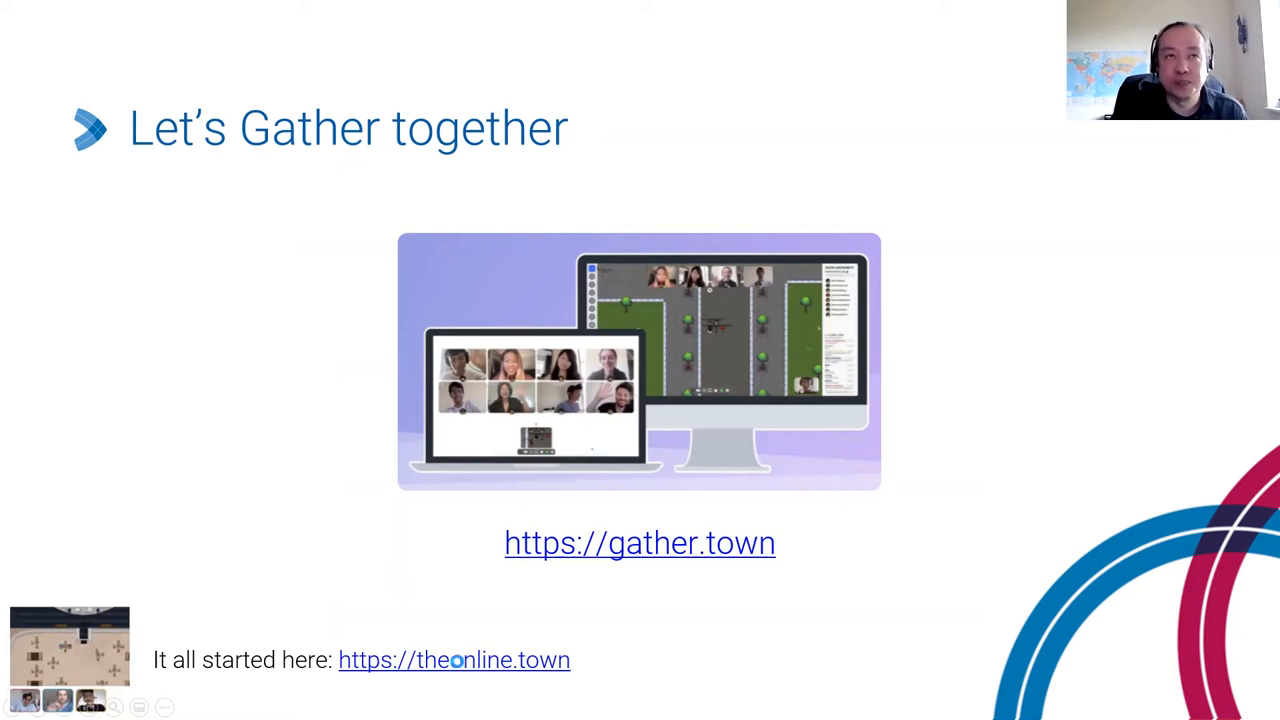
pyautogui.click(454, 660)
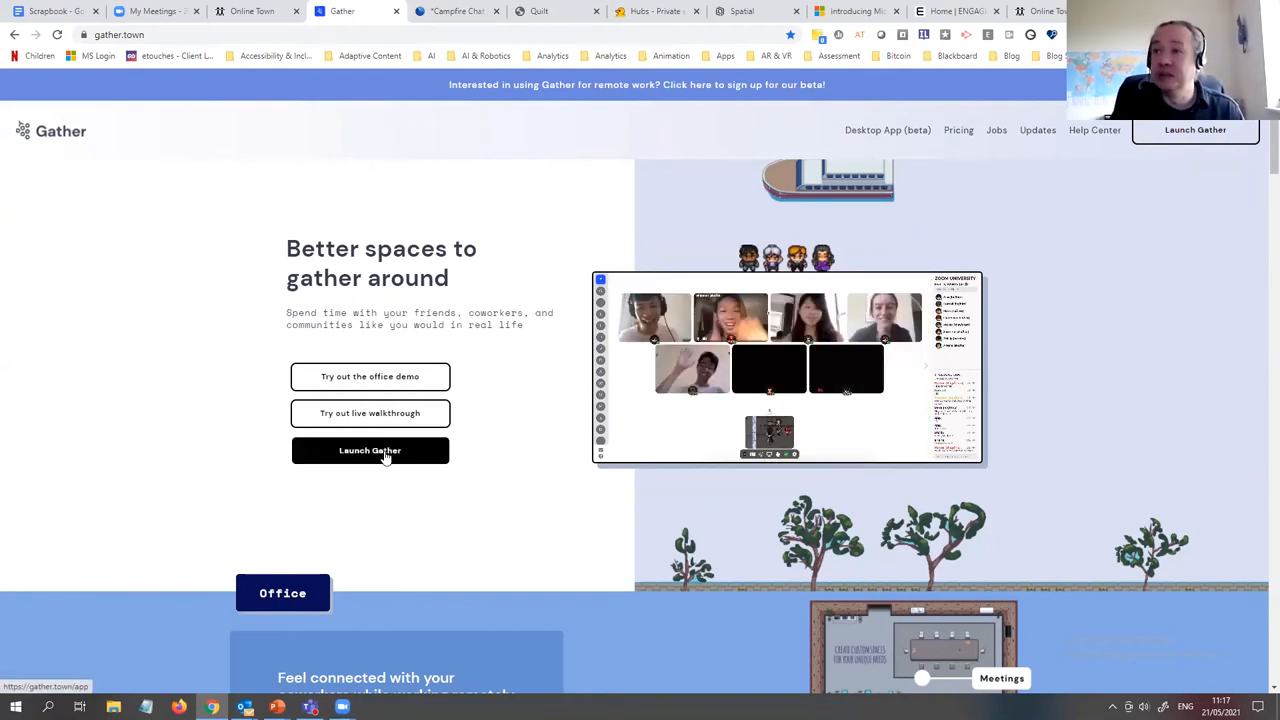
# Step: Launch Gather, enter the First Office space and join the gathering as Kenji
pyautogui.click(368, 450)
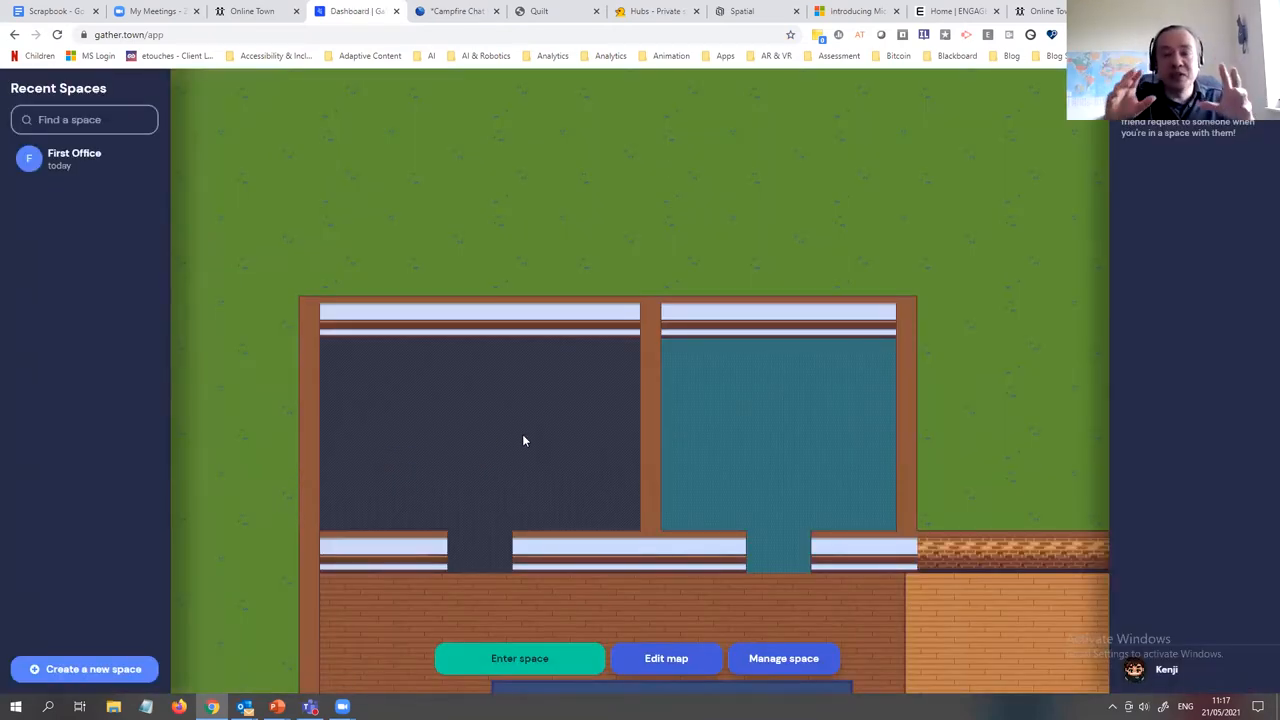
pyautogui.moveTo(664, 438)
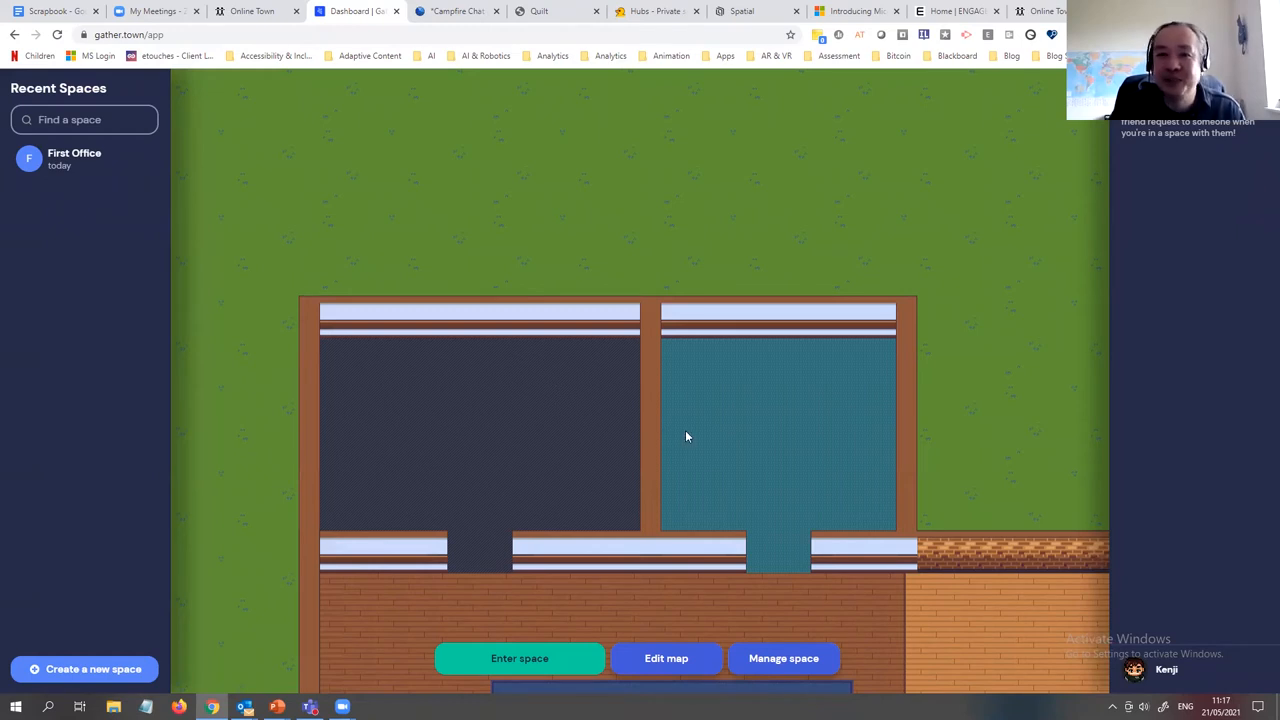
pyautogui.moveTo(588, 394)
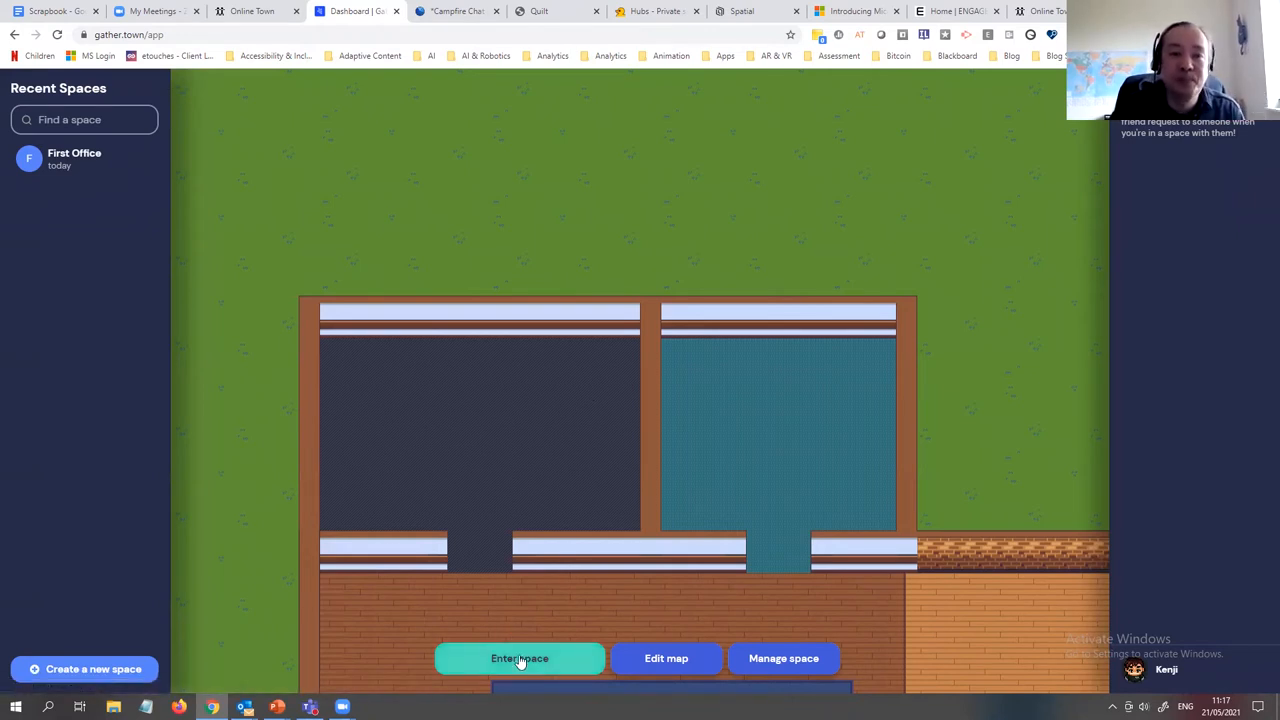
pyautogui.click(520, 658)
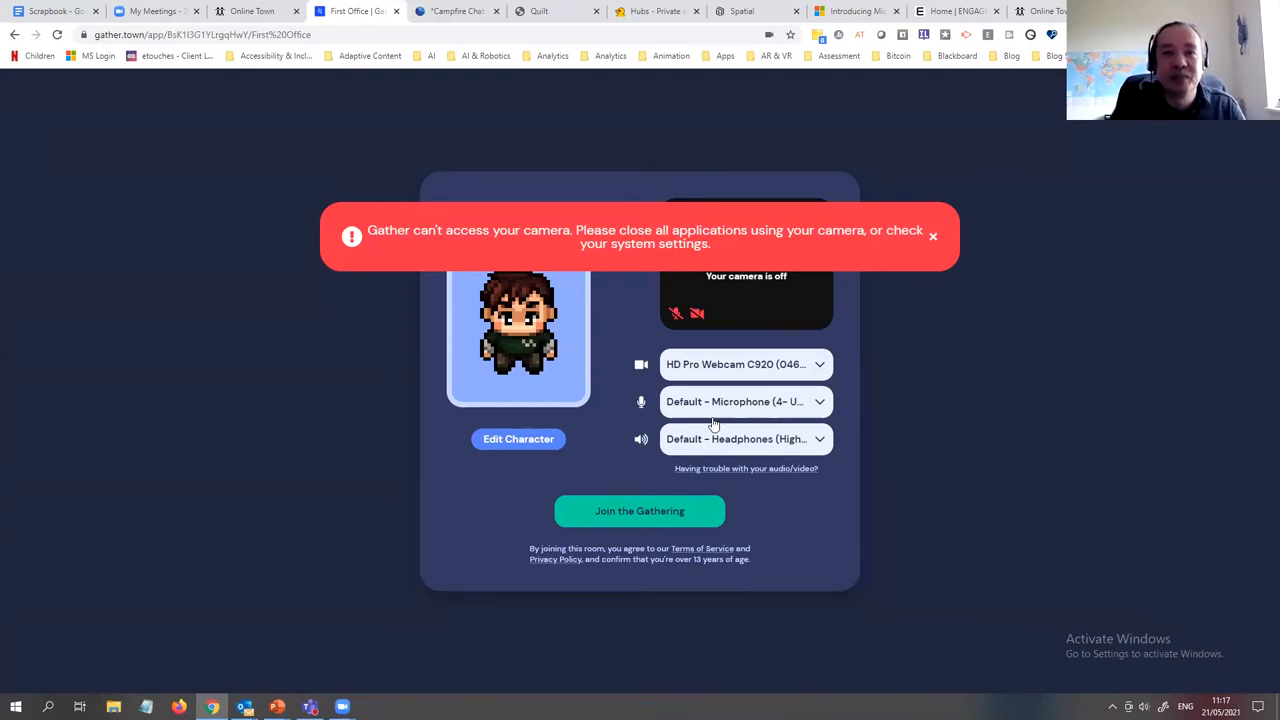
pyautogui.moveTo(704, 412)
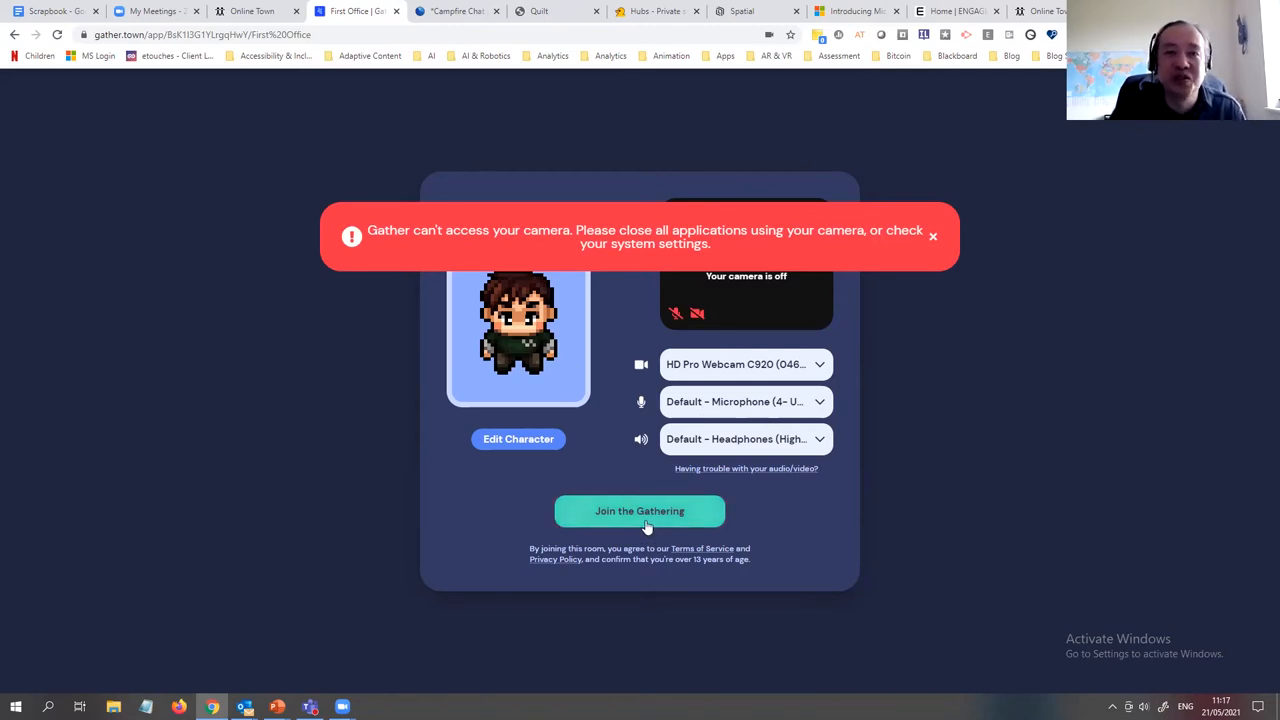
pyautogui.click(640, 512)
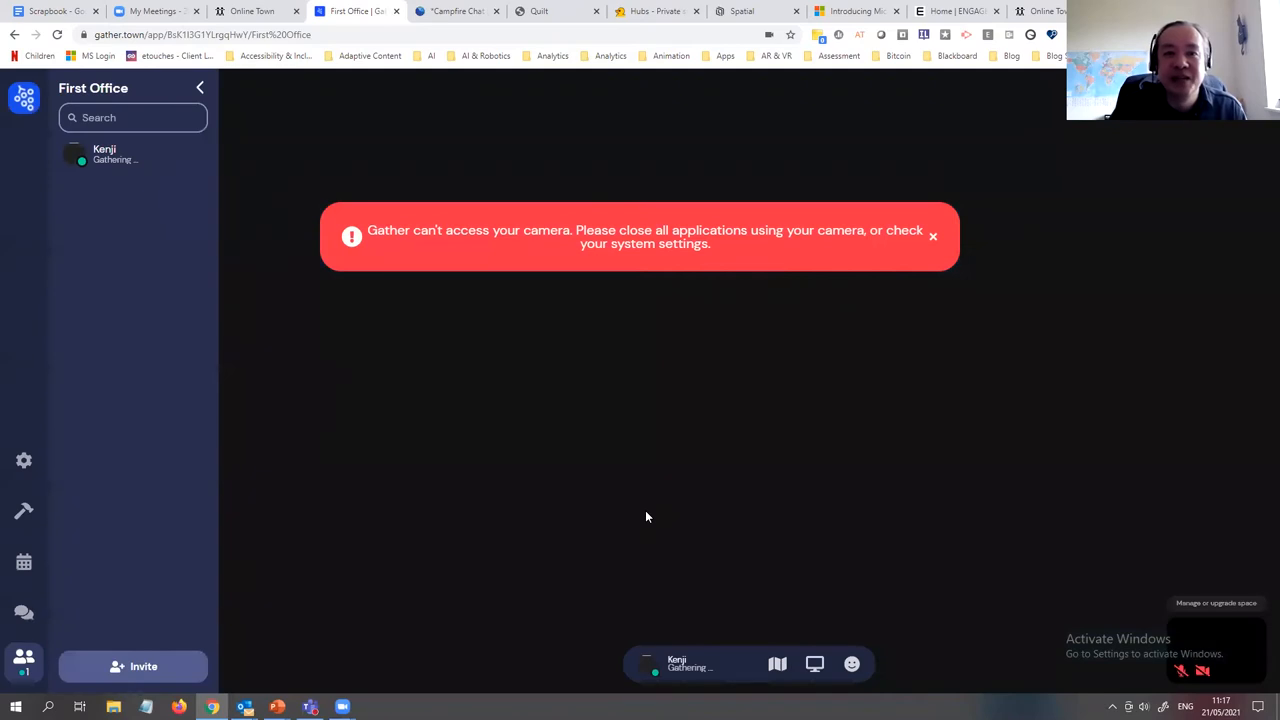
pyautogui.click(24, 460)
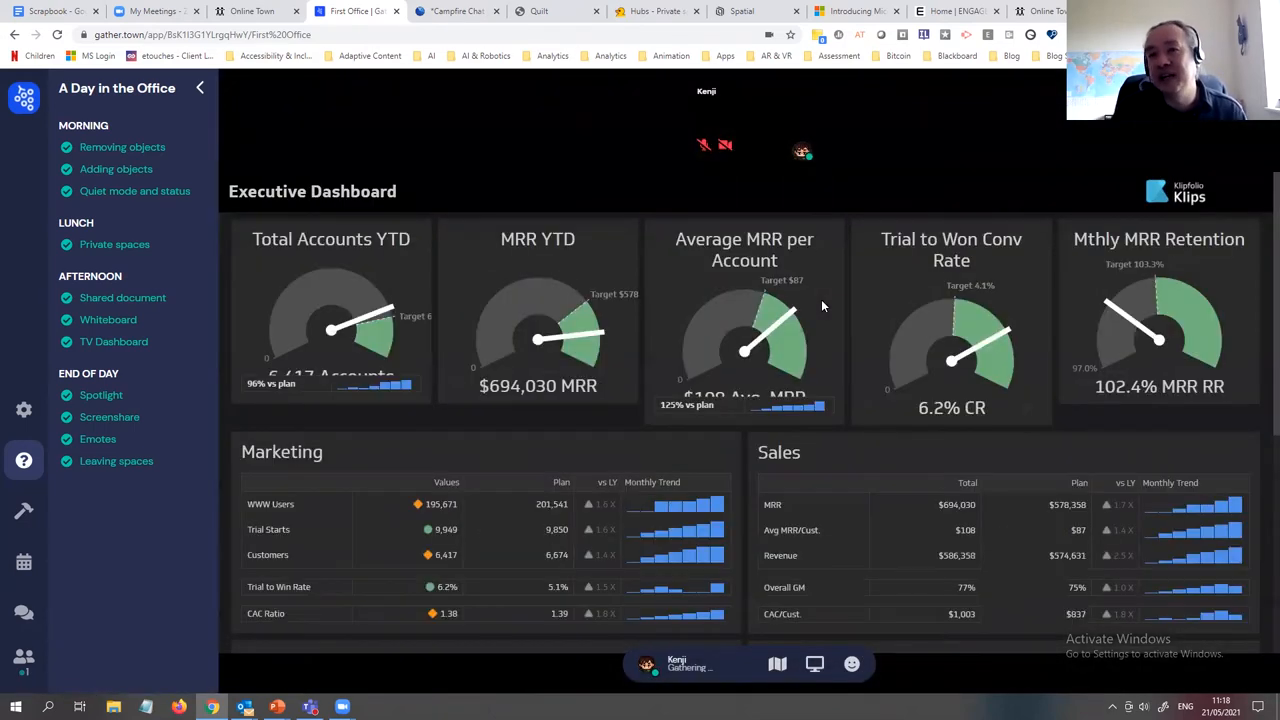
# Step: Scroll down through the Executive Dashboard contents
pyautogui.scroll(-3)
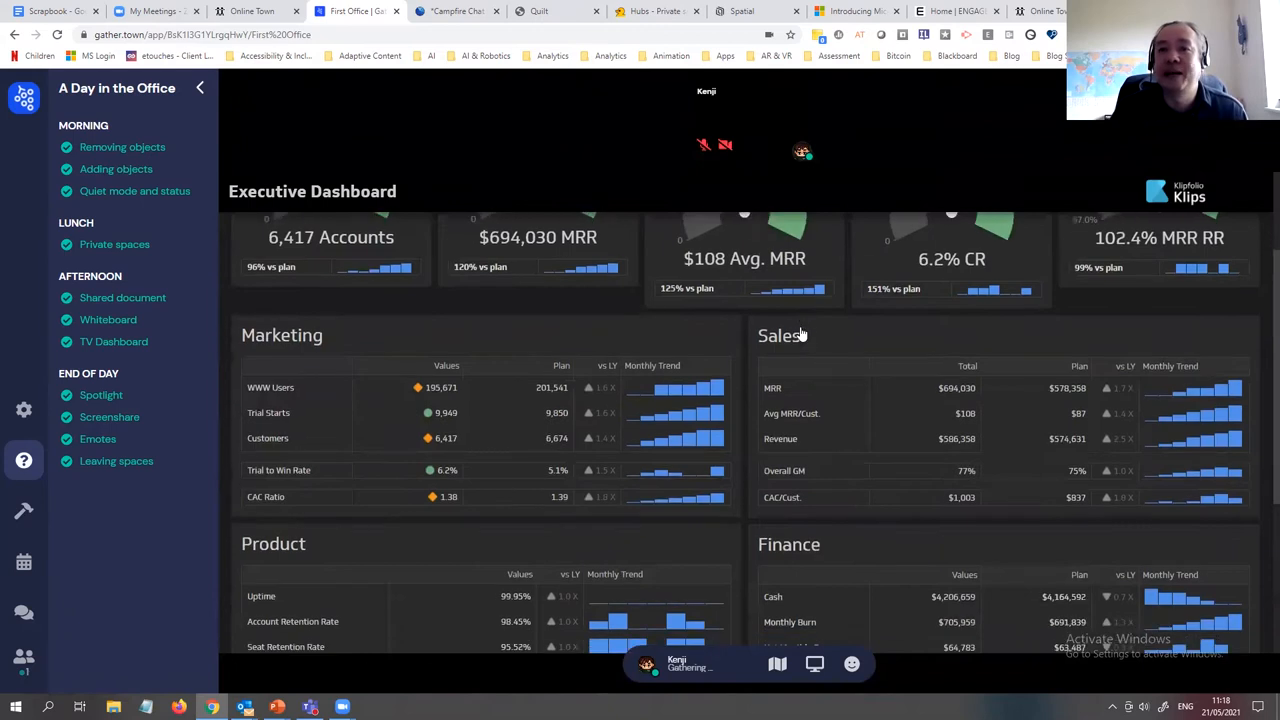
pyautogui.scroll(-3)
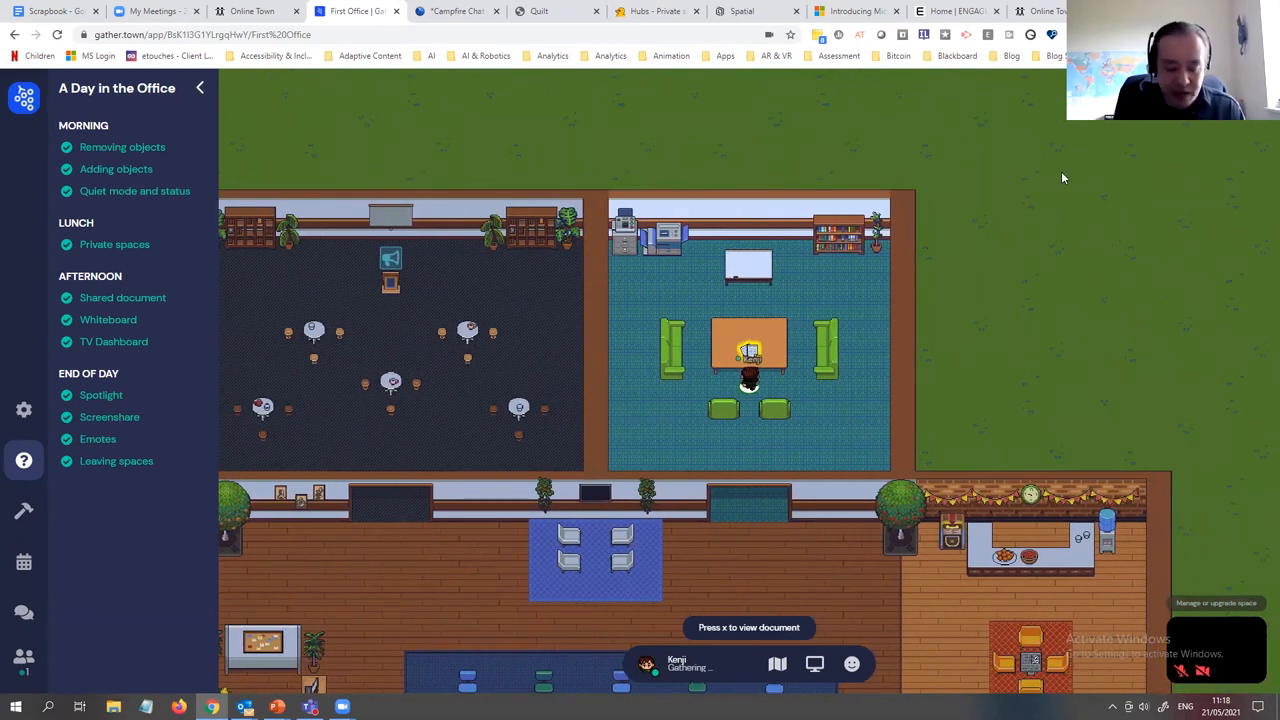
# Step: Write 'What are we going to do next?' in the nearby Gather Joy shared document
pyautogui.press('x')
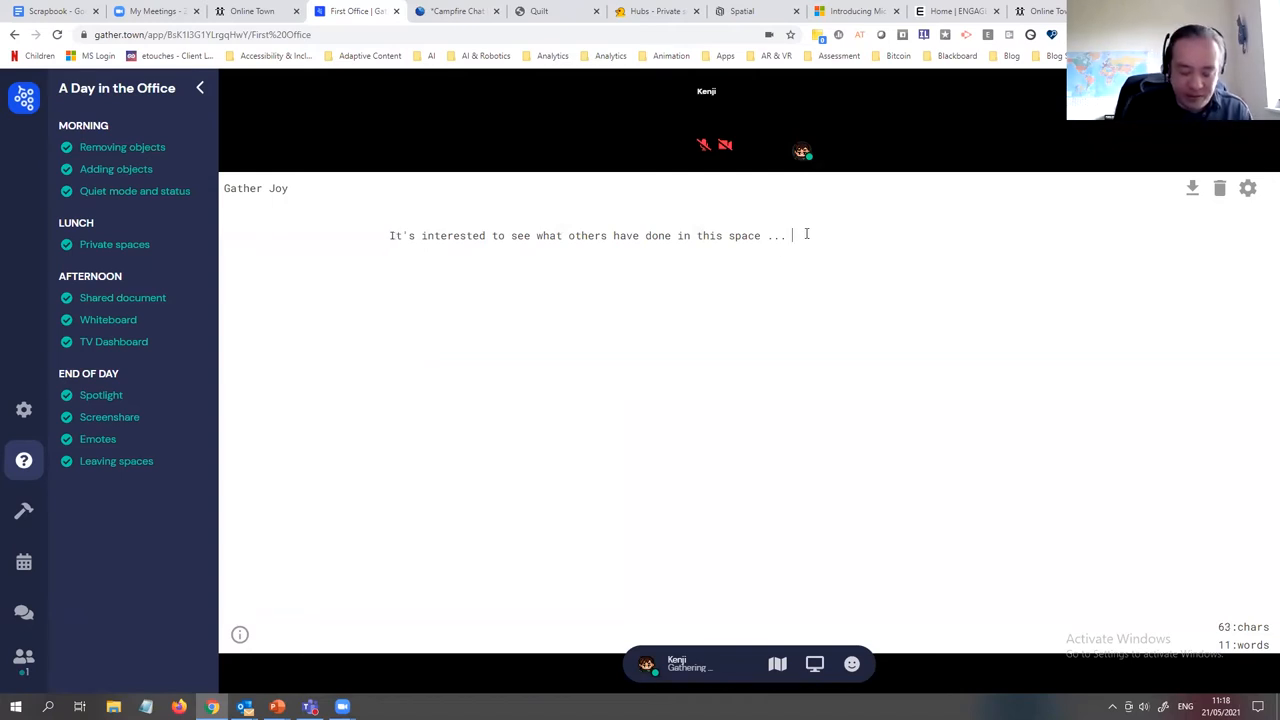
pyautogui.write('WHat a')
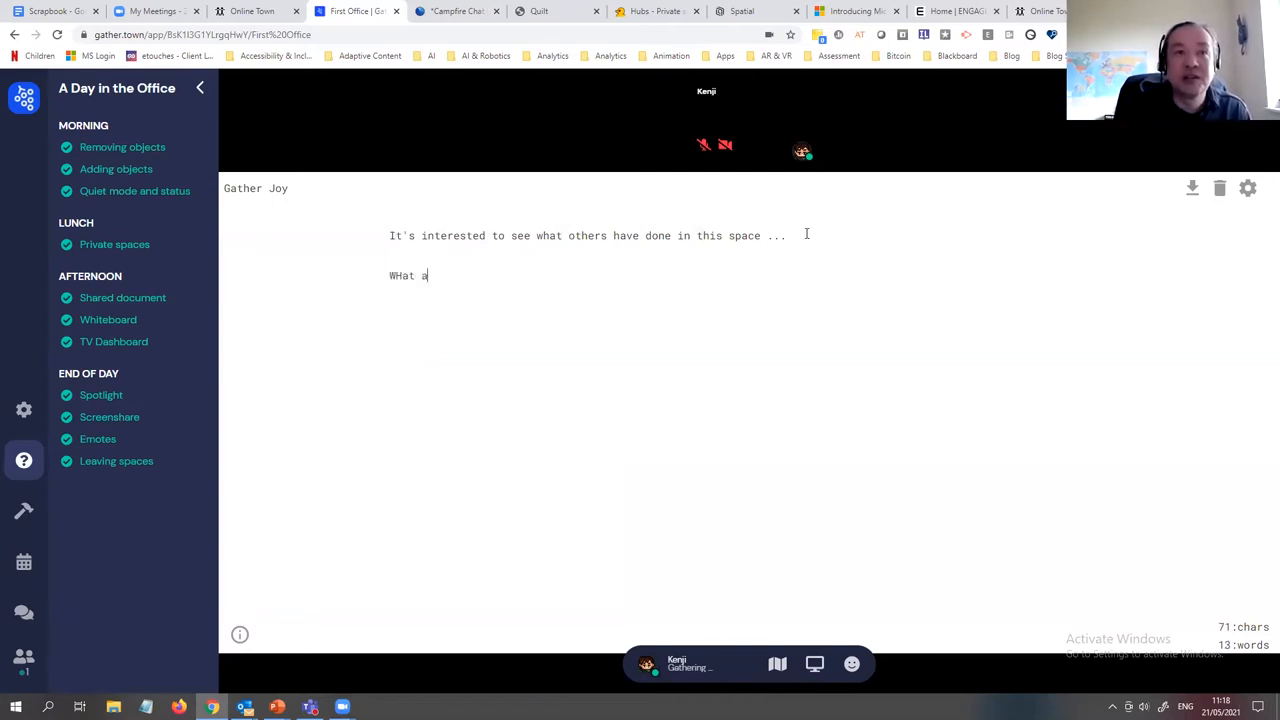
pyautogui.press('Backspace')
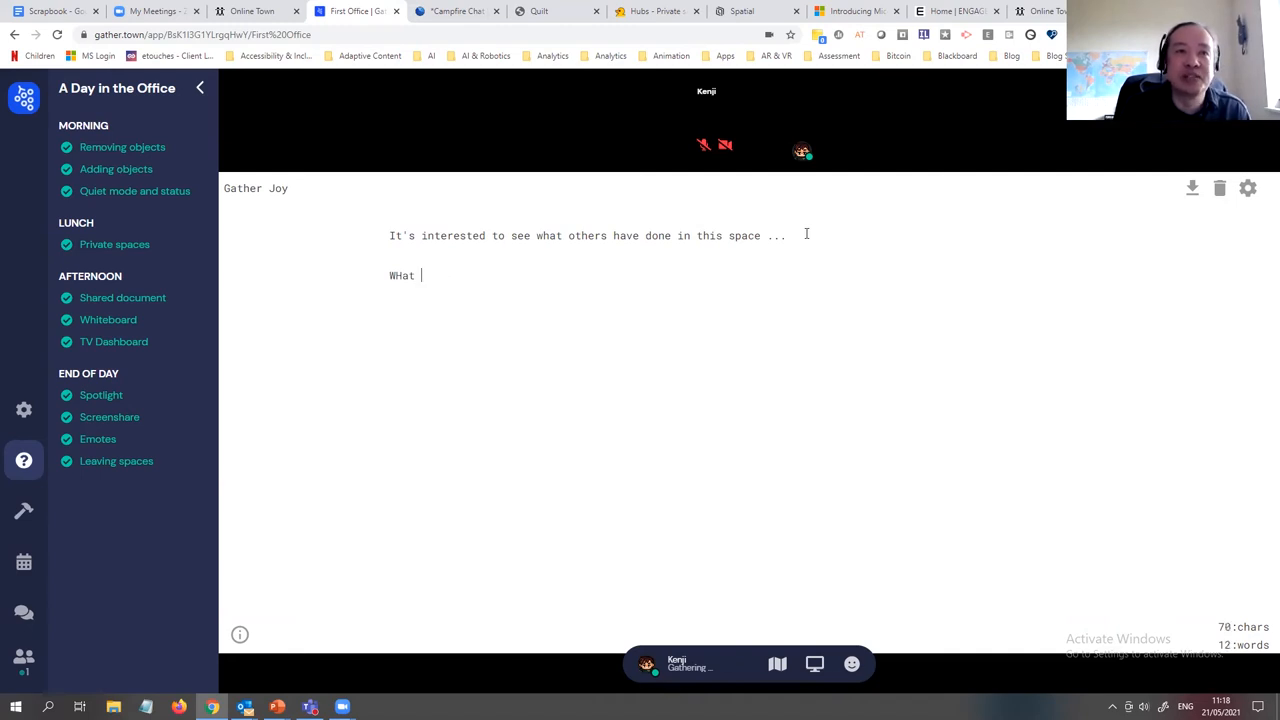
pyautogui.write('e we g')
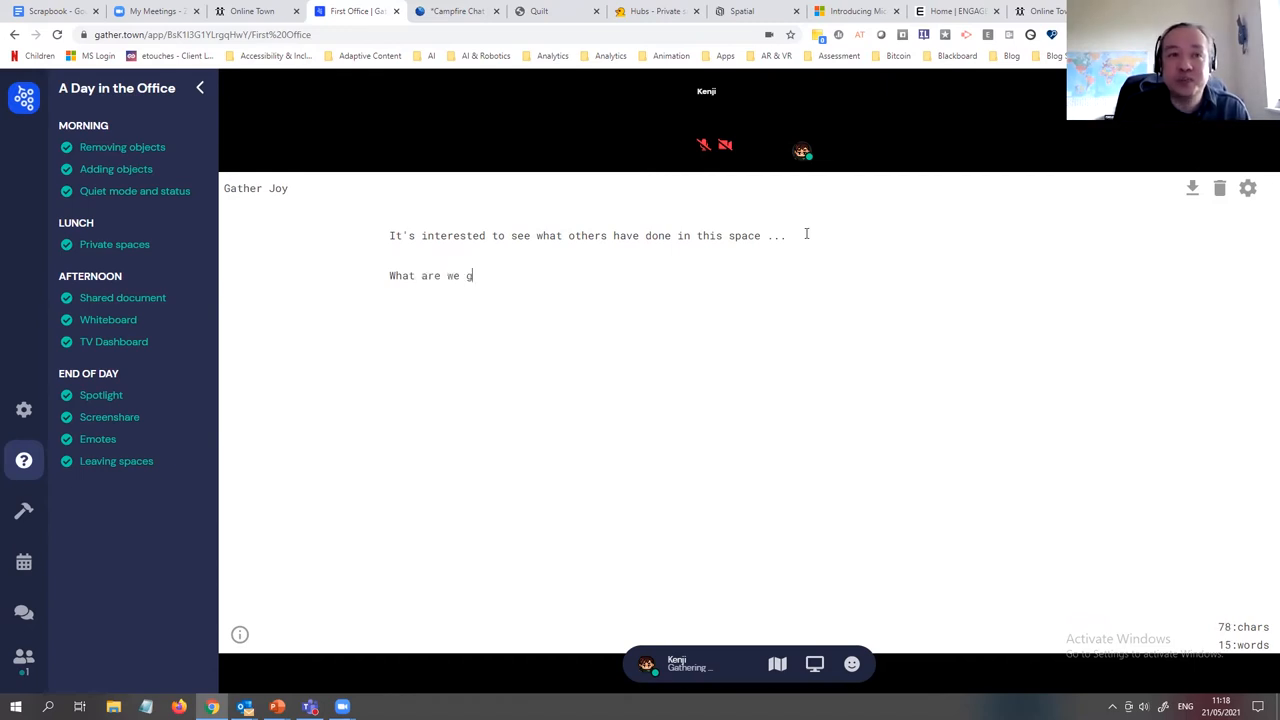
pyautogui.write('oing to do ne')
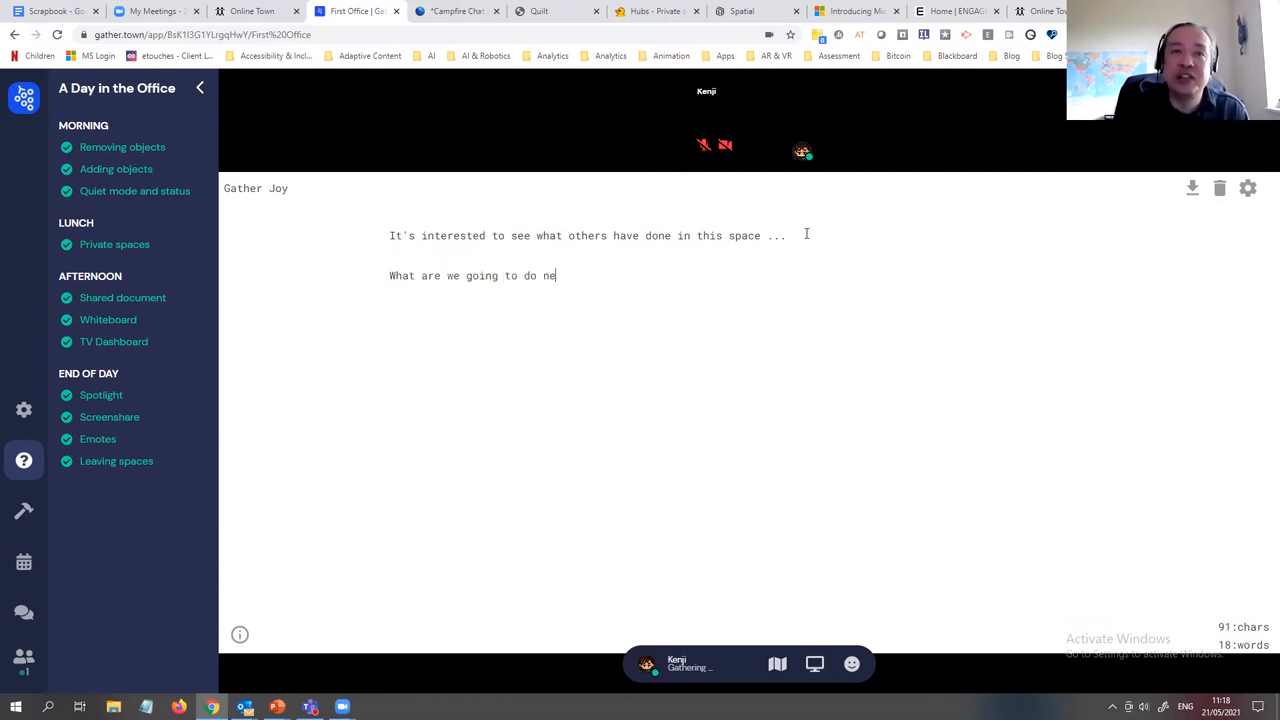
pyautogui.write('xt?')
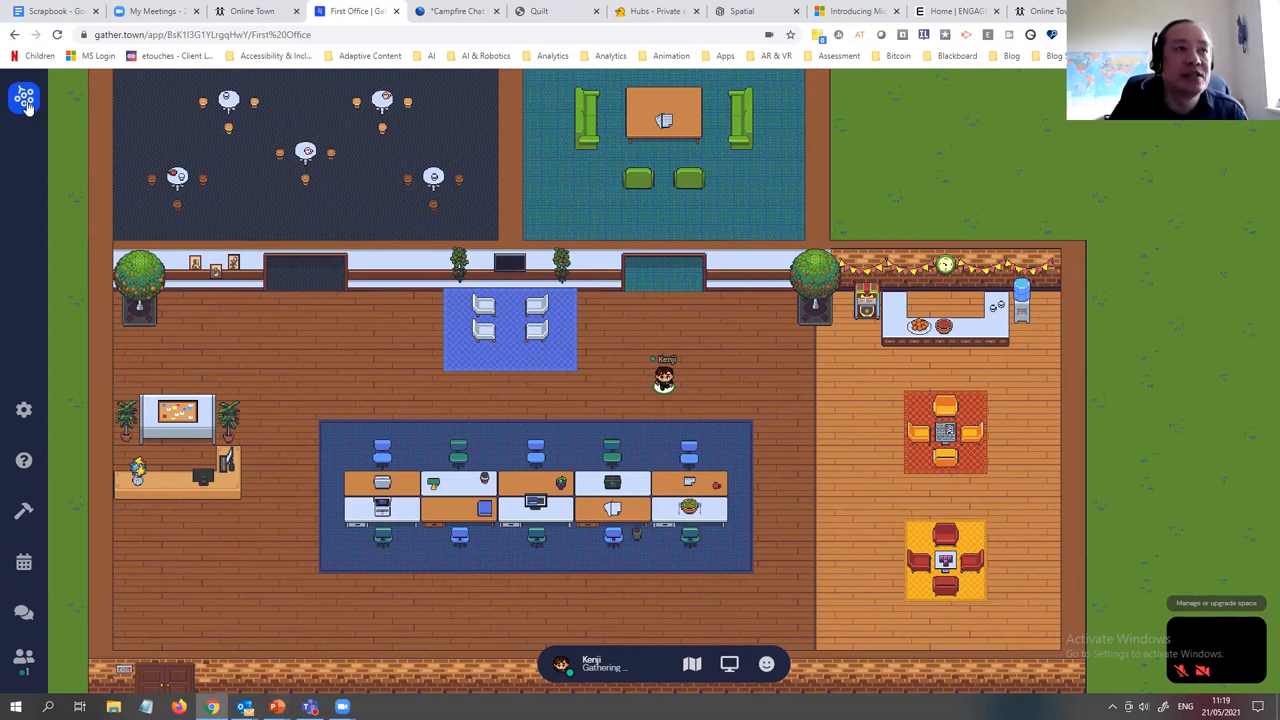
# Step: Copy a First Office invite link expiring after 1 hour, then go to the Scrapbook doc
pyautogui.click(24, 98)
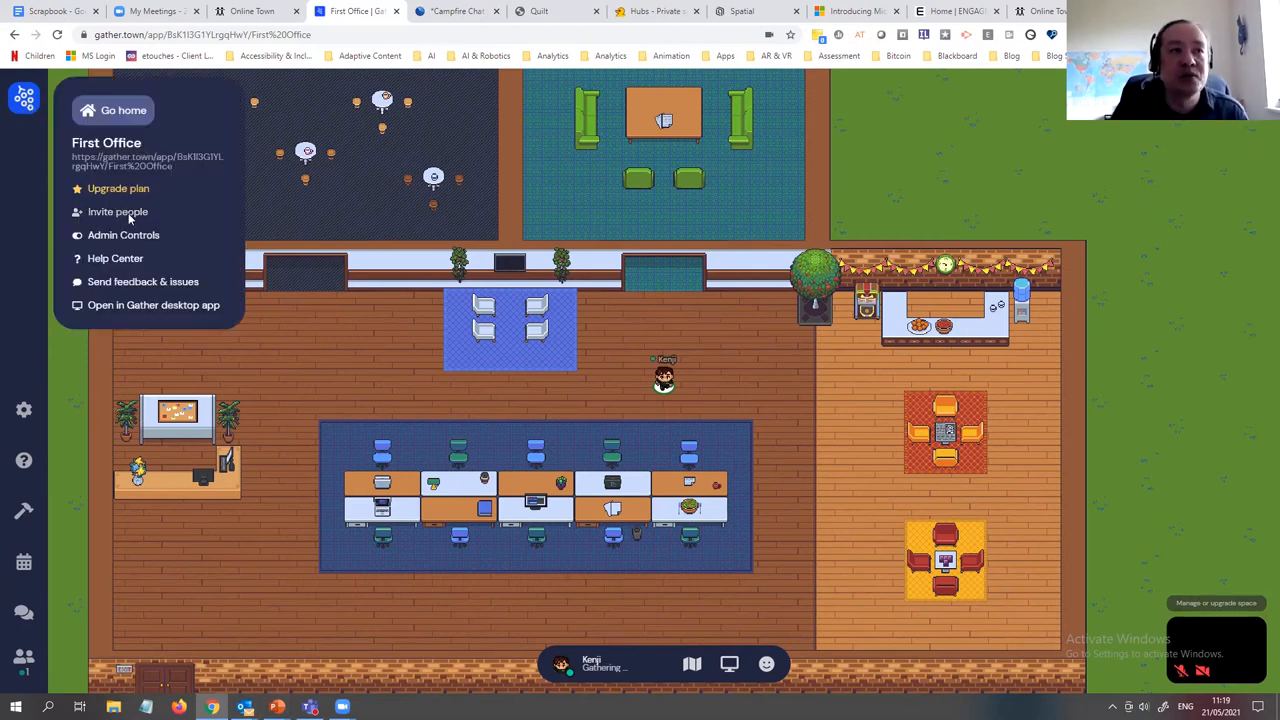
pyautogui.click(118, 212)
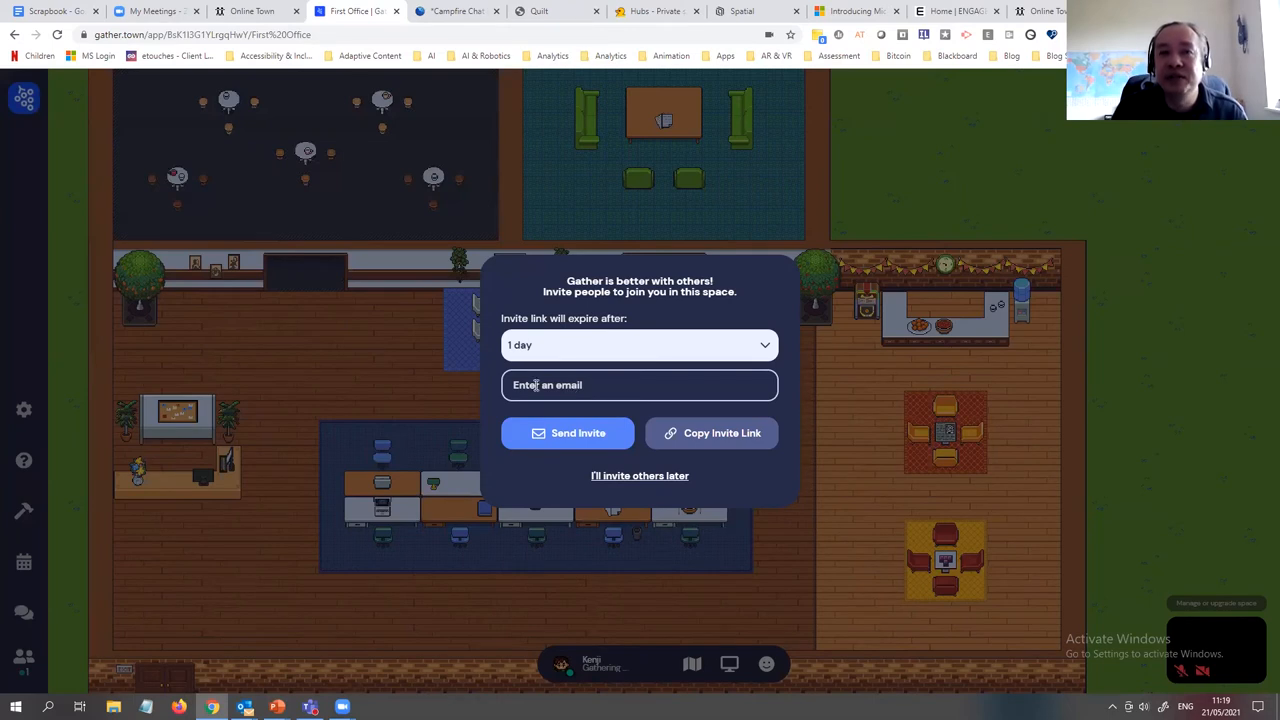
pyautogui.moveTo(768, 348)
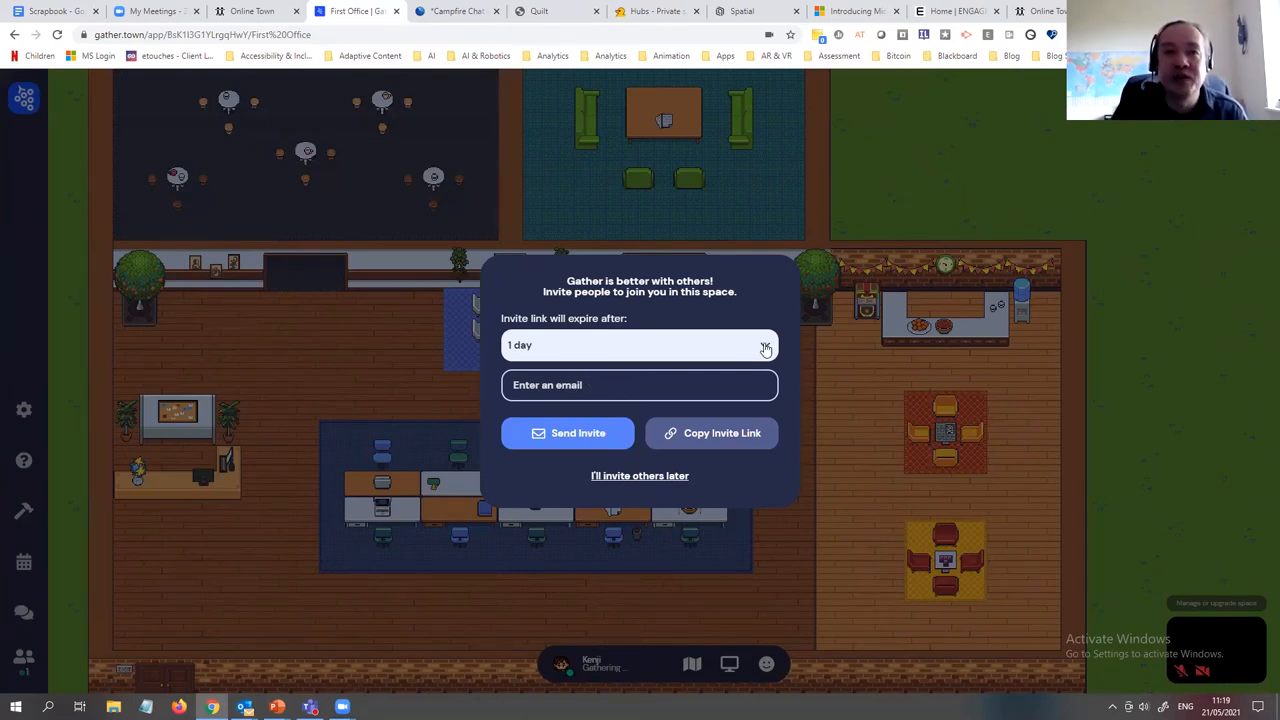
pyautogui.click(640, 344)
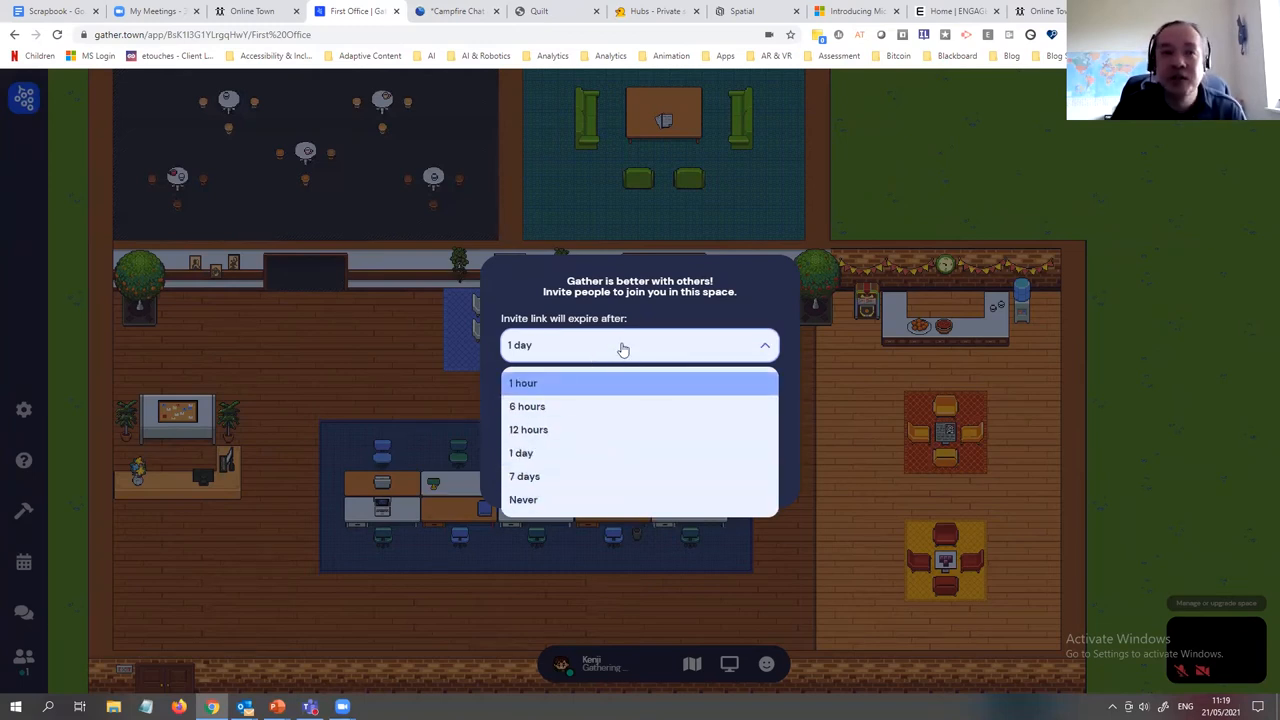
pyautogui.click(524, 384)
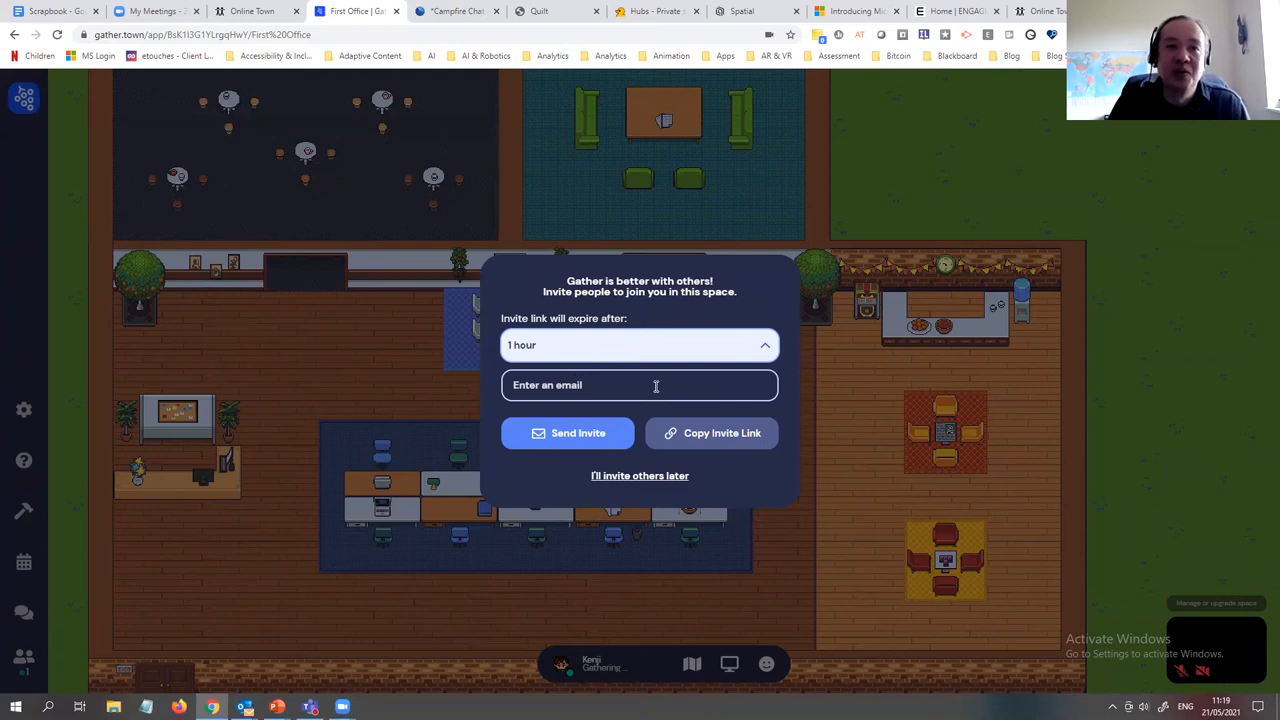
pyautogui.click(712, 432)
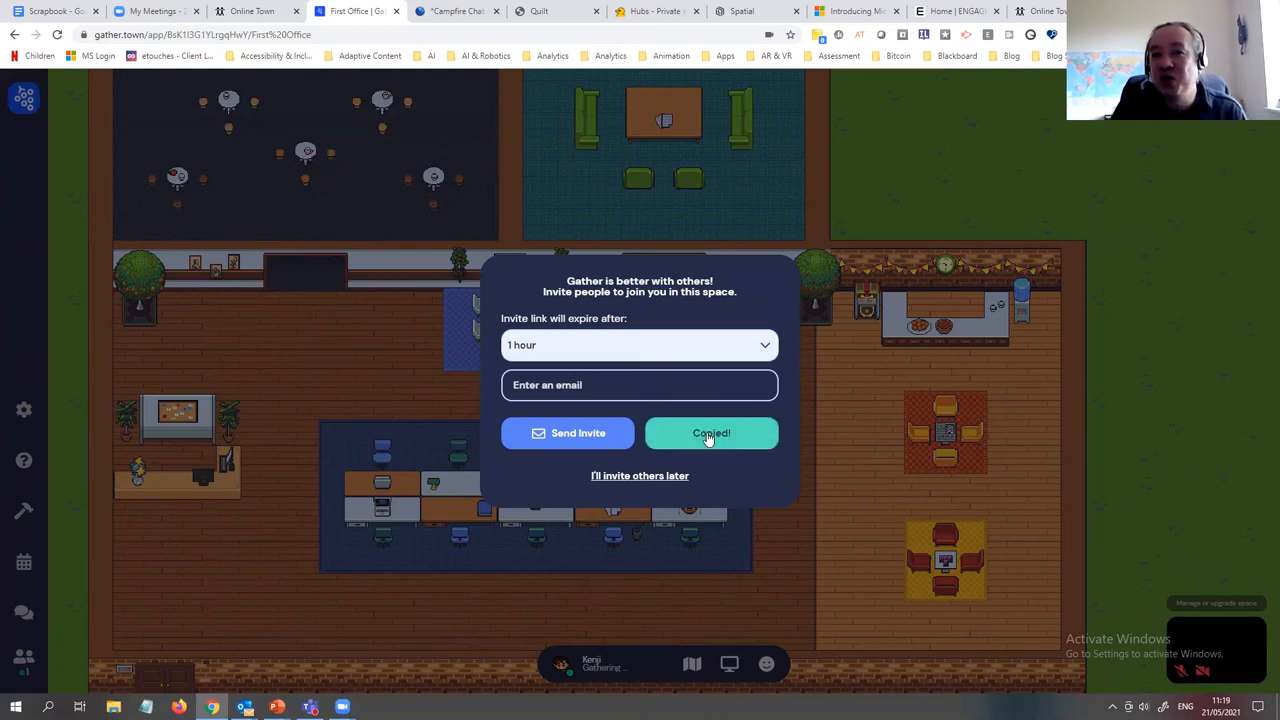
pyautogui.click(56, 12)
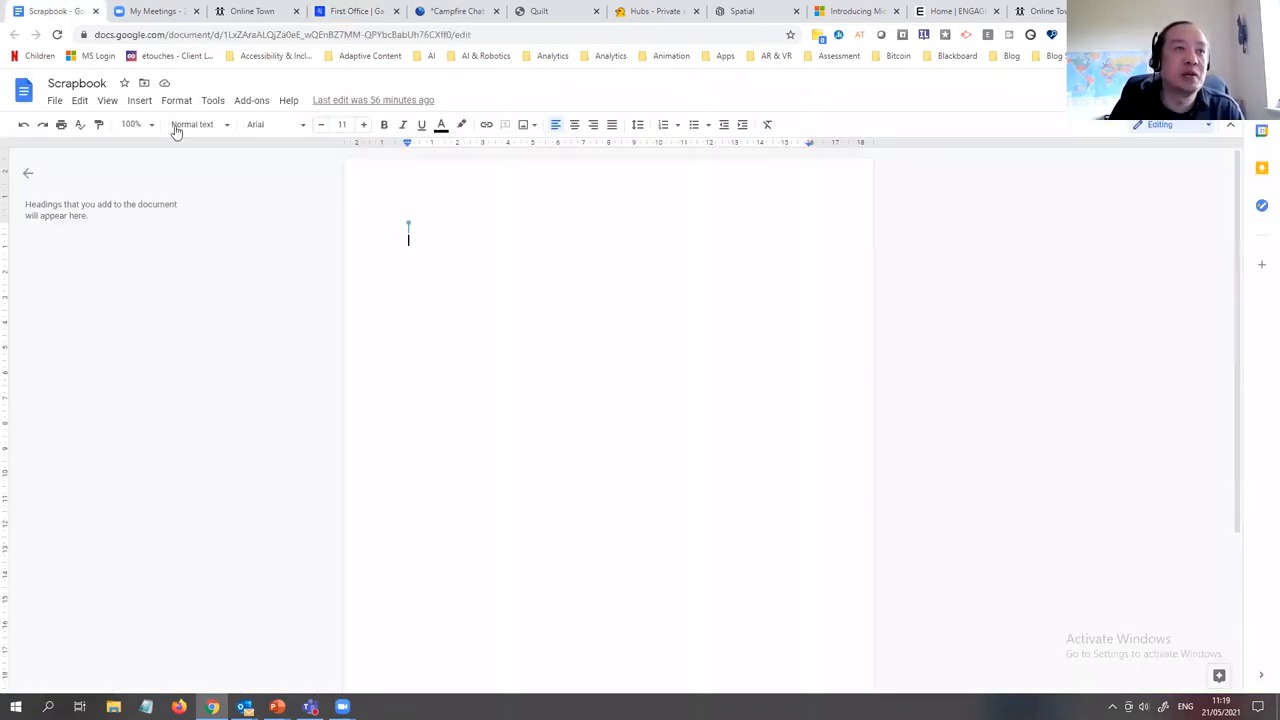
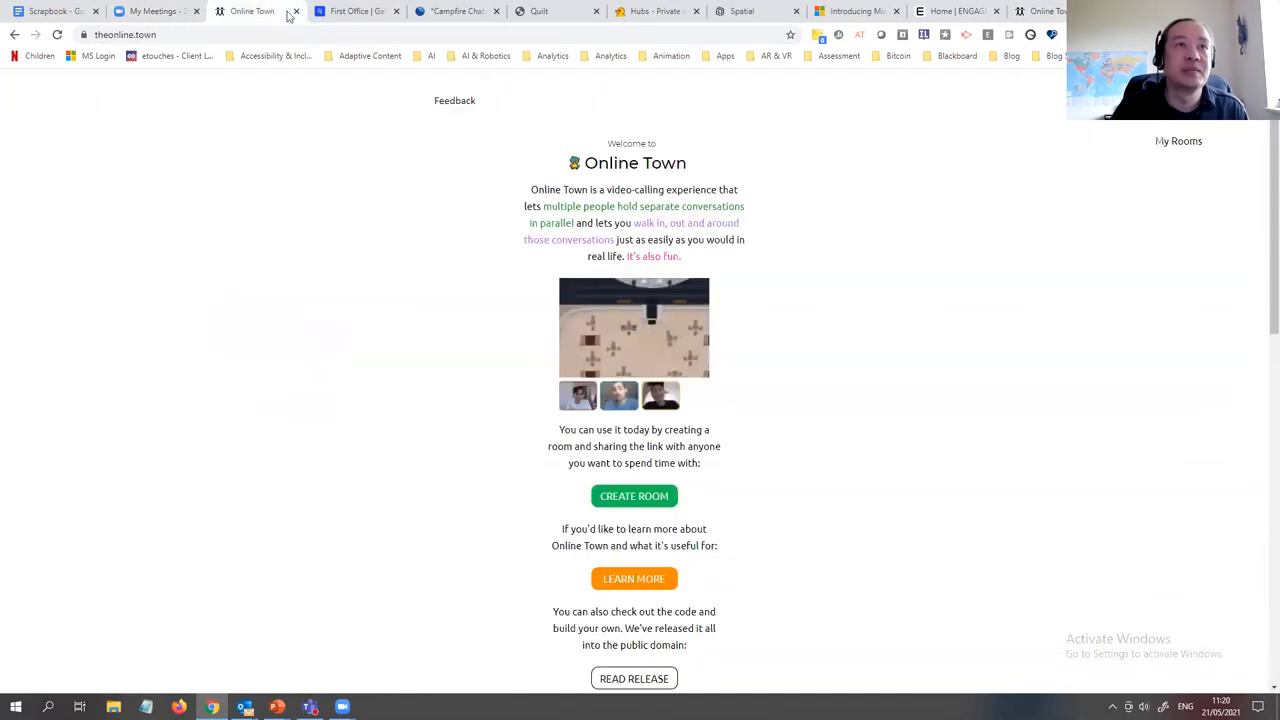
# Step: Return to the Gather office and dismiss the invite dialog with 'I'm done inviting people'
pyautogui.click(350, 12)
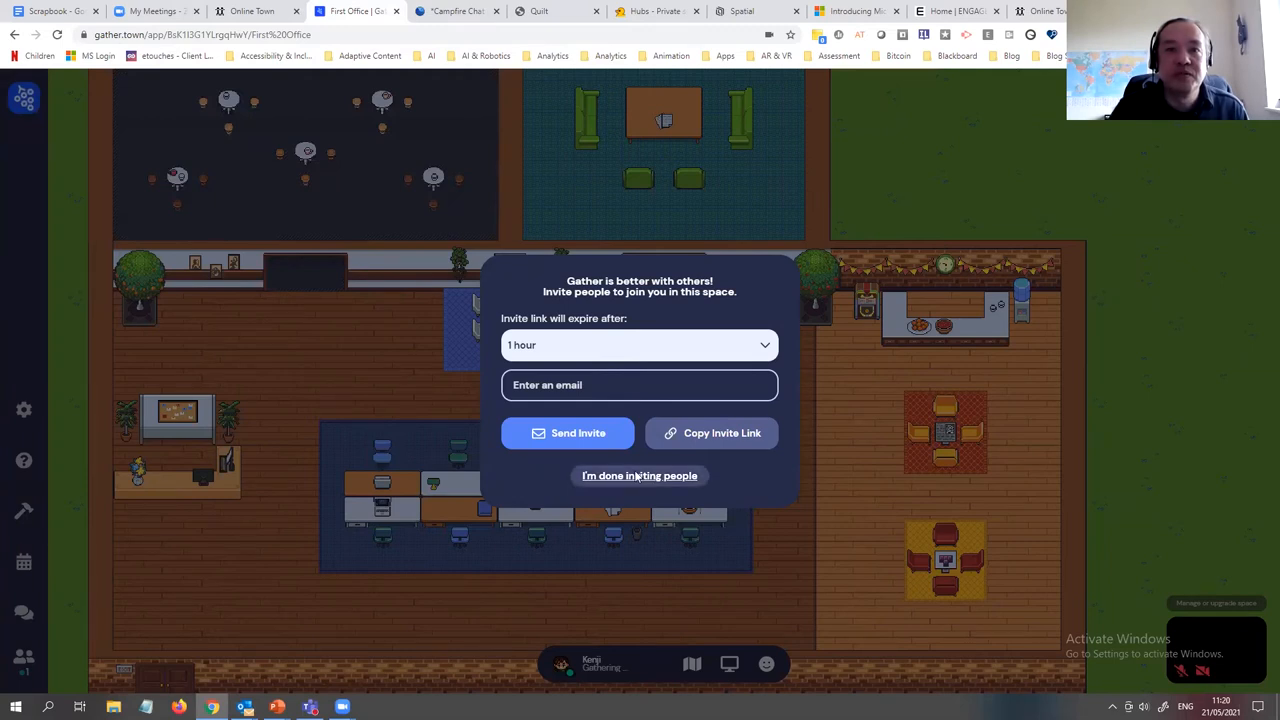
pyautogui.click(640, 476)
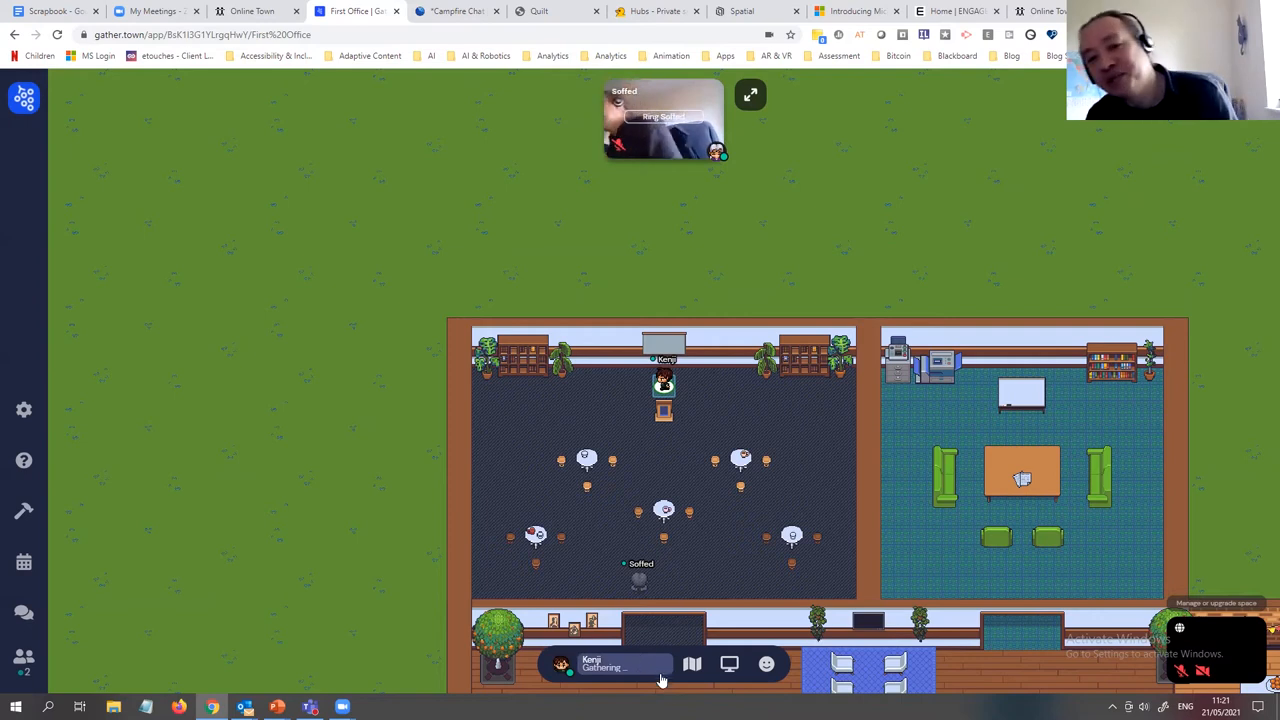
pyautogui.moveTo(692, 664)
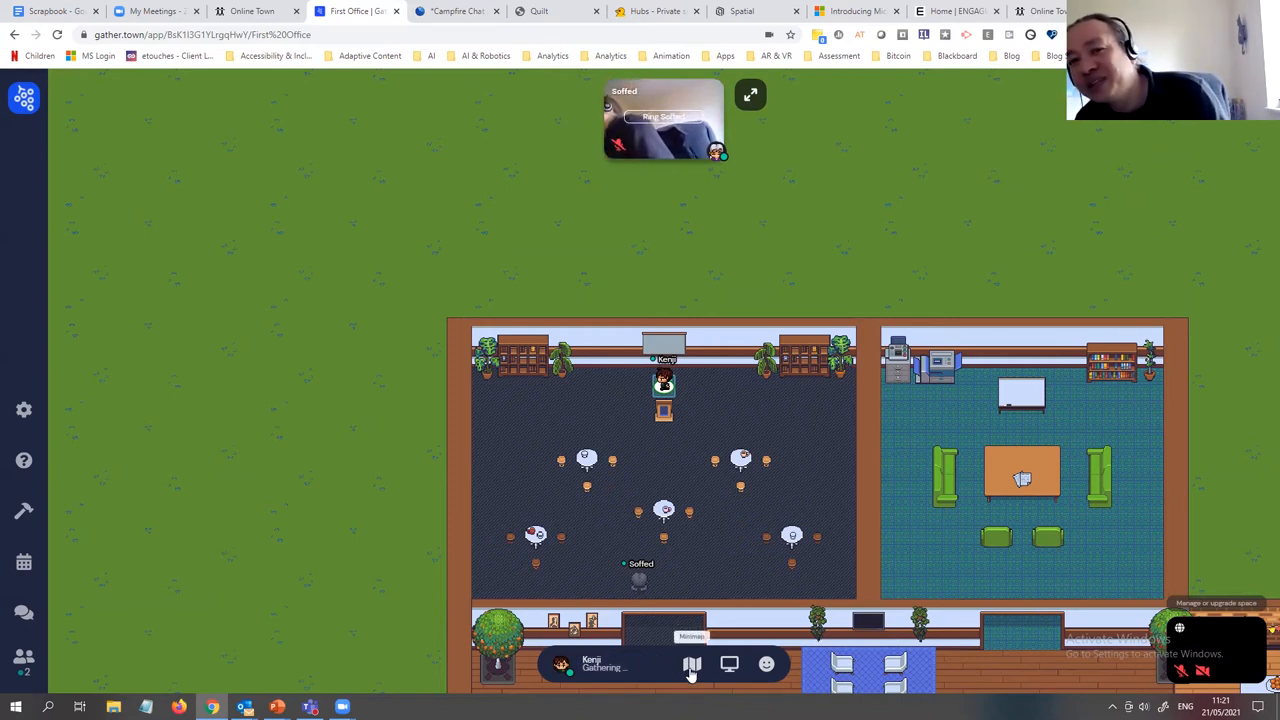
pyautogui.click(728, 664)
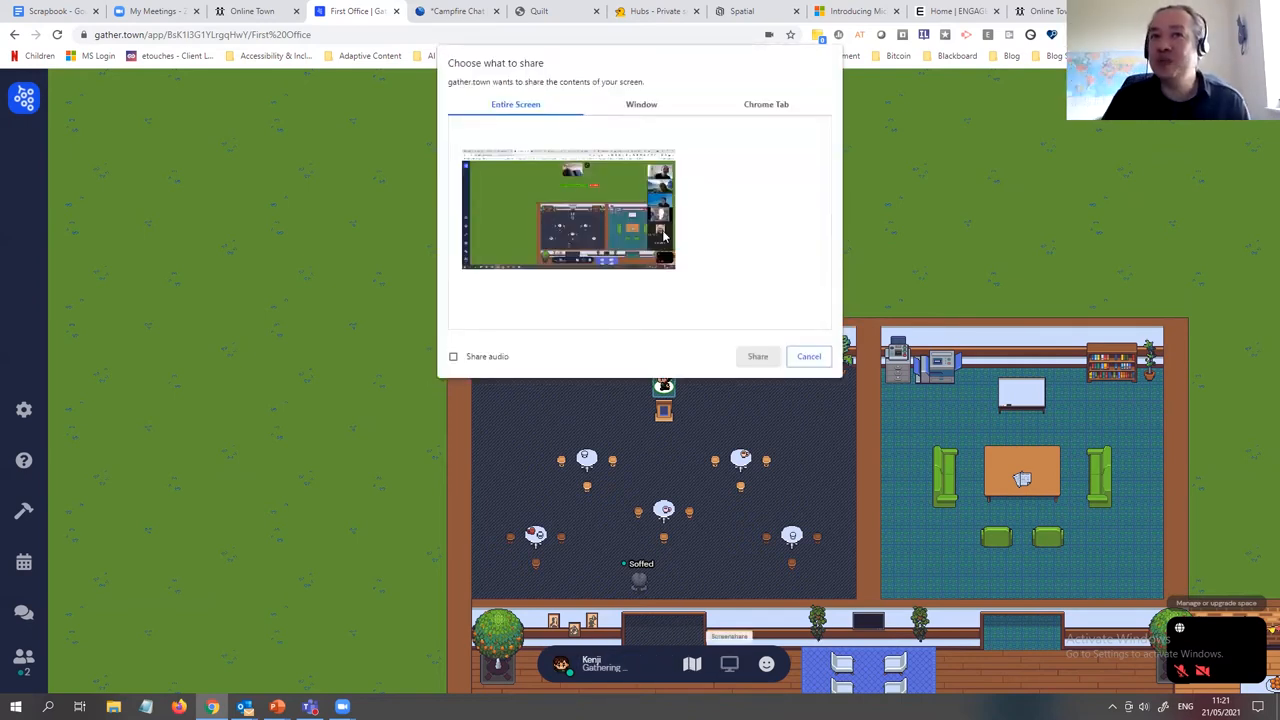
pyautogui.click(640, 104)
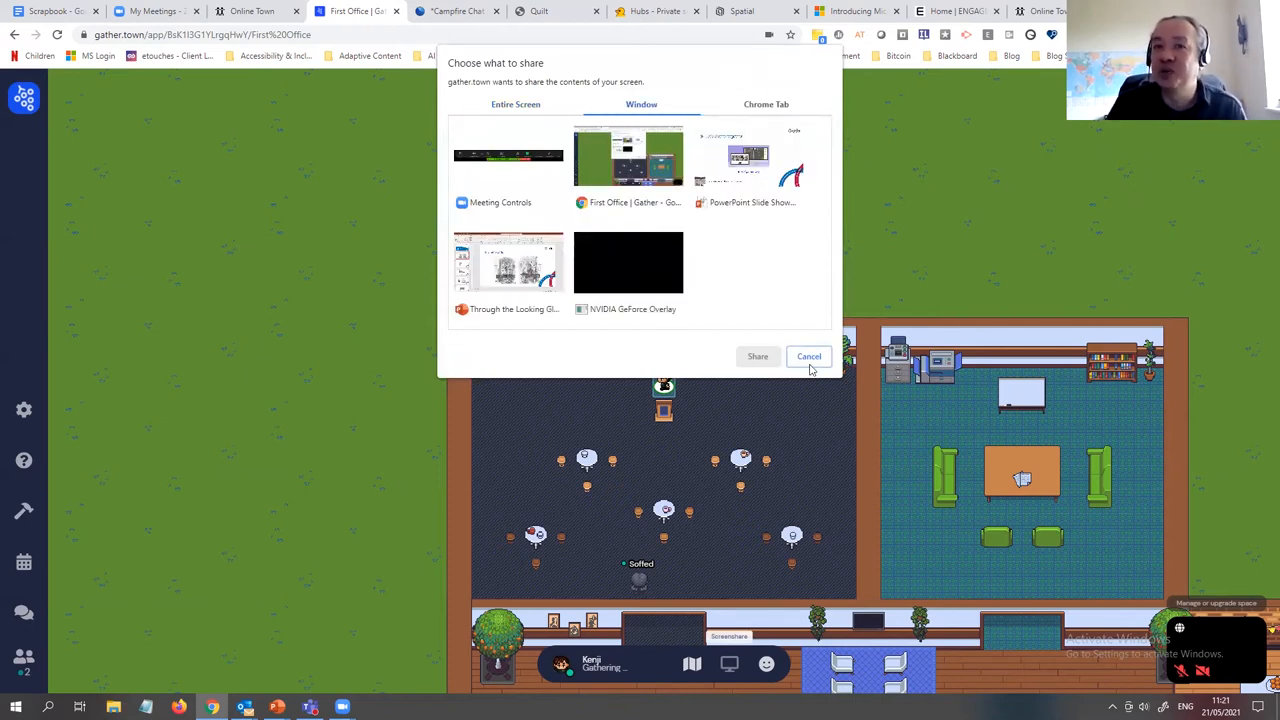
pyautogui.click(808, 356)
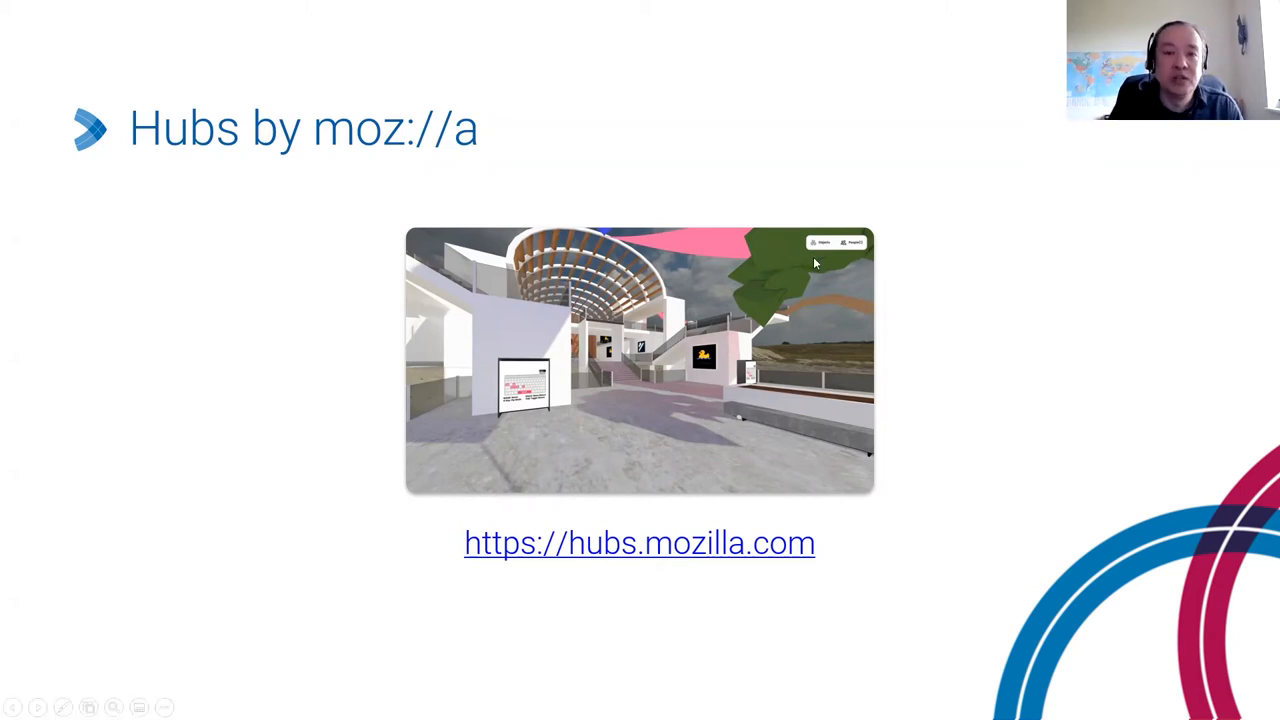
pyautogui.moveTo(692, 488)
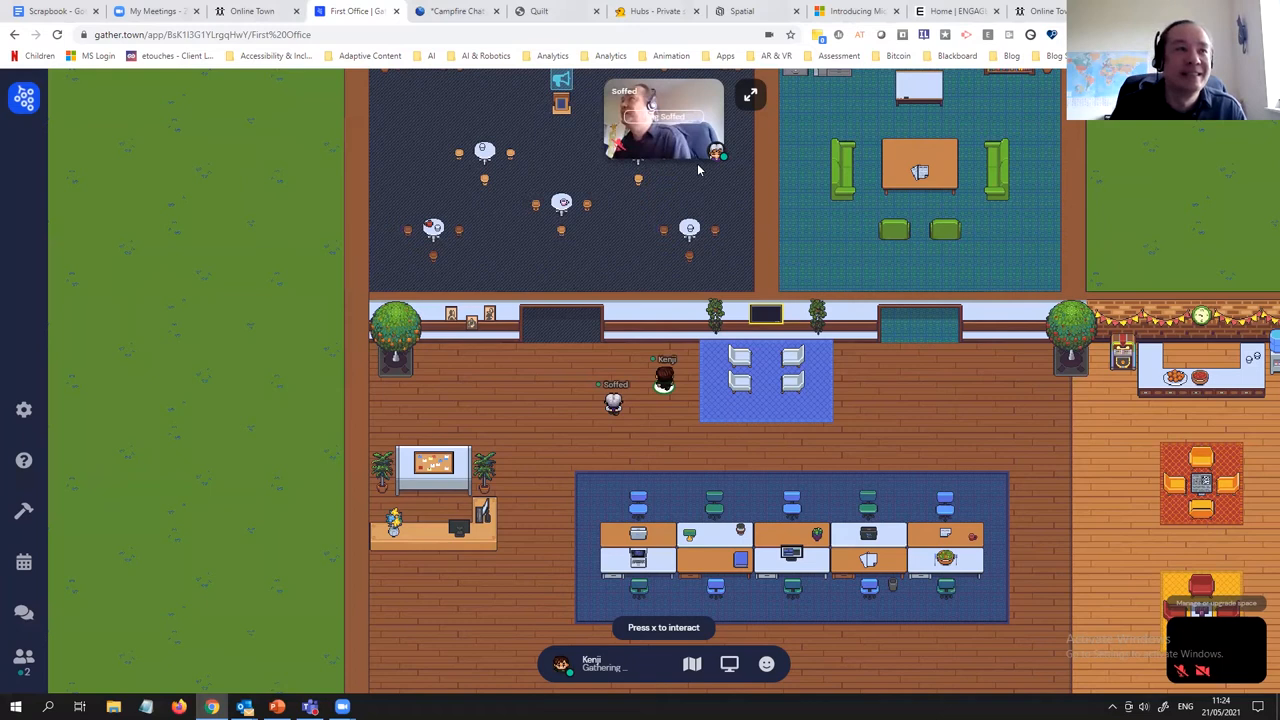
# Step: Exit First Office back to Gather's Recent Spaces dashboard
pyautogui.click(24, 96)
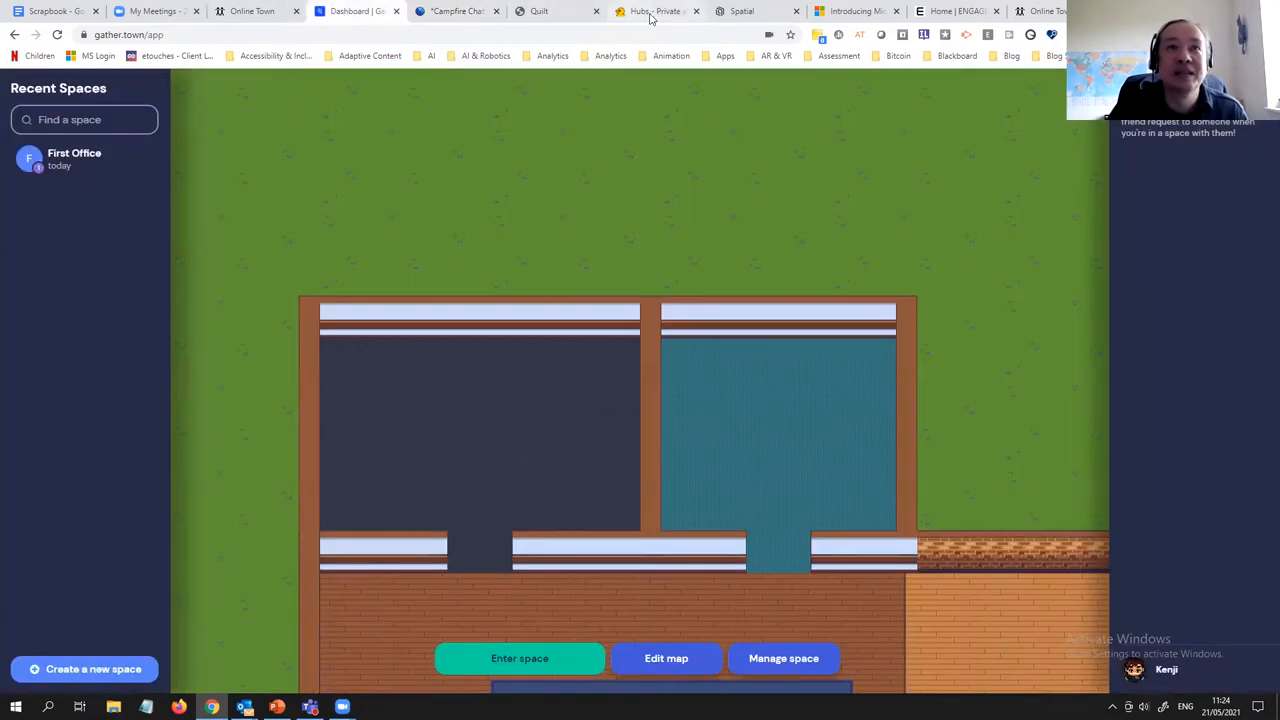
# Step: Create the Hubs room 'Beneficial Wicked Congregation', join it and enter after the microphone setup
pyautogui.click(650, 12)
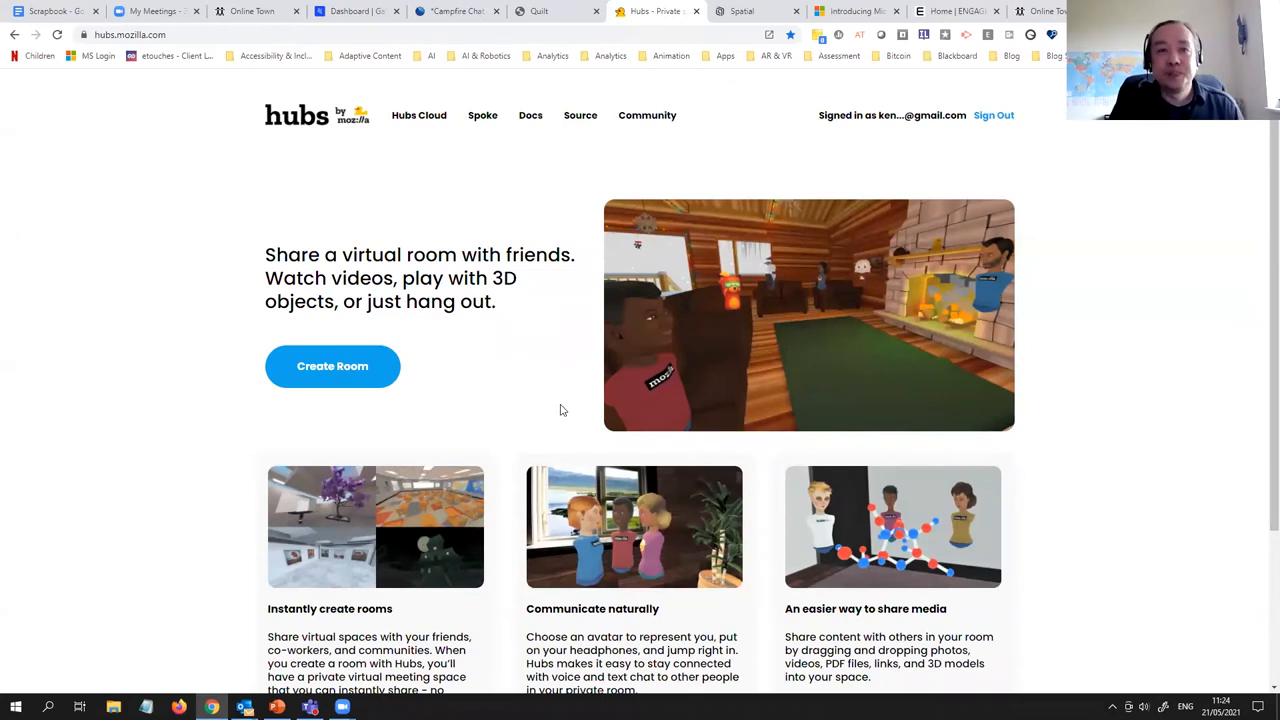
pyautogui.moveTo(484, 346)
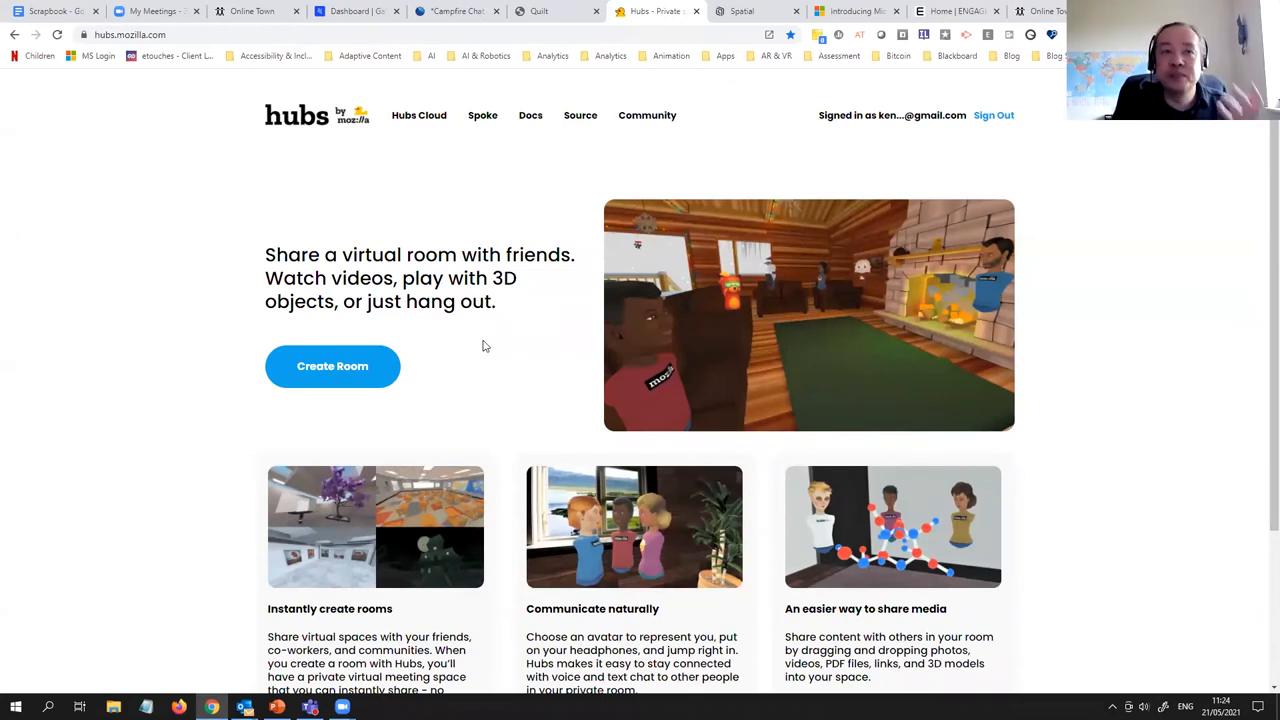
pyautogui.moveTo(476, 340)
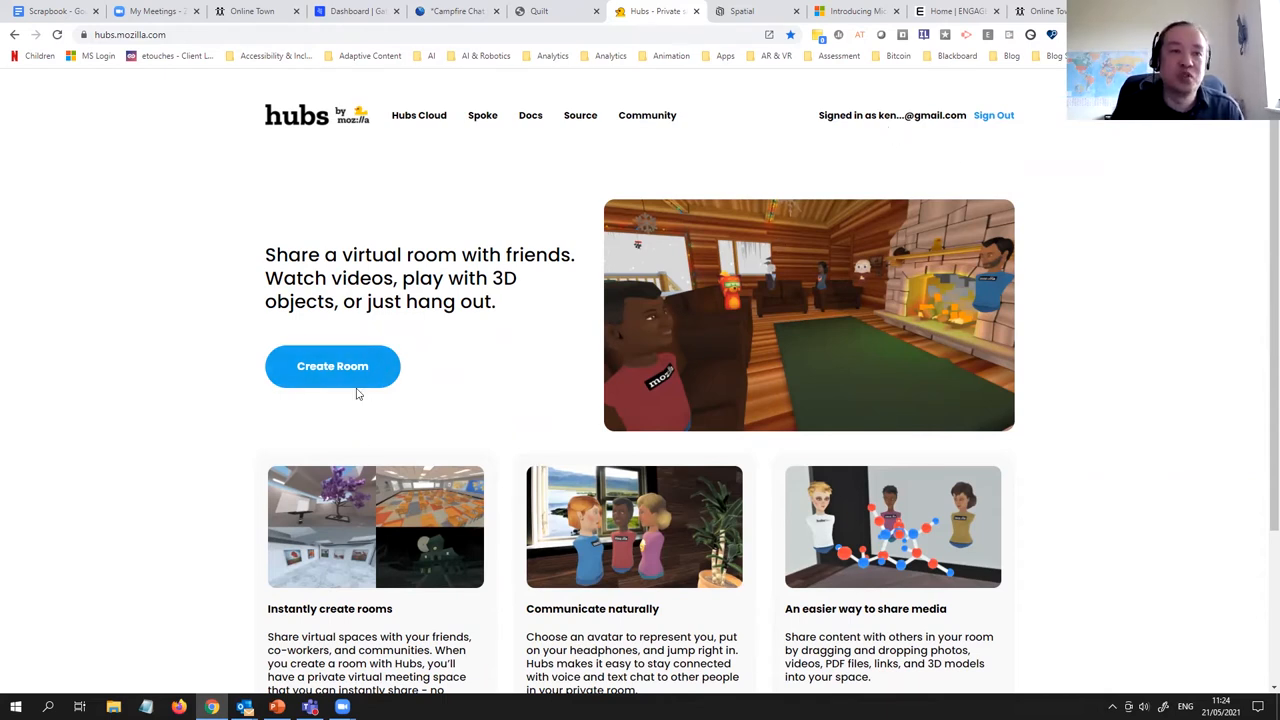
pyautogui.click(332, 366)
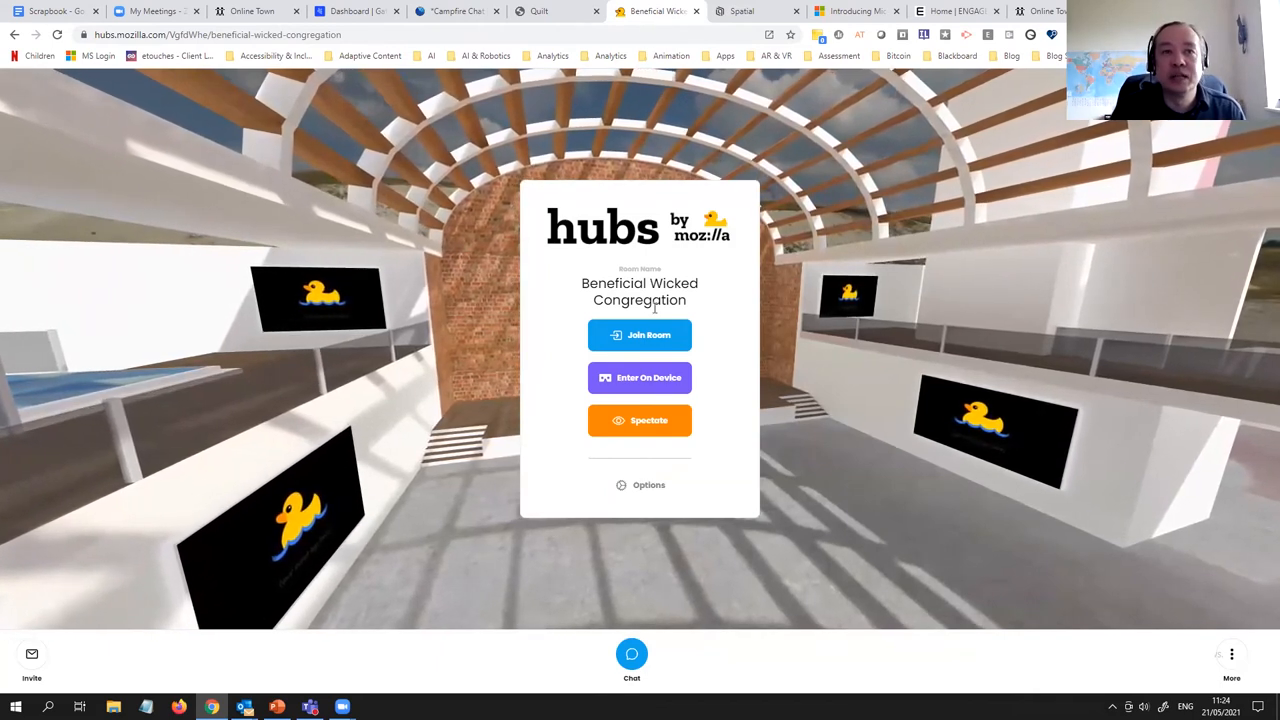
pyautogui.click(640, 336)
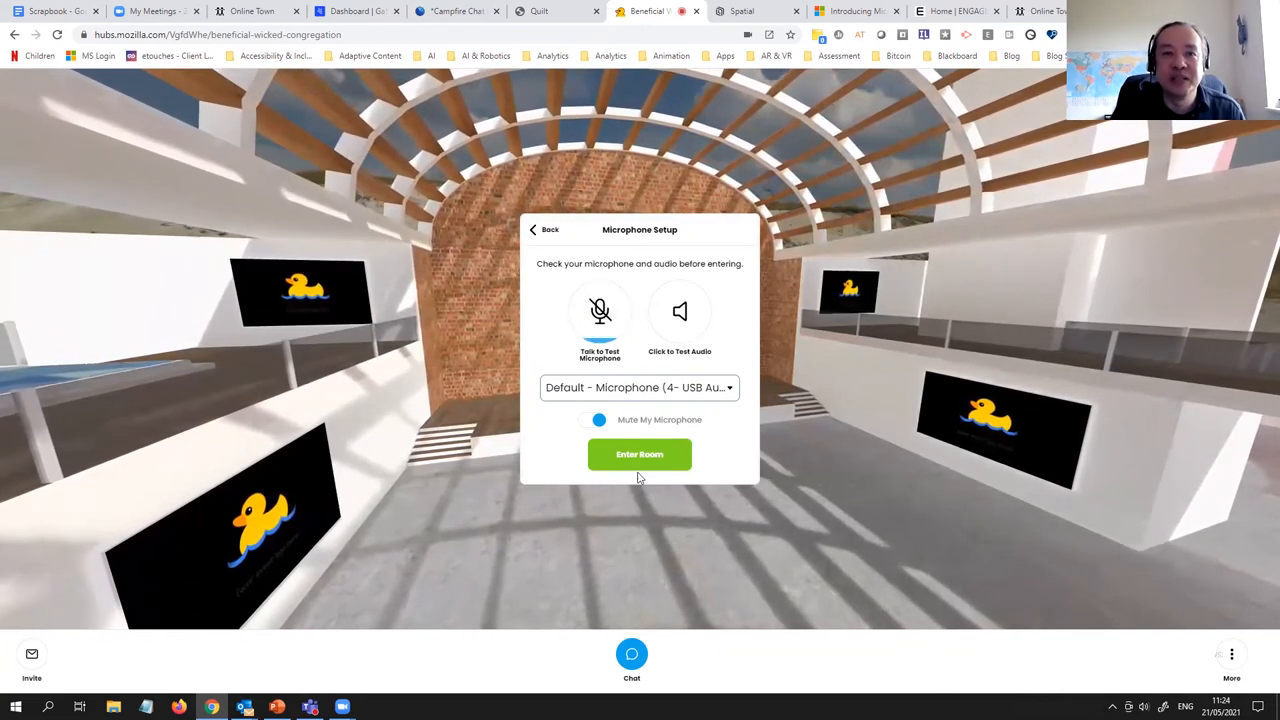
pyautogui.click(640, 454)
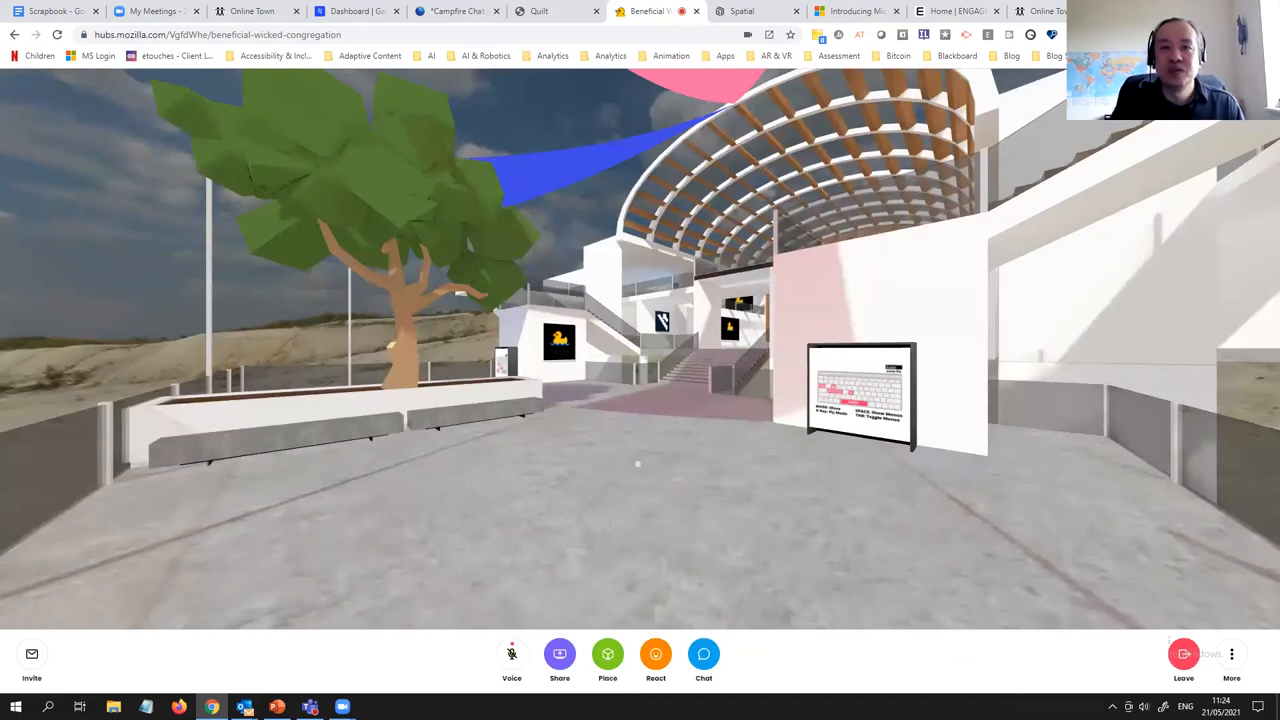
# Step: Walk the avatar forward through the lobby to the brick archway
pyautogui.press('w')
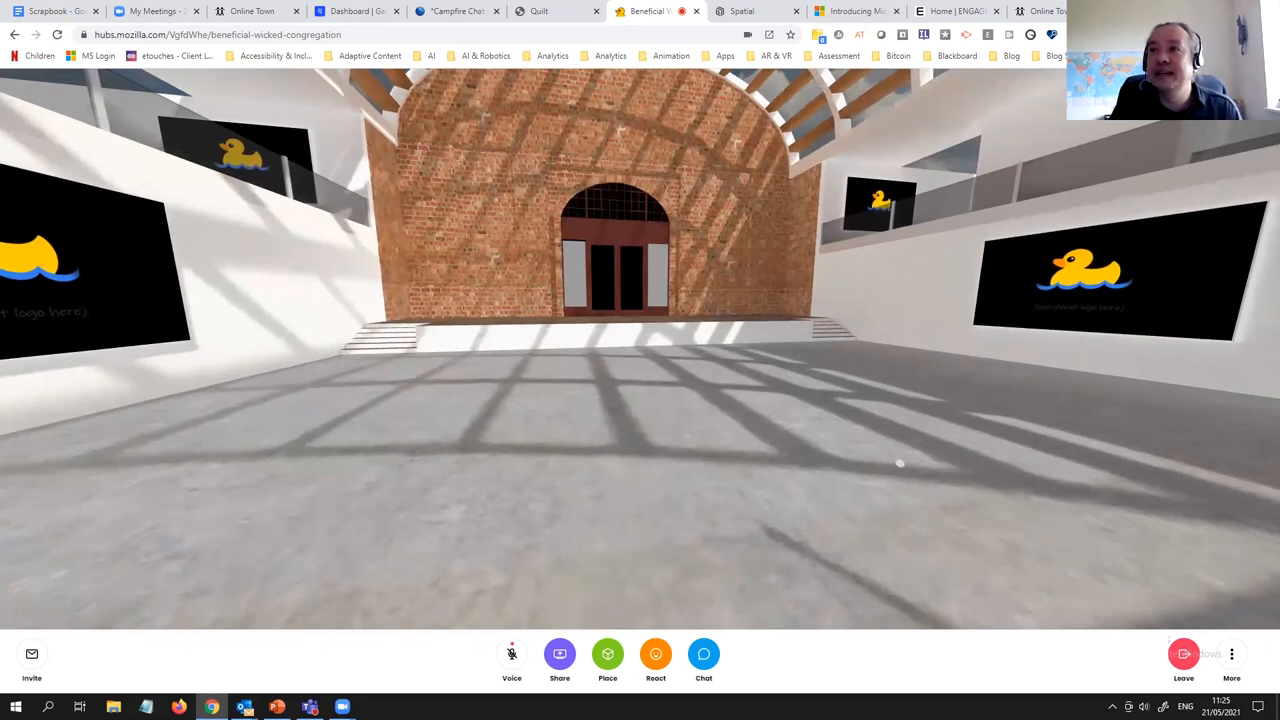
pyautogui.click(1232, 658)
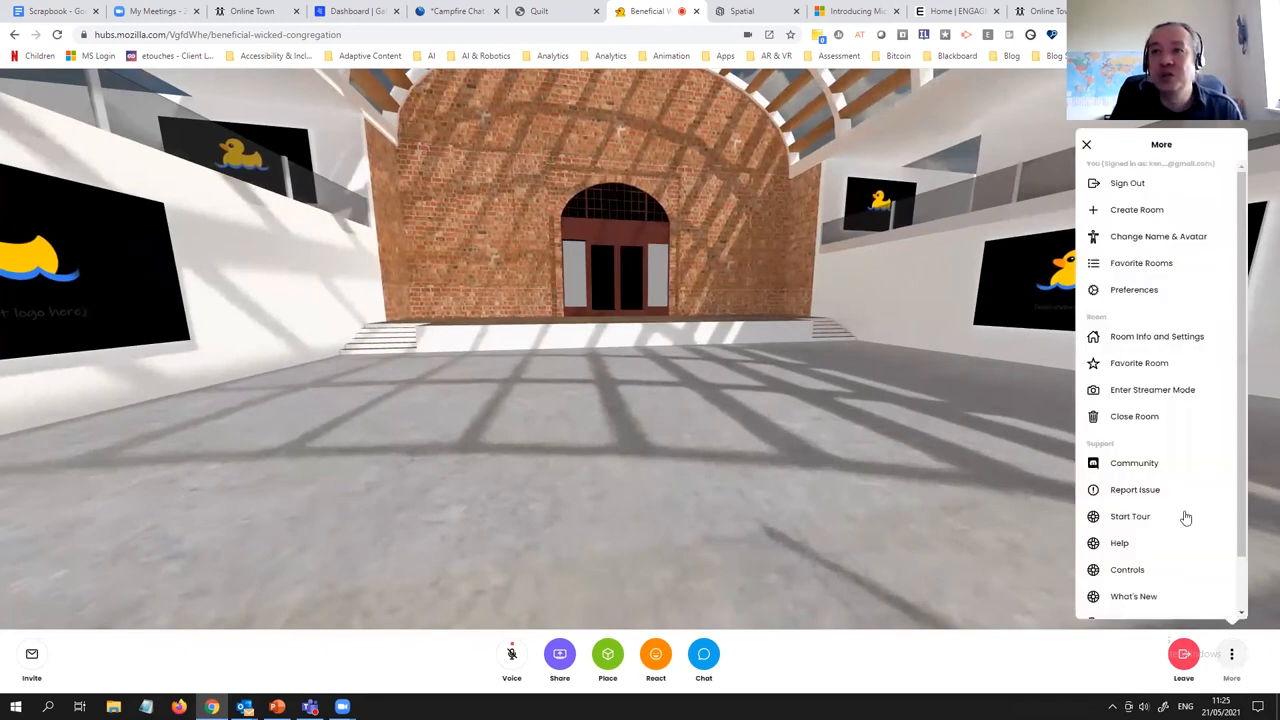
pyautogui.moveTo(1136, 210)
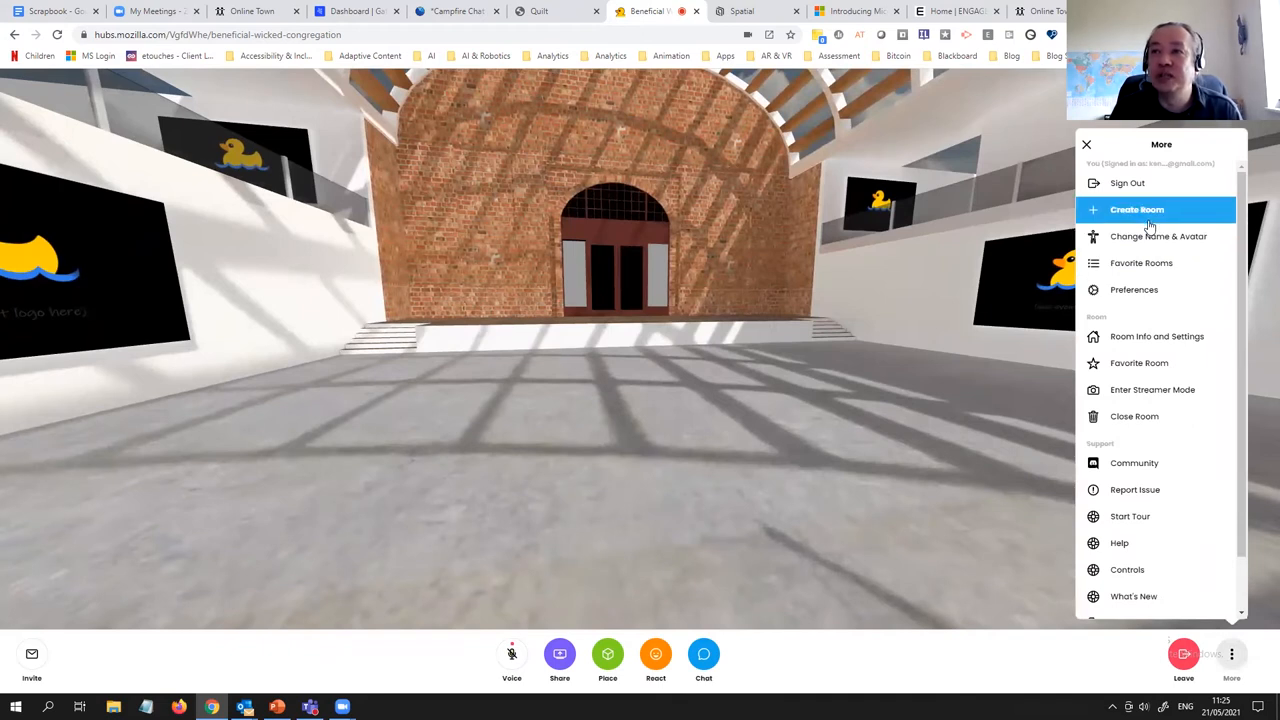
pyautogui.moveTo(1158, 336)
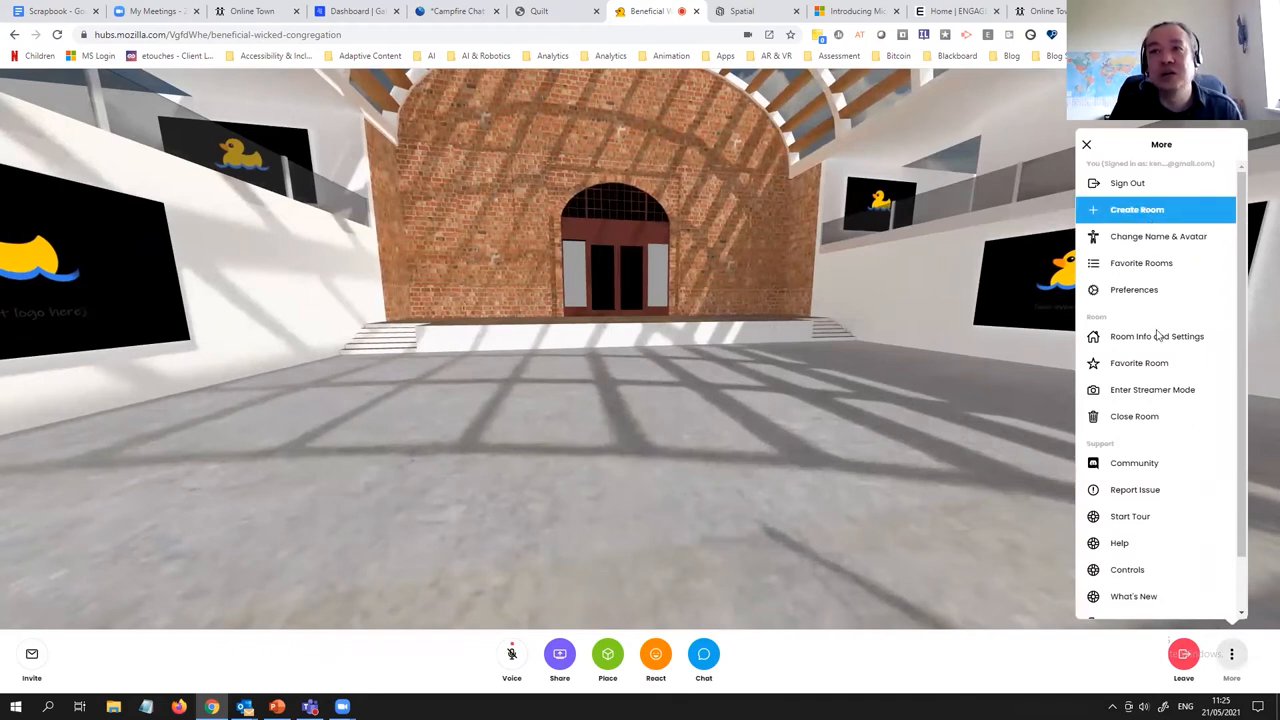
pyautogui.moveTo(1134, 288)
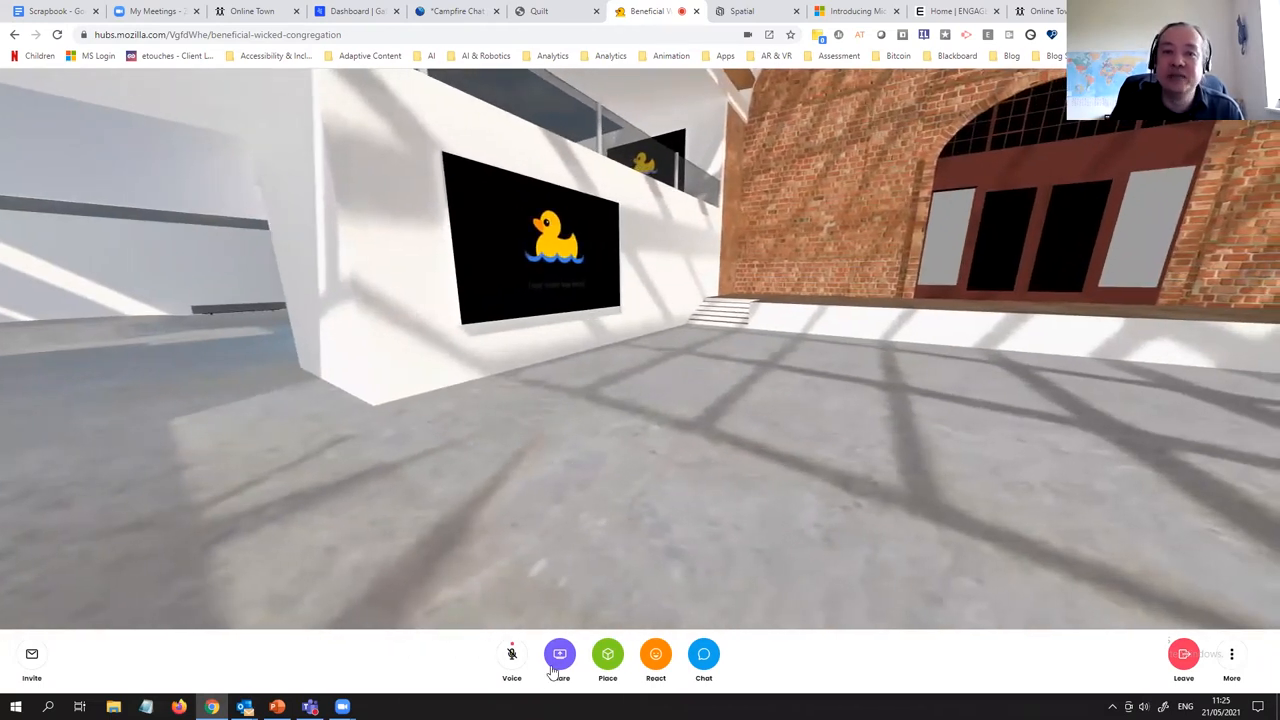
# Step: View the Share camera/screen choices, then bring up the Place menu of objects
pyautogui.click(560, 654)
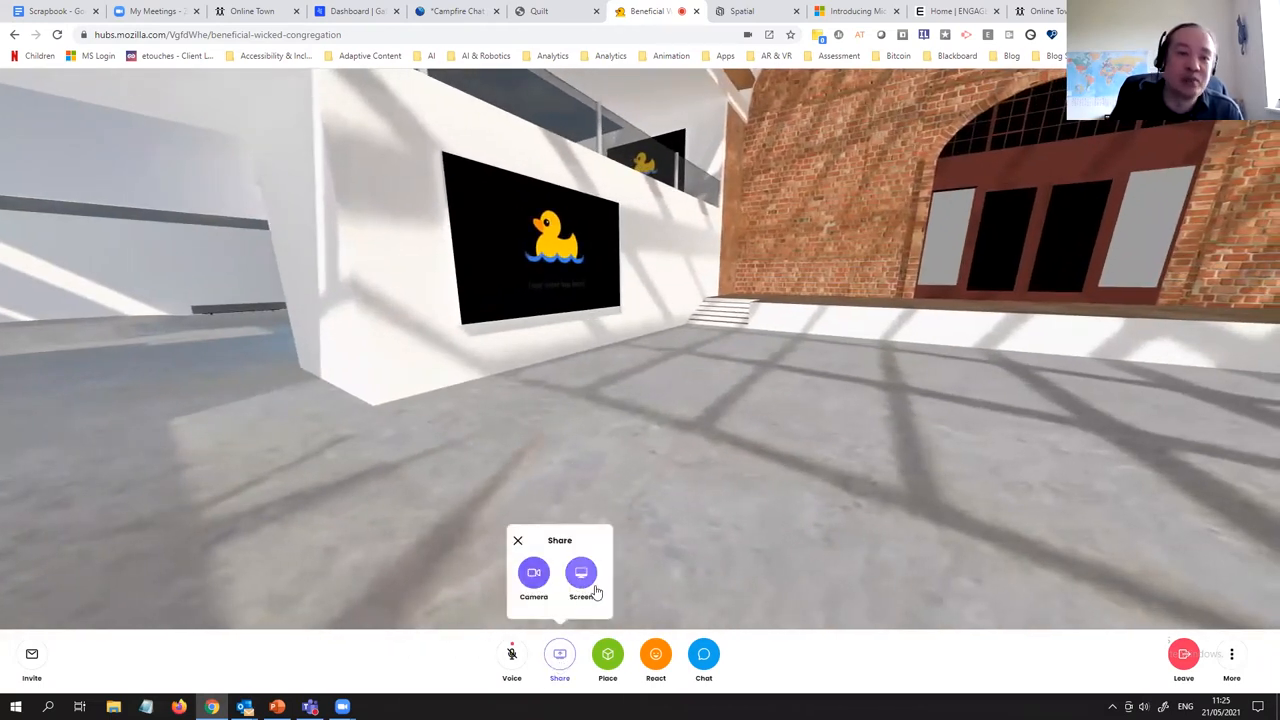
pyautogui.click(608, 660)
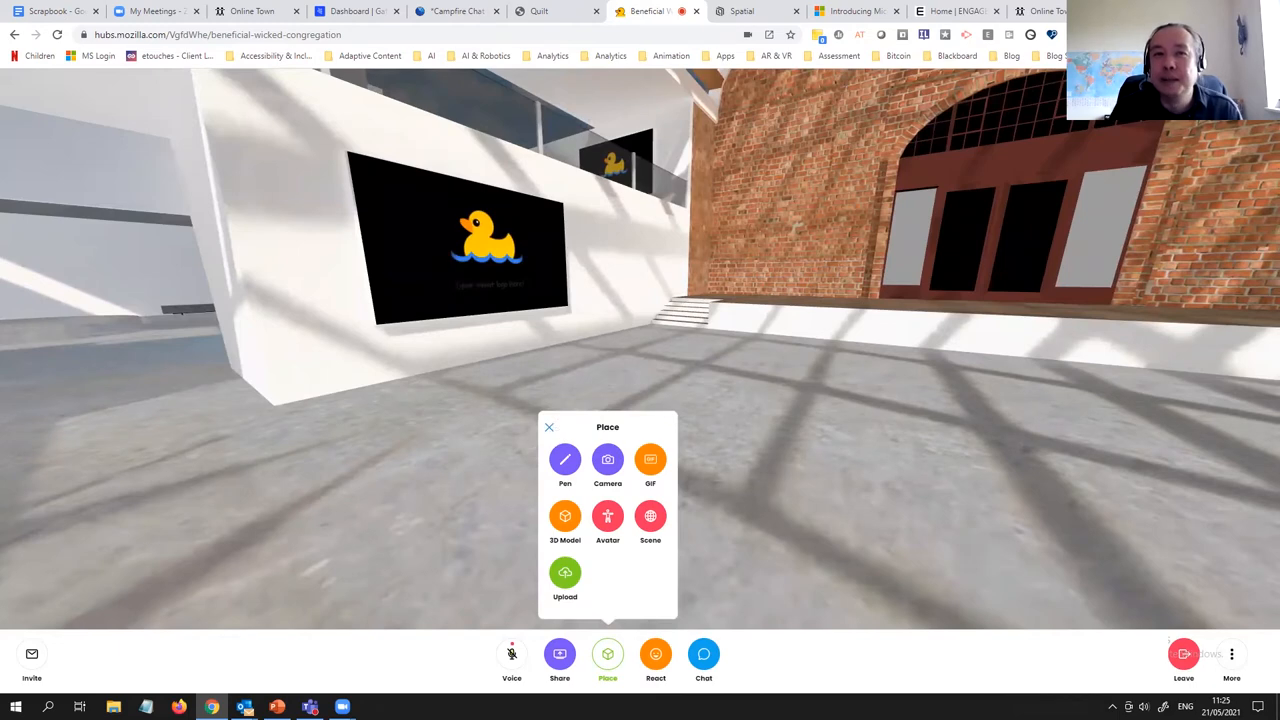
# Step: Dismiss the Place menu, reach the stairs and show the Gathering Hall room info via More
pyautogui.click(548, 428)
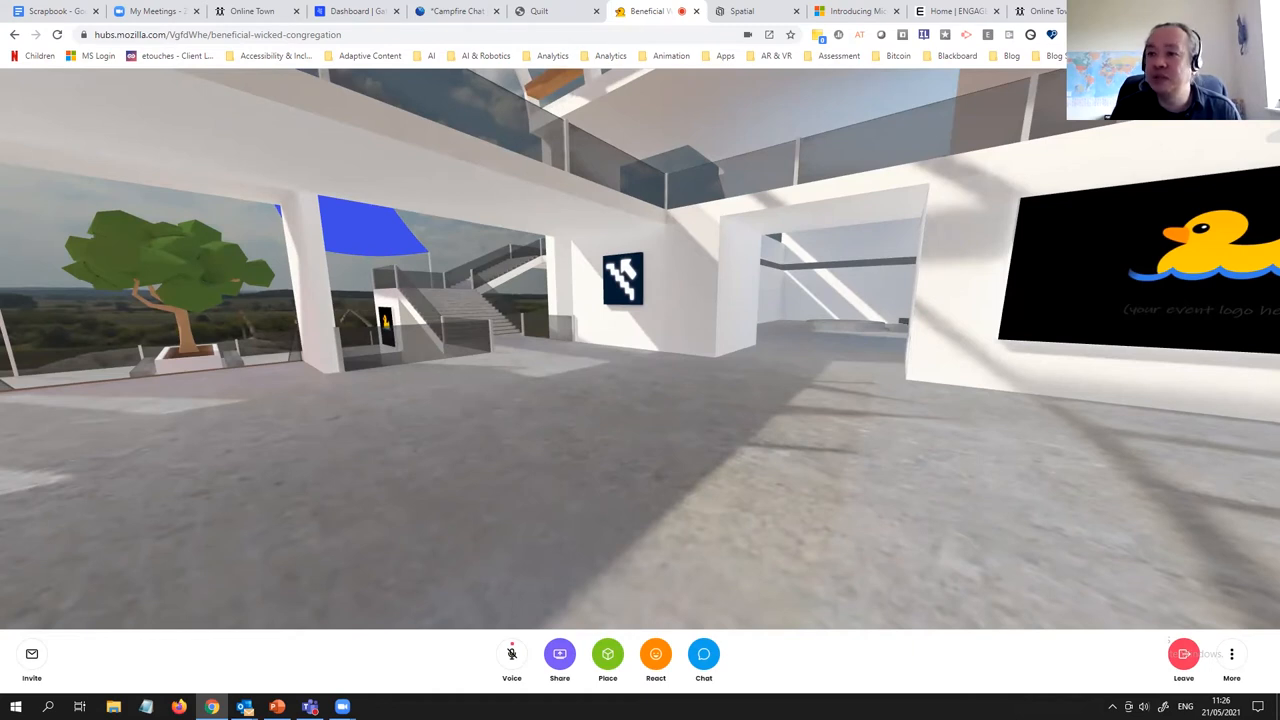
pyautogui.click(1232, 660)
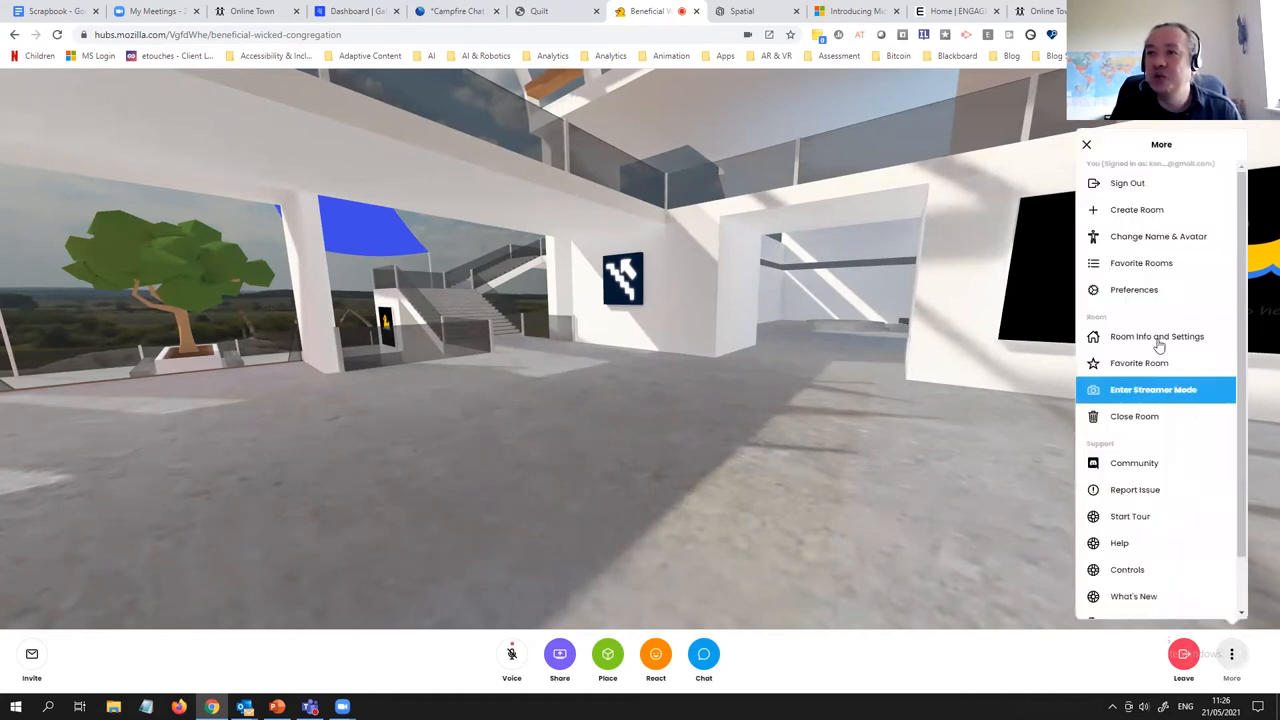
pyautogui.click(1156, 336)
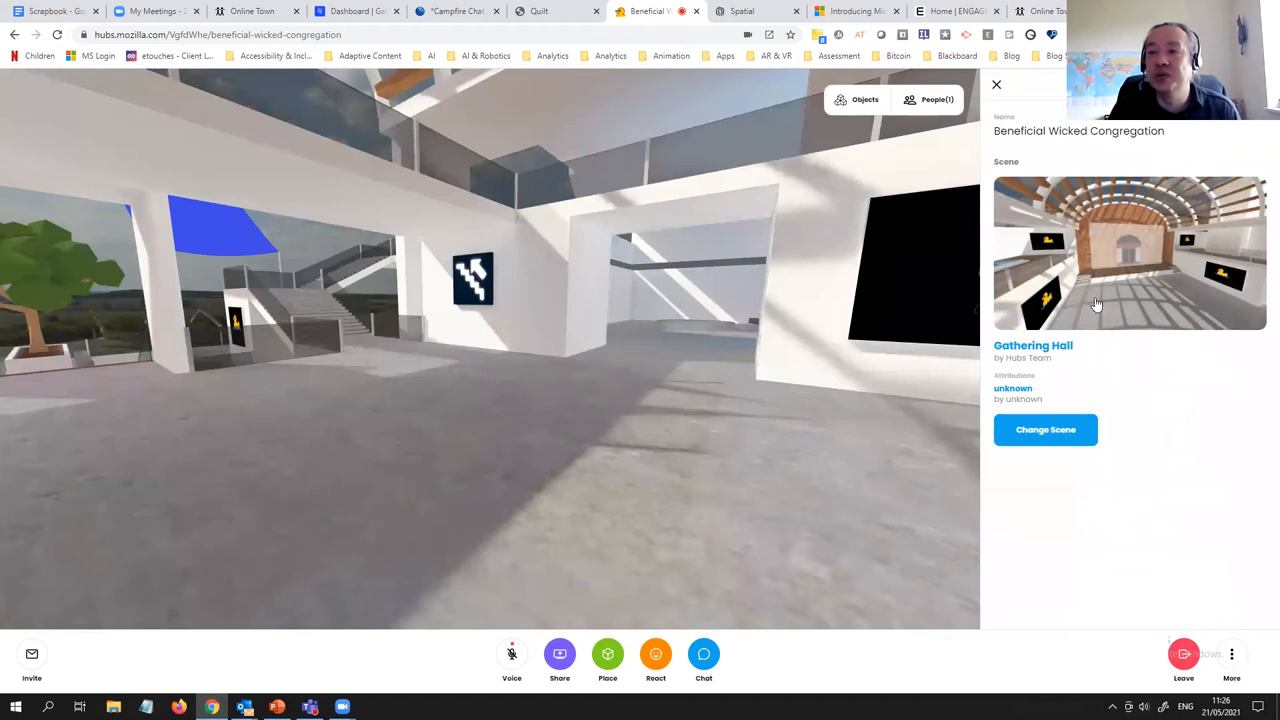
# Step: Choose Change Scene and browse the Featured scenes gallery up and down
pyautogui.click(1044, 428)
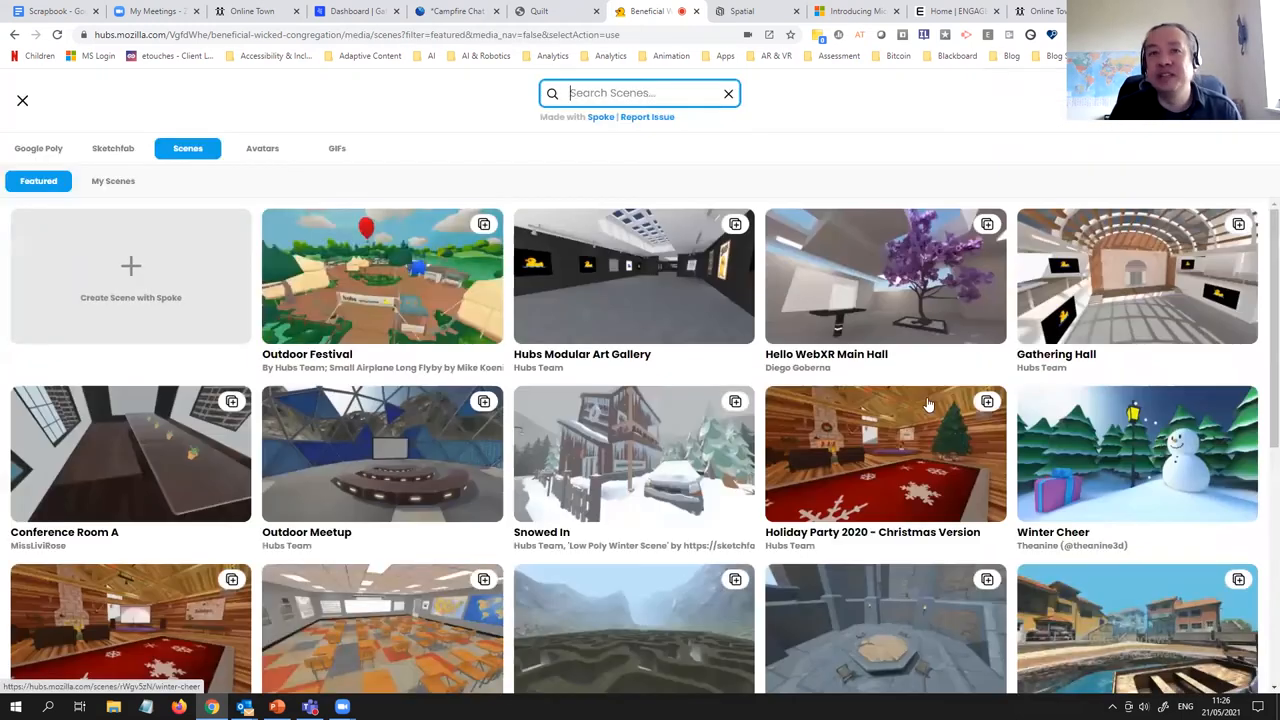
pyautogui.scroll(-3)
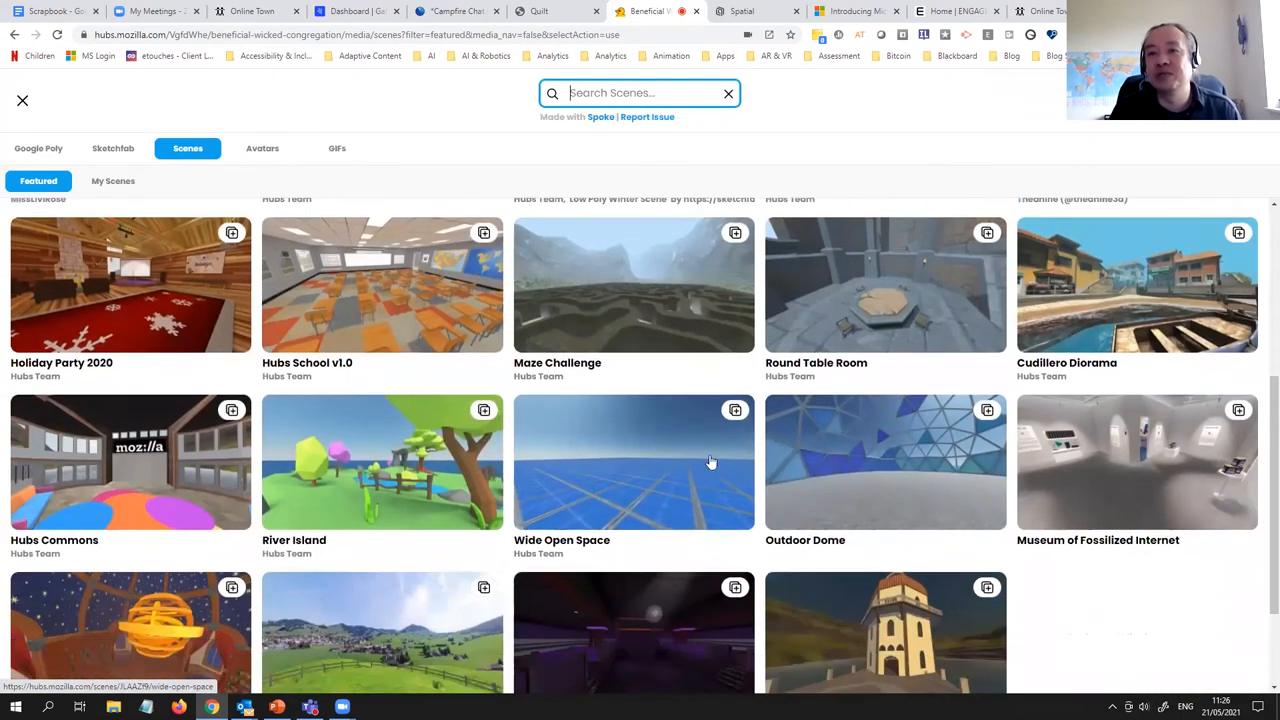
pyautogui.scroll(3)
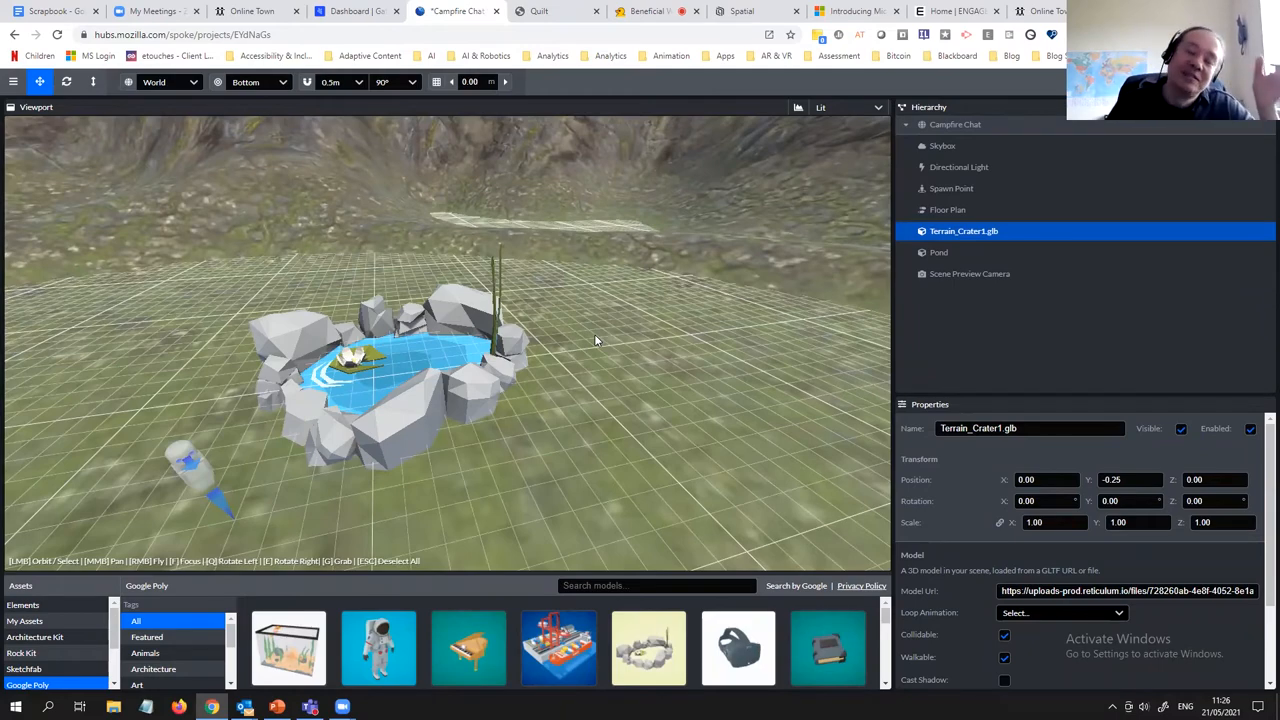
pyautogui.moveTo(660, 384)
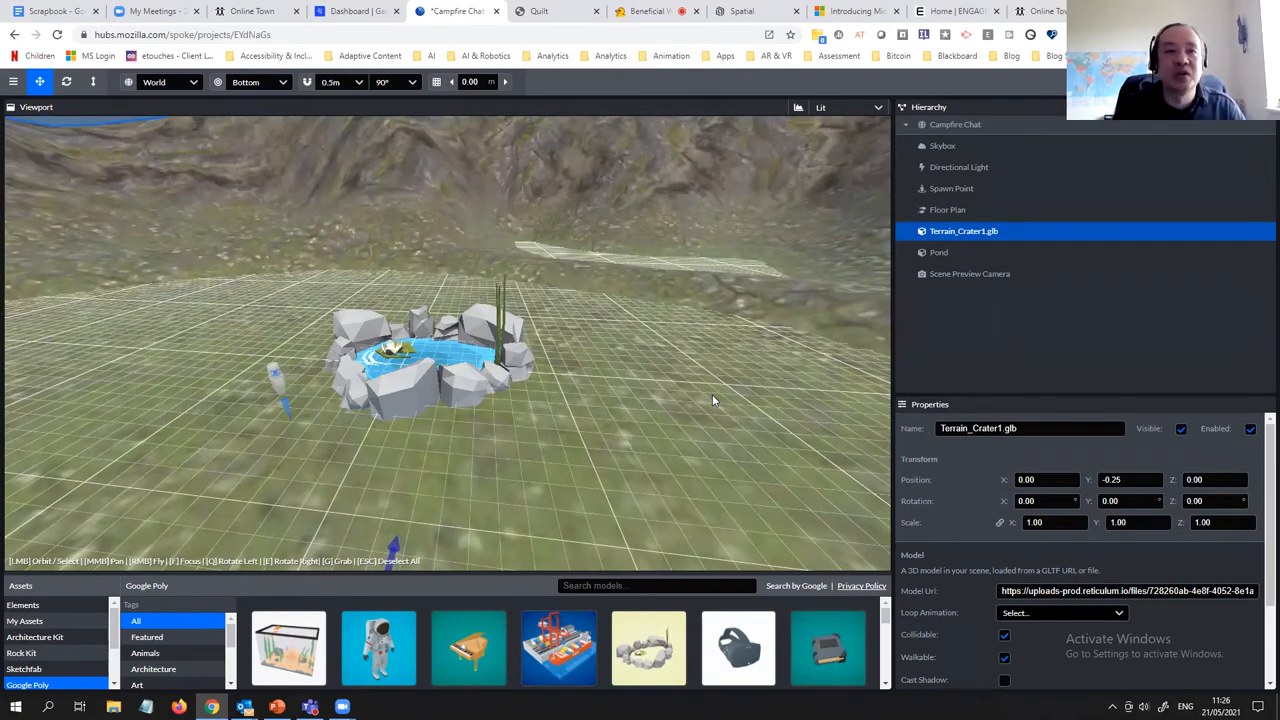
pyautogui.moveTo(330, 442)
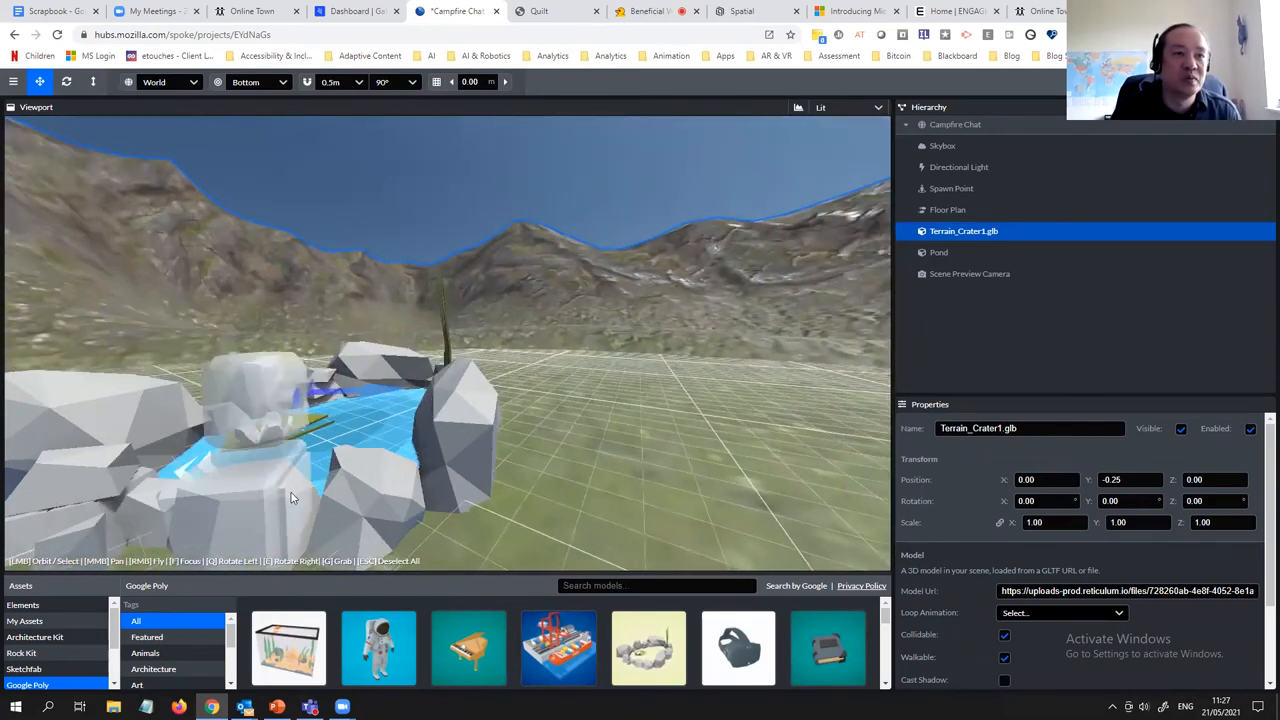
pyautogui.moveTo(506, 82)
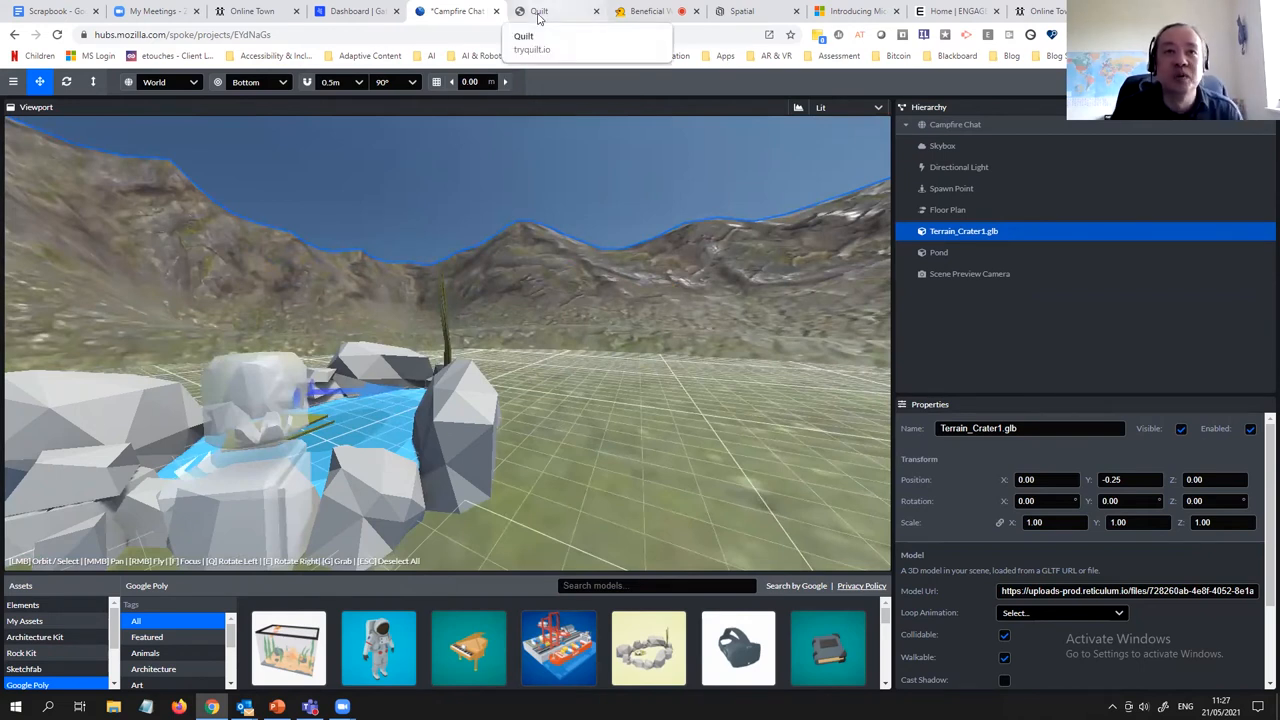
# Step: Show the Quilt robot-avatar texture editor, then return to the Hubs room
pyautogui.click(556, 12)
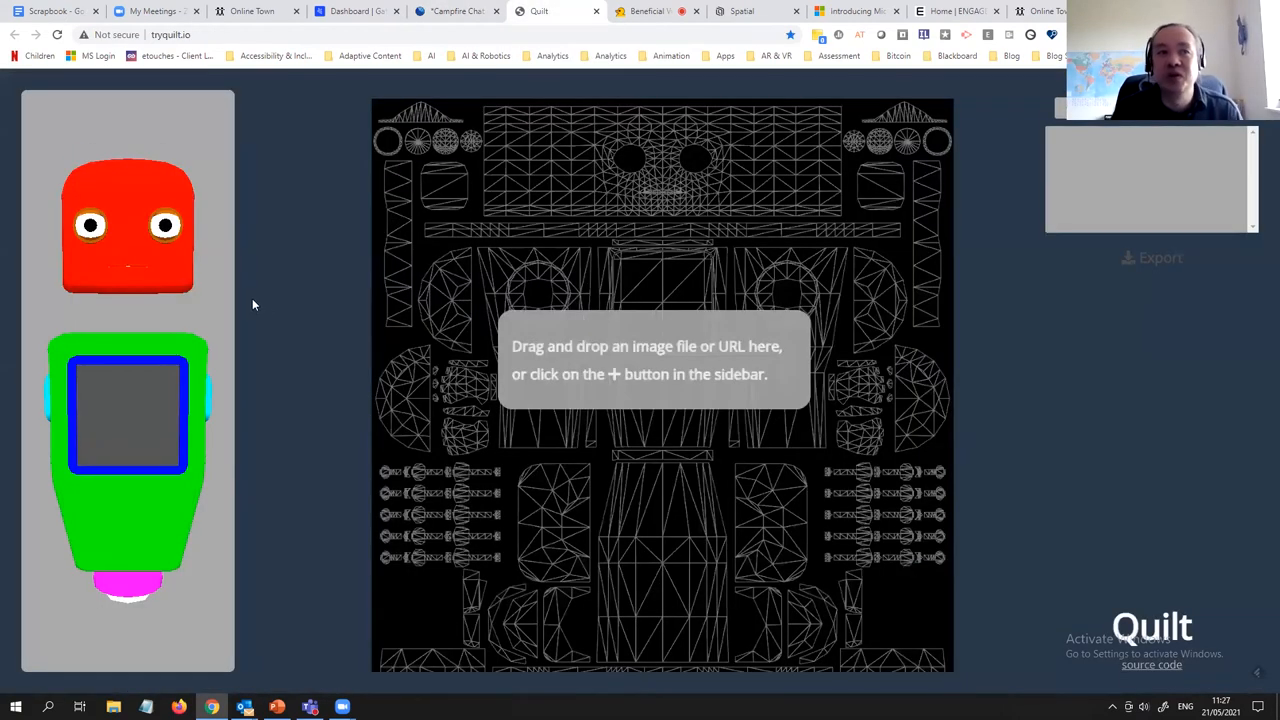
pyautogui.moveTo(136, 398)
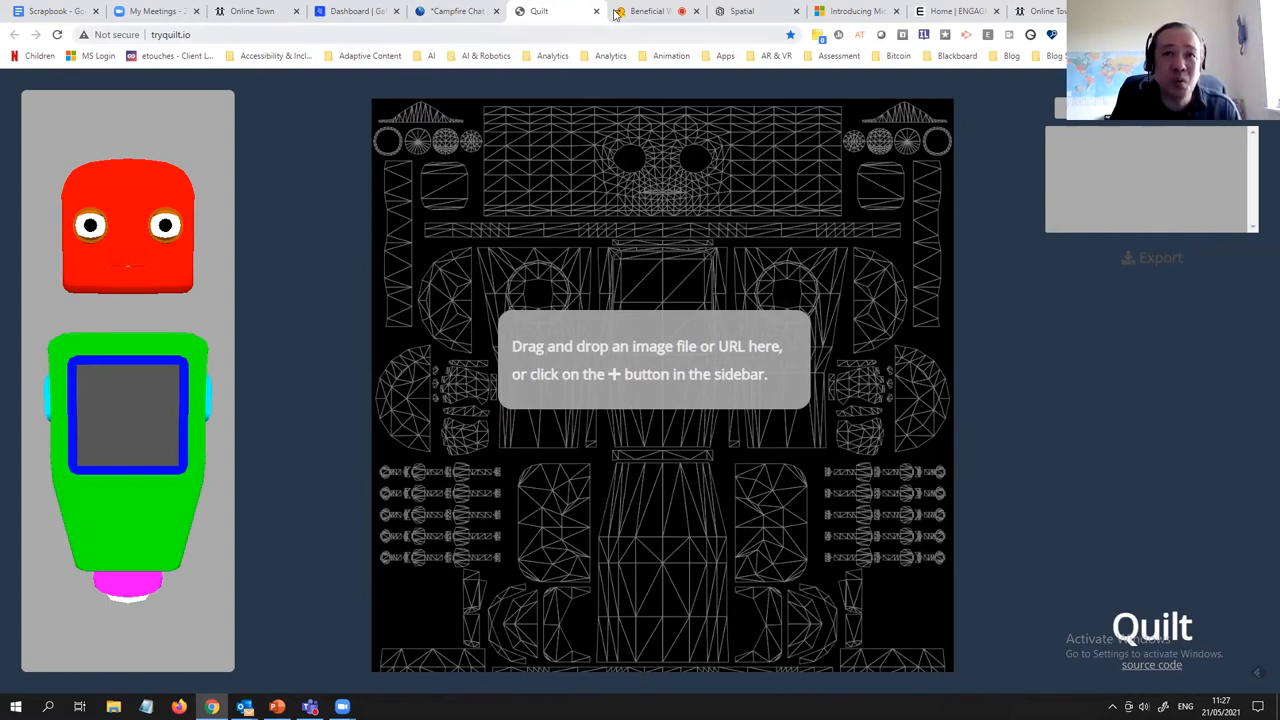
pyautogui.click(644, 12)
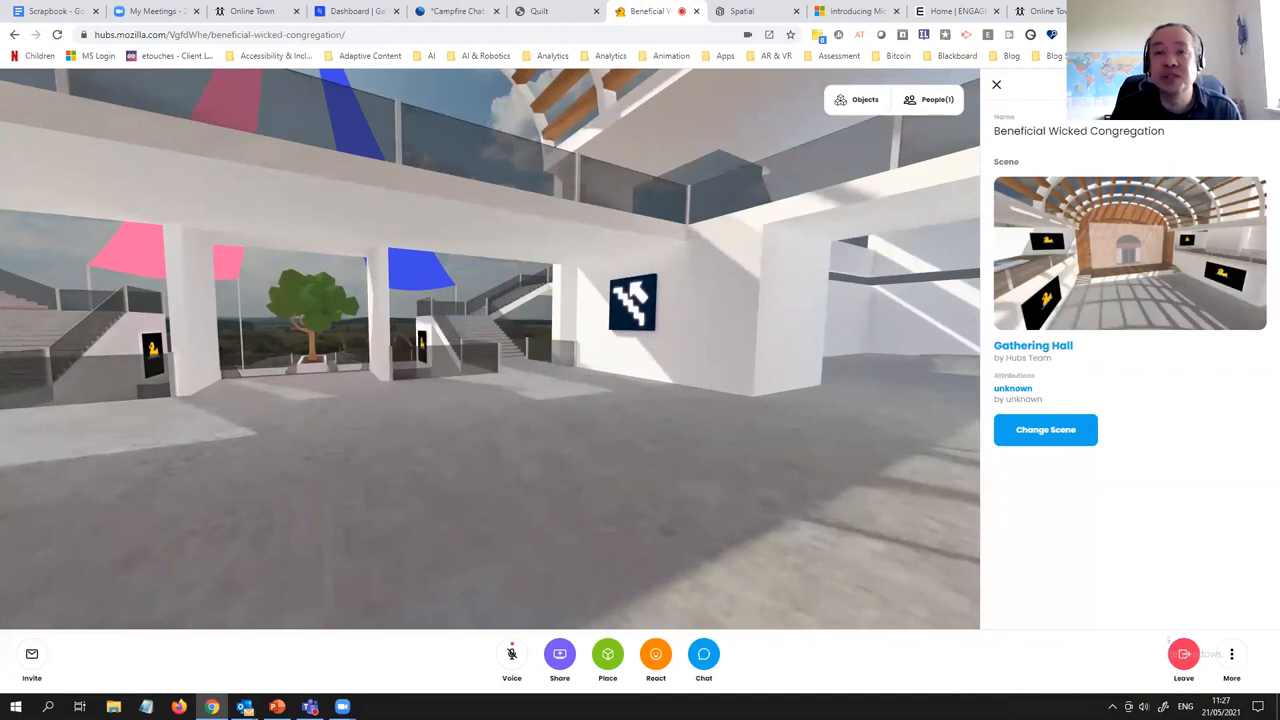
# Step: Close the Gathering Hall info panel to see the full hall again
pyautogui.click(996, 84)
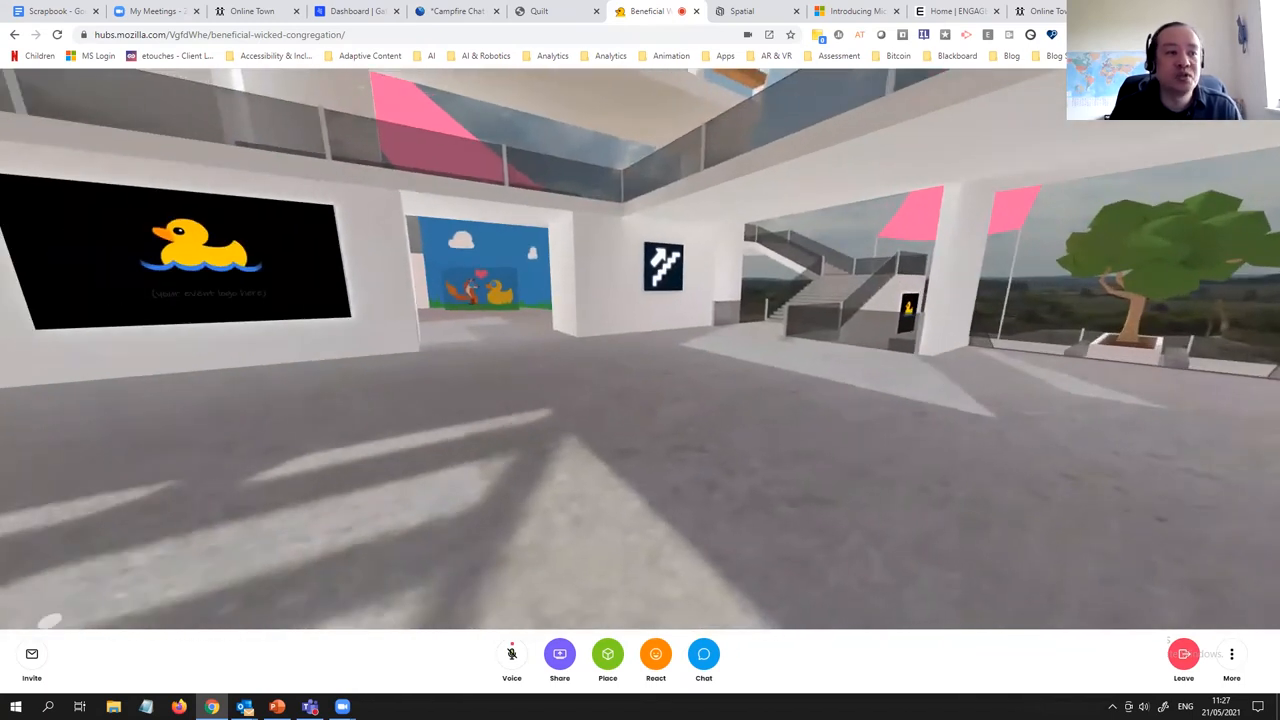
pyautogui.click(32, 658)
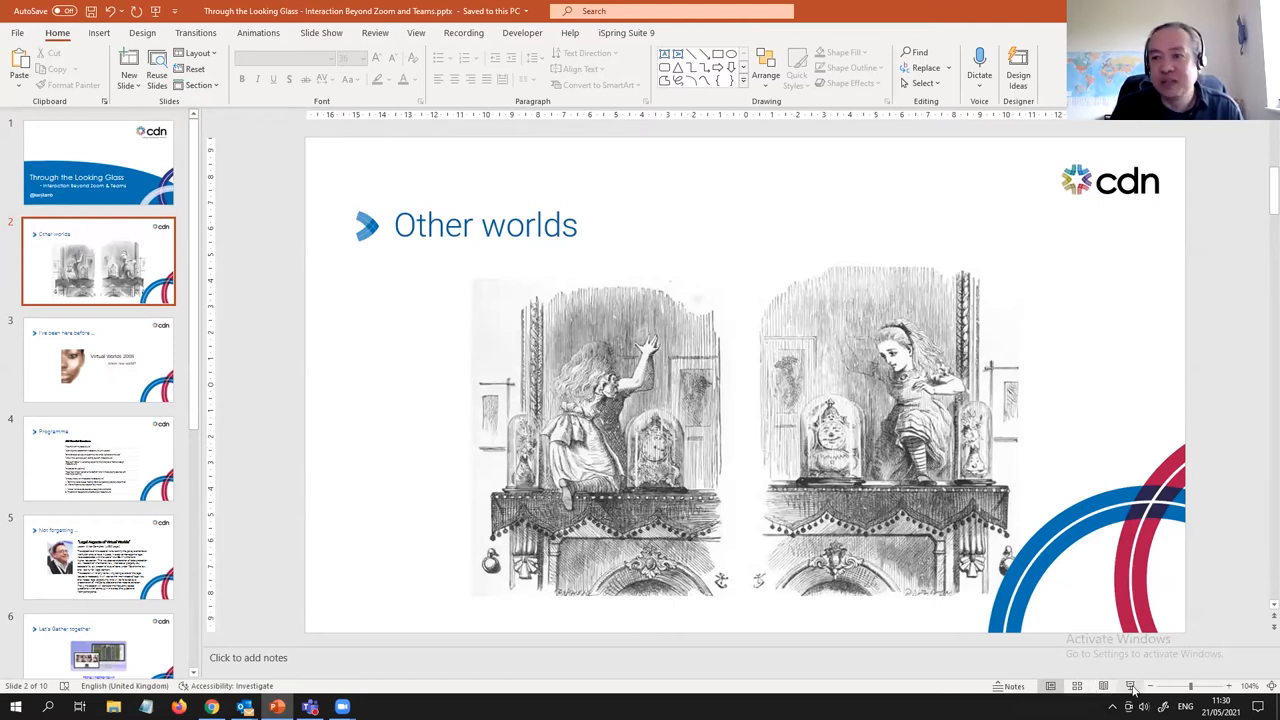
# Step: Resume the slide show and advance to the Hubs by moz://a slide
pyautogui.click(1132, 686)
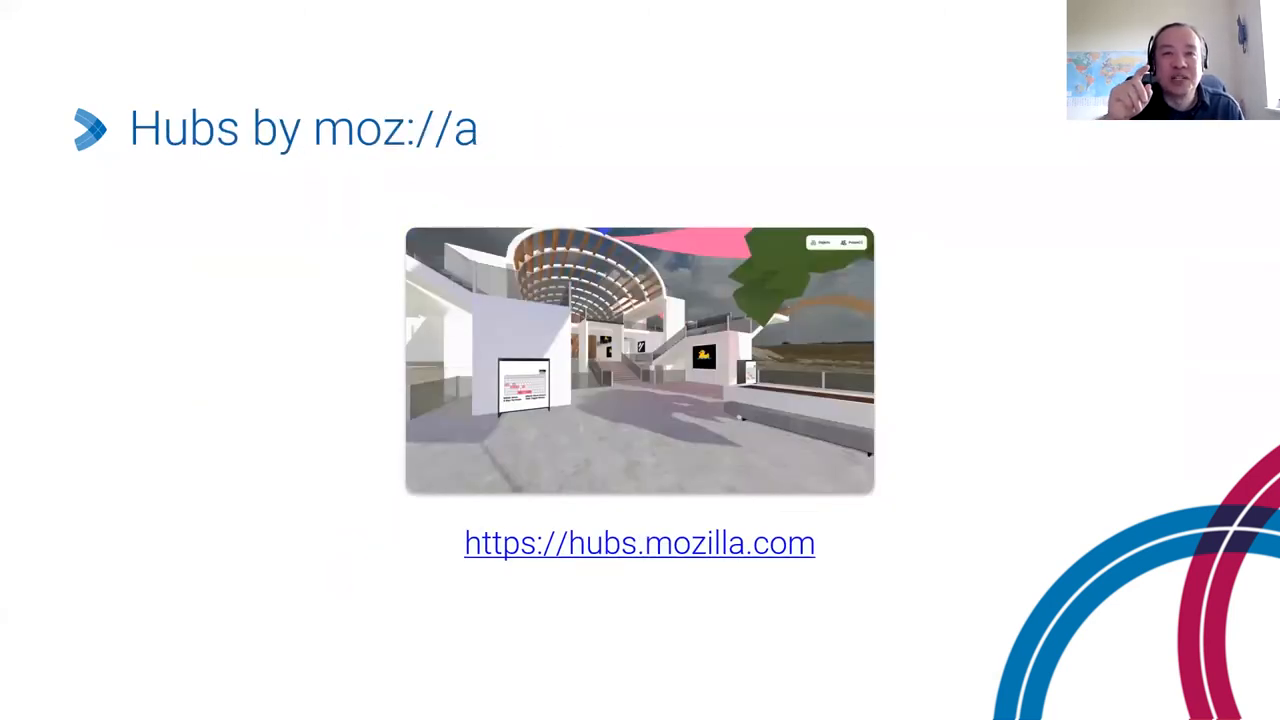
pyautogui.press('right')
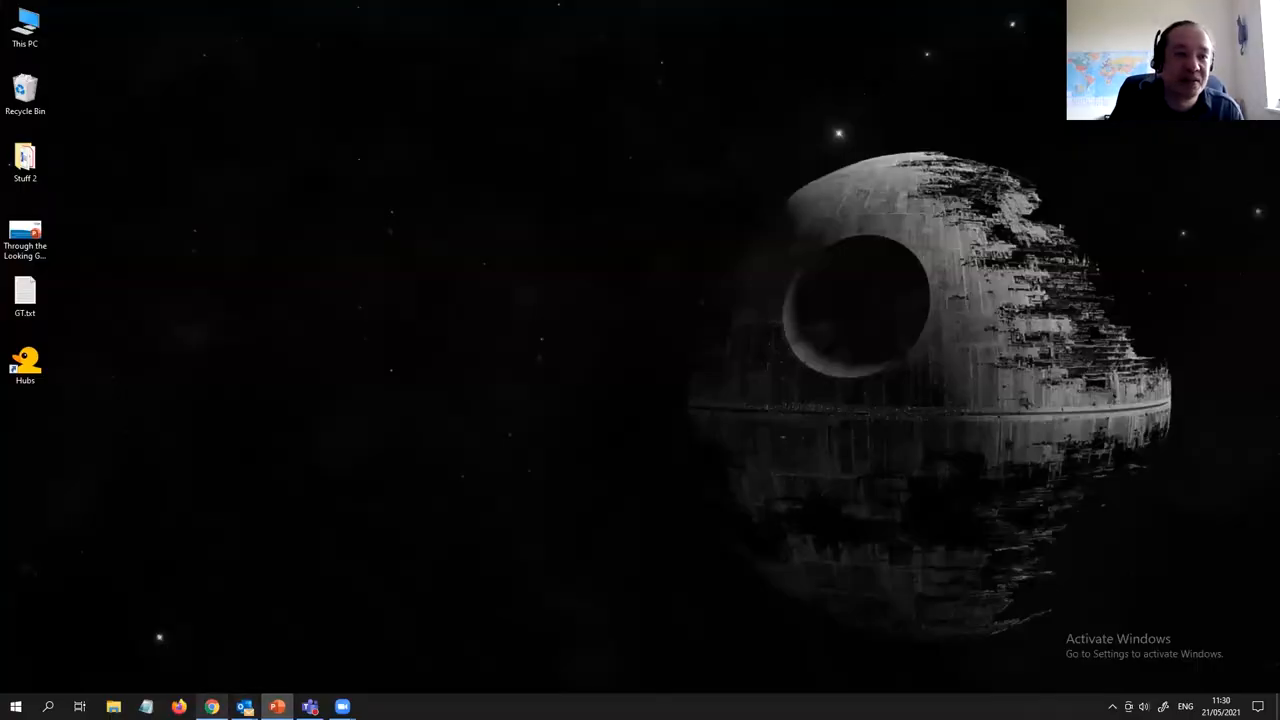
# Step: Restore Chrome from the taskbar showing the Spatial rooms page
pyautogui.click(210, 708)
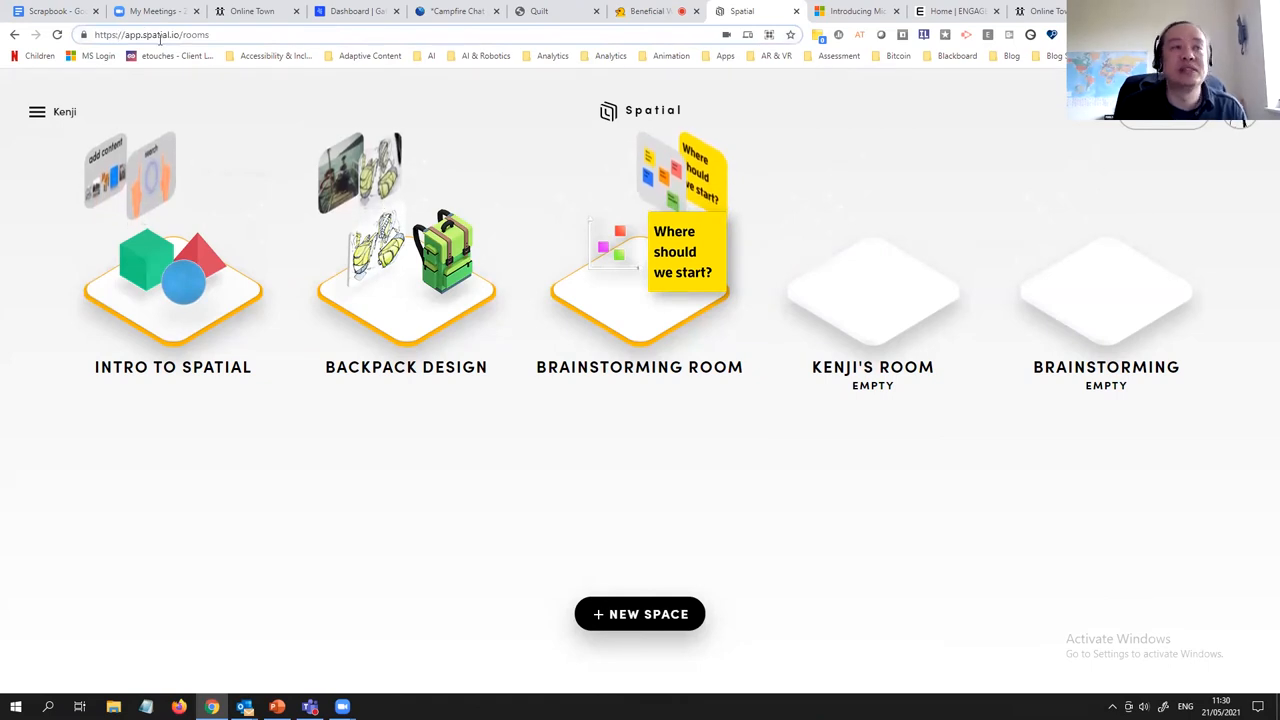
# Step: Bring up the Spatial account menu beside the account name over the spaces list
pyautogui.click(150, 34)
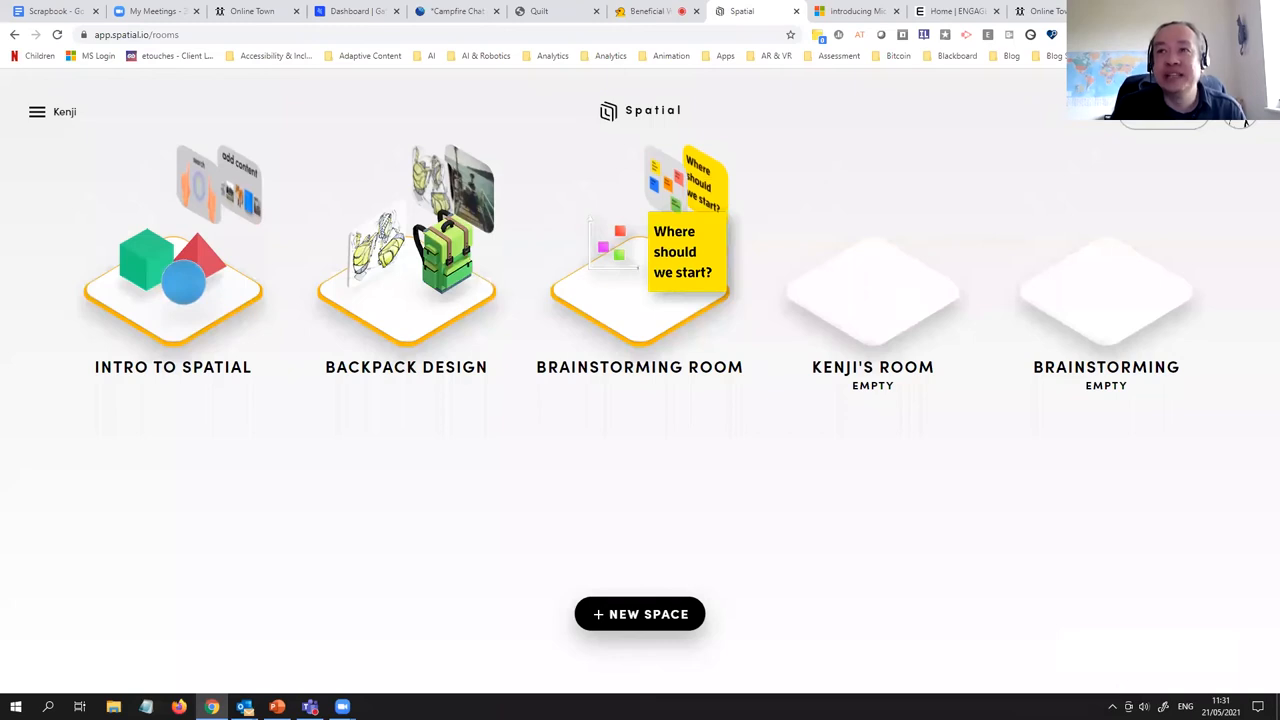
pyautogui.click(36, 112)
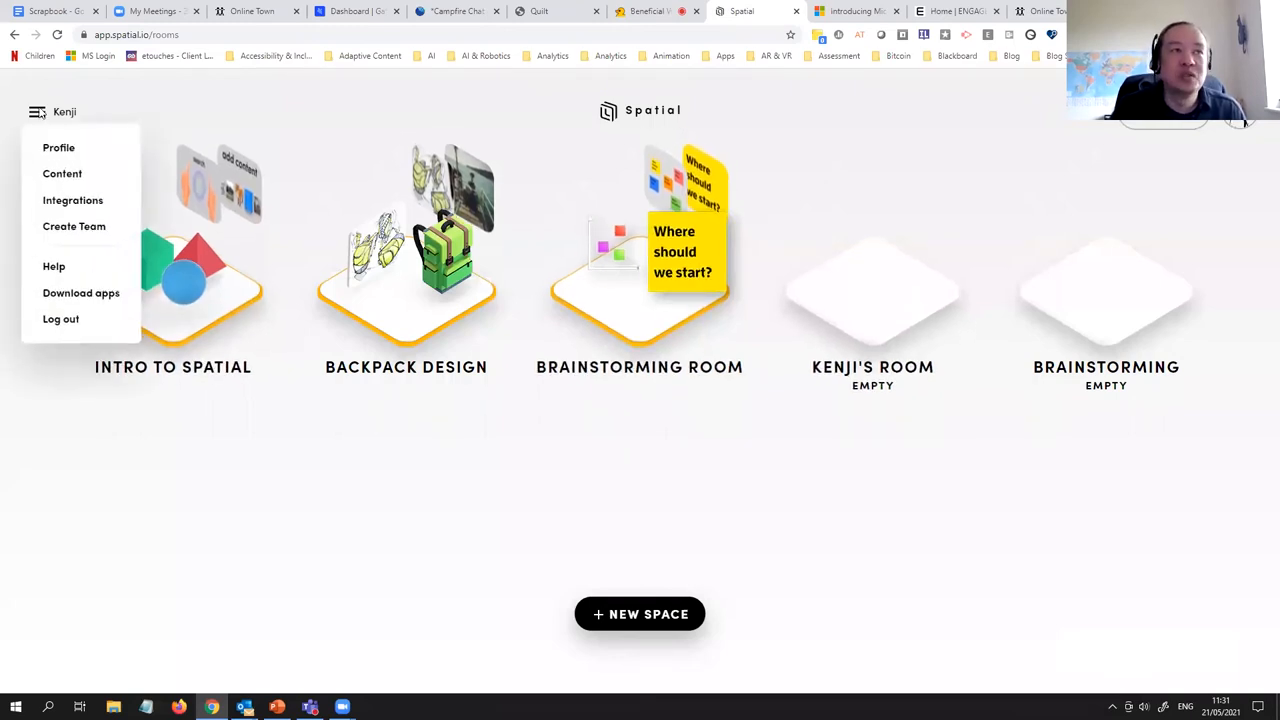
pyautogui.click(58, 148)
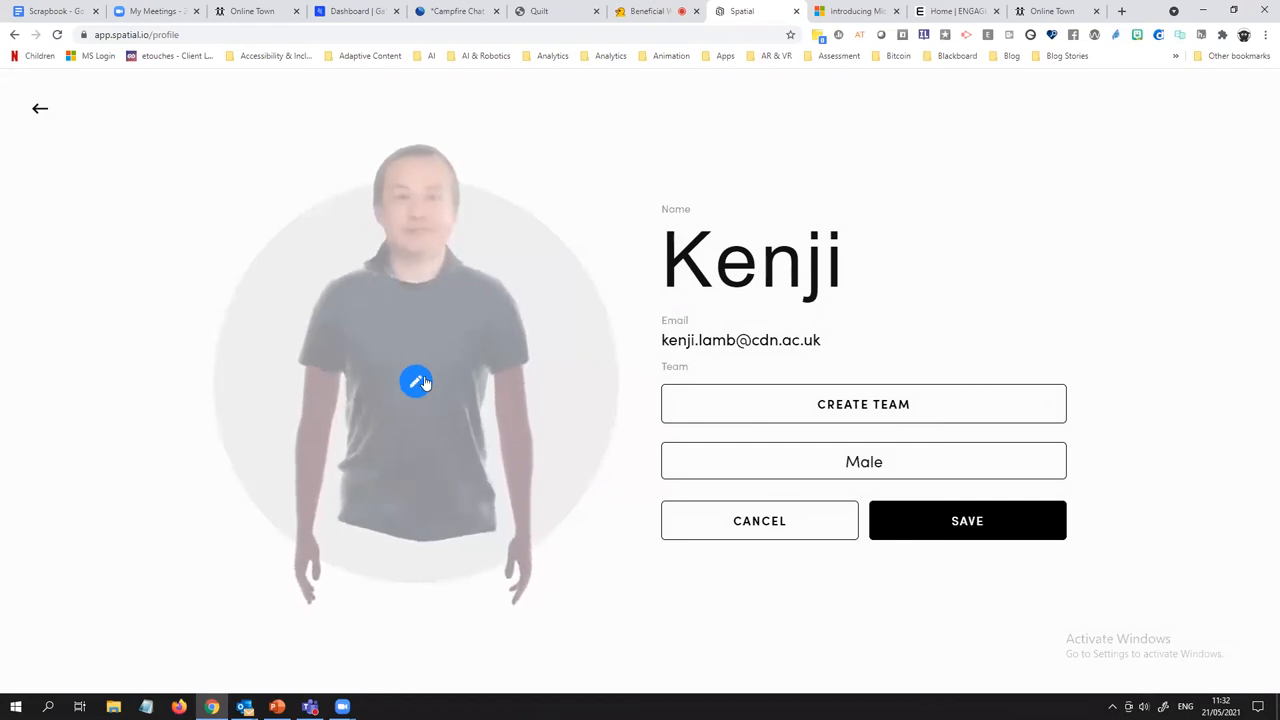
# Step: Start a new avatar, capture a webcam photo and accept it with Looks Good
pyautogui.click(416, 382)
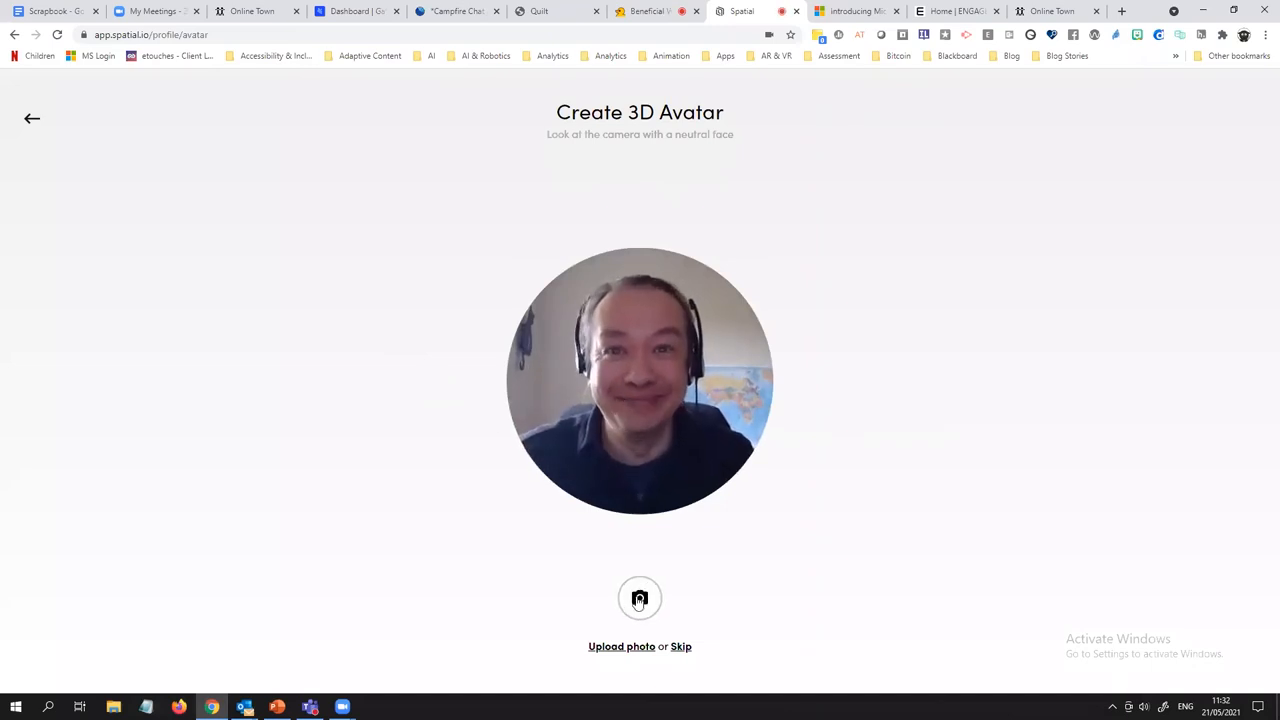
pyautogui.click(640, 598)
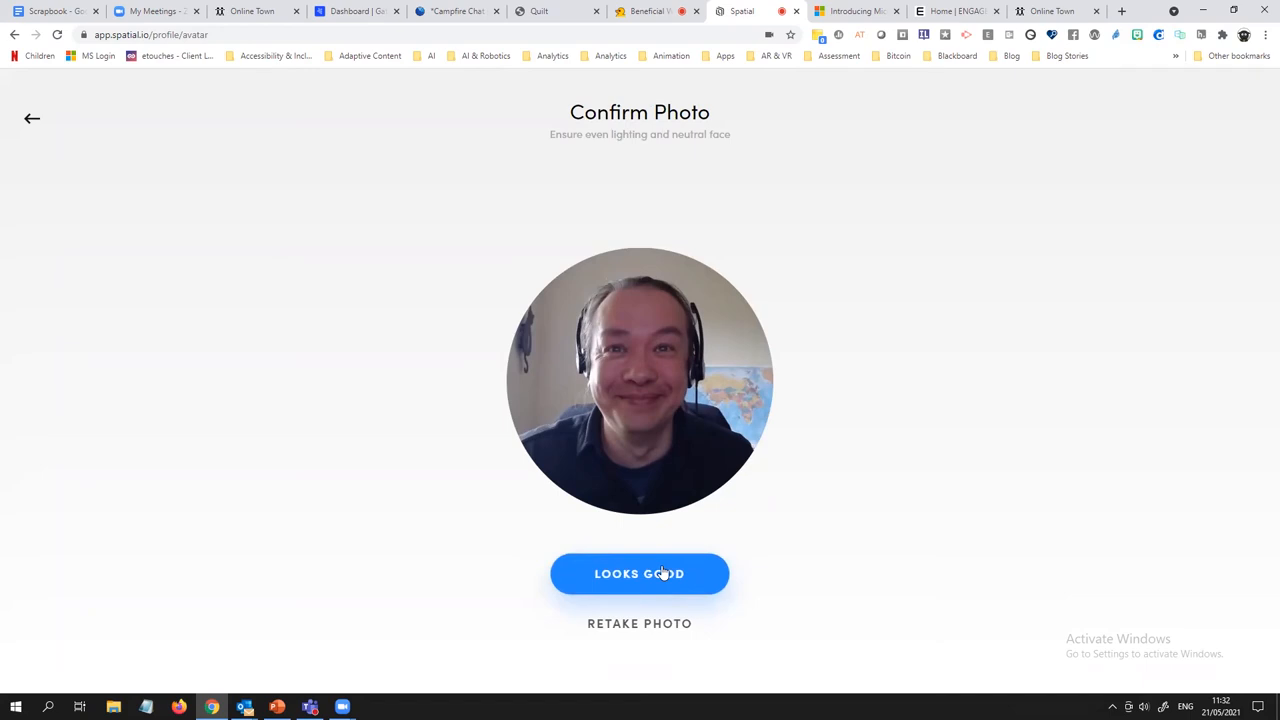
pyautogui.click(640, 572)
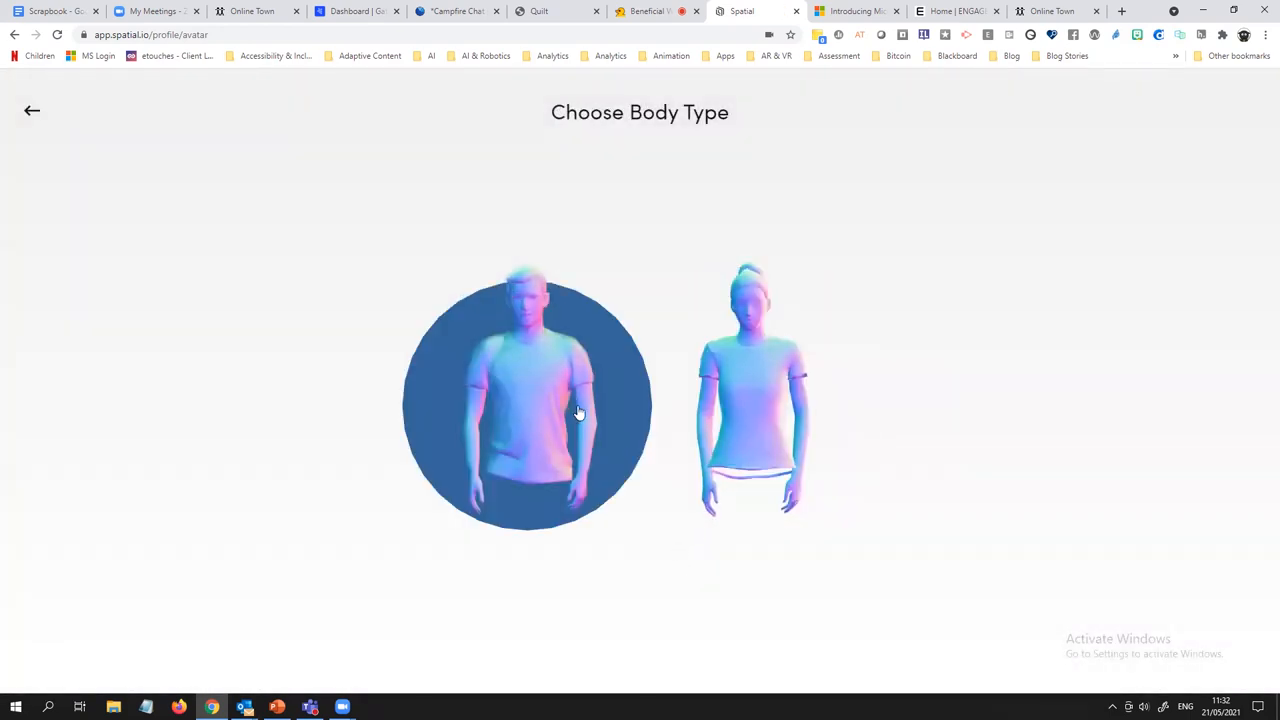
# Step: Choose the first (male) body type and accept the generated 3D avatar with Looks Good
pyautogui.click(528, 400)
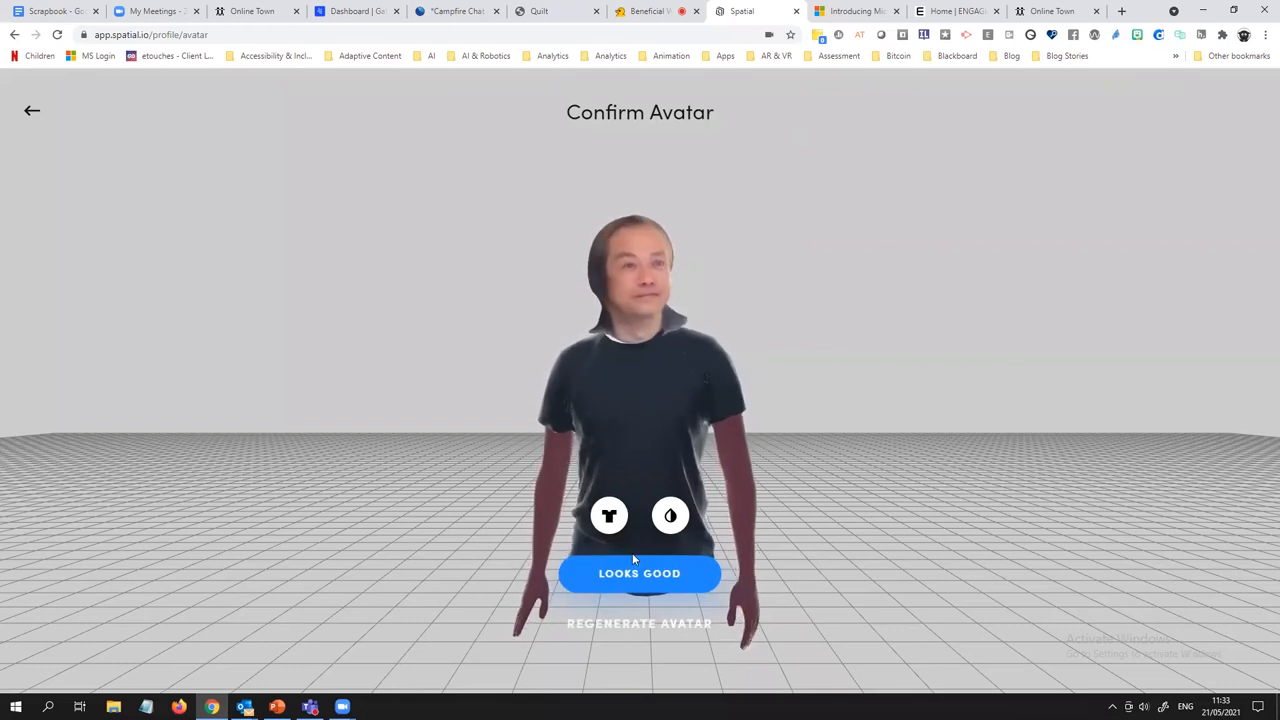
pyautogui.click(640, 572)
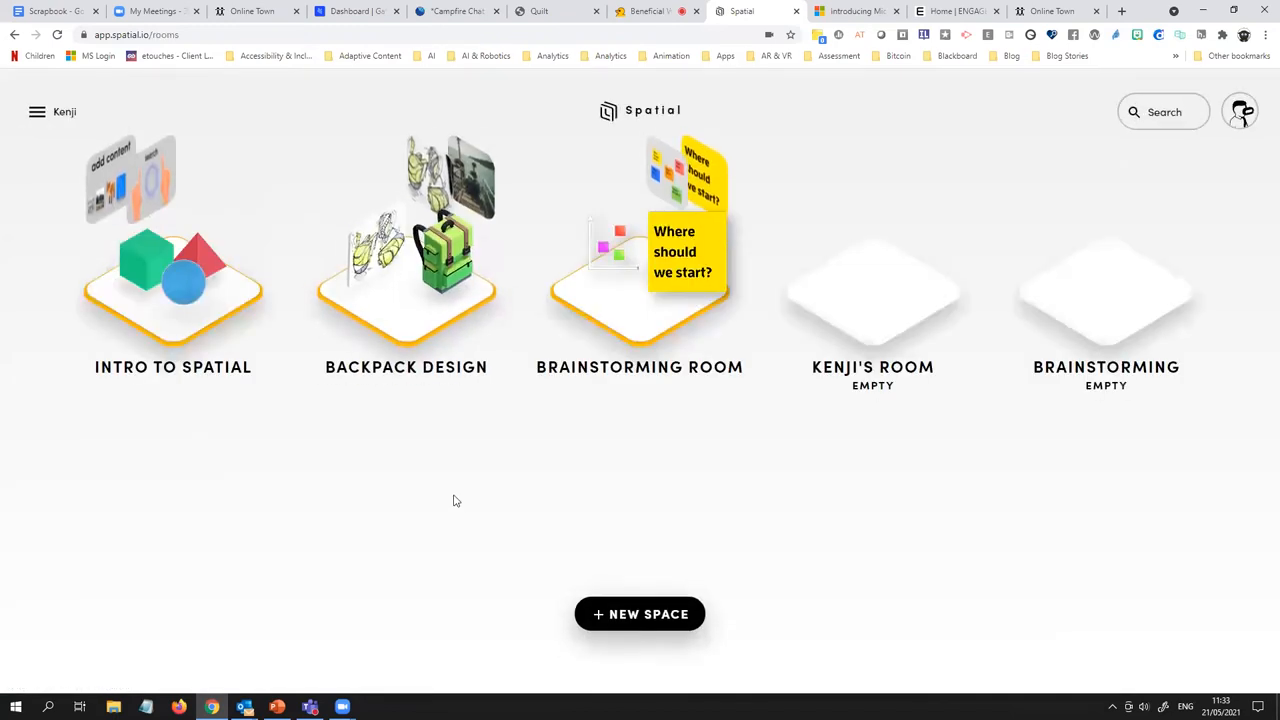
# Step: Select Kenji's Room from the spaces page and join it via Join Now
pyautogui.click(872, 300)
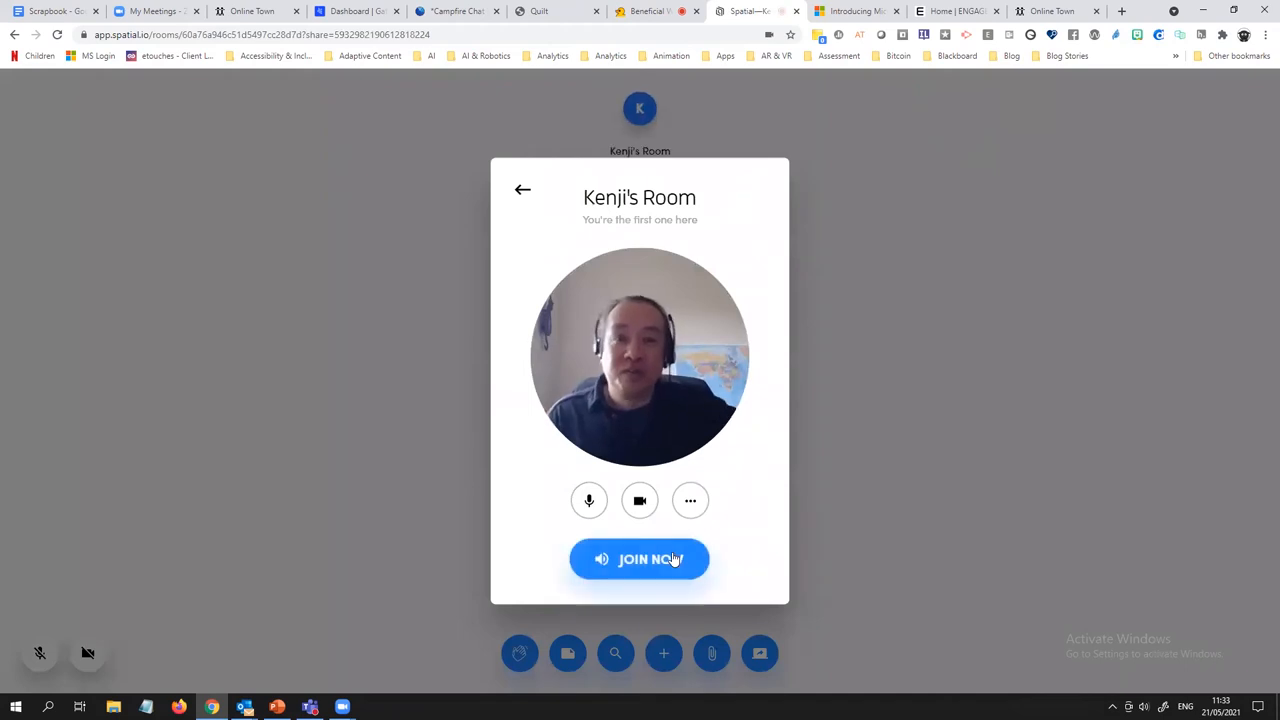
pyautogui.click(640, 560)
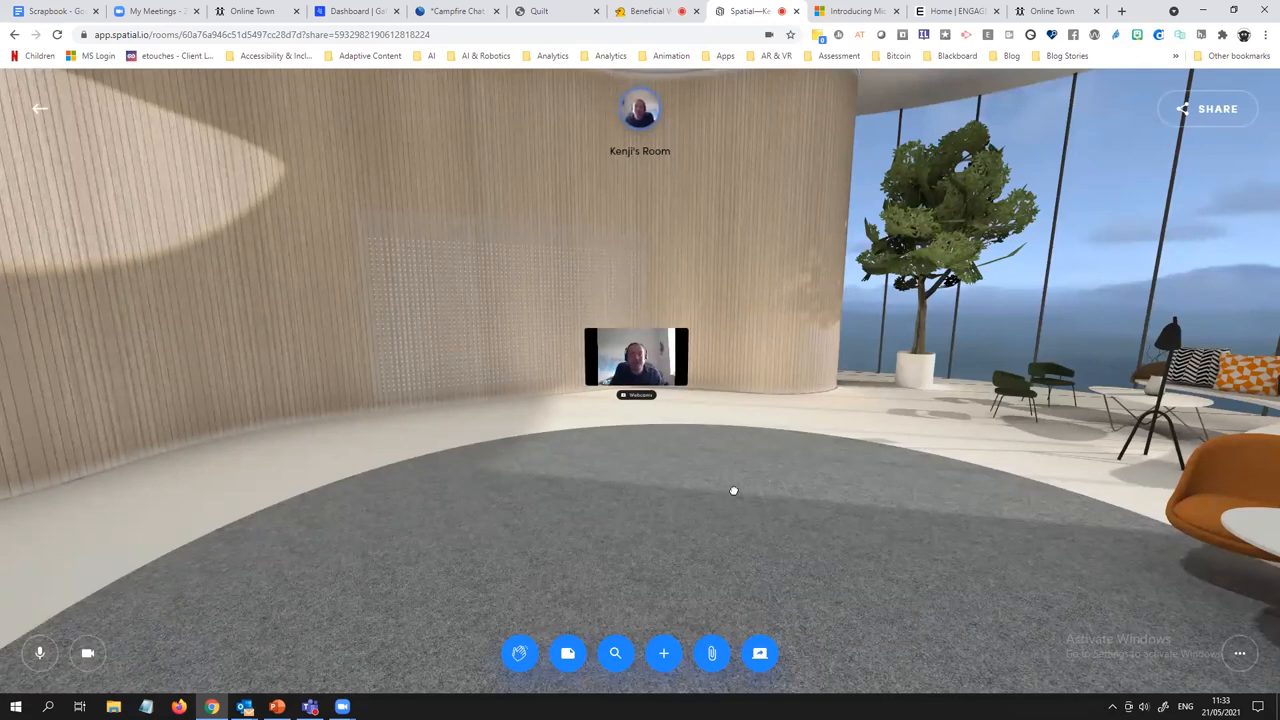
pyautogui.moveTo(732, 490); pyautogui.dragTo(560, 500)
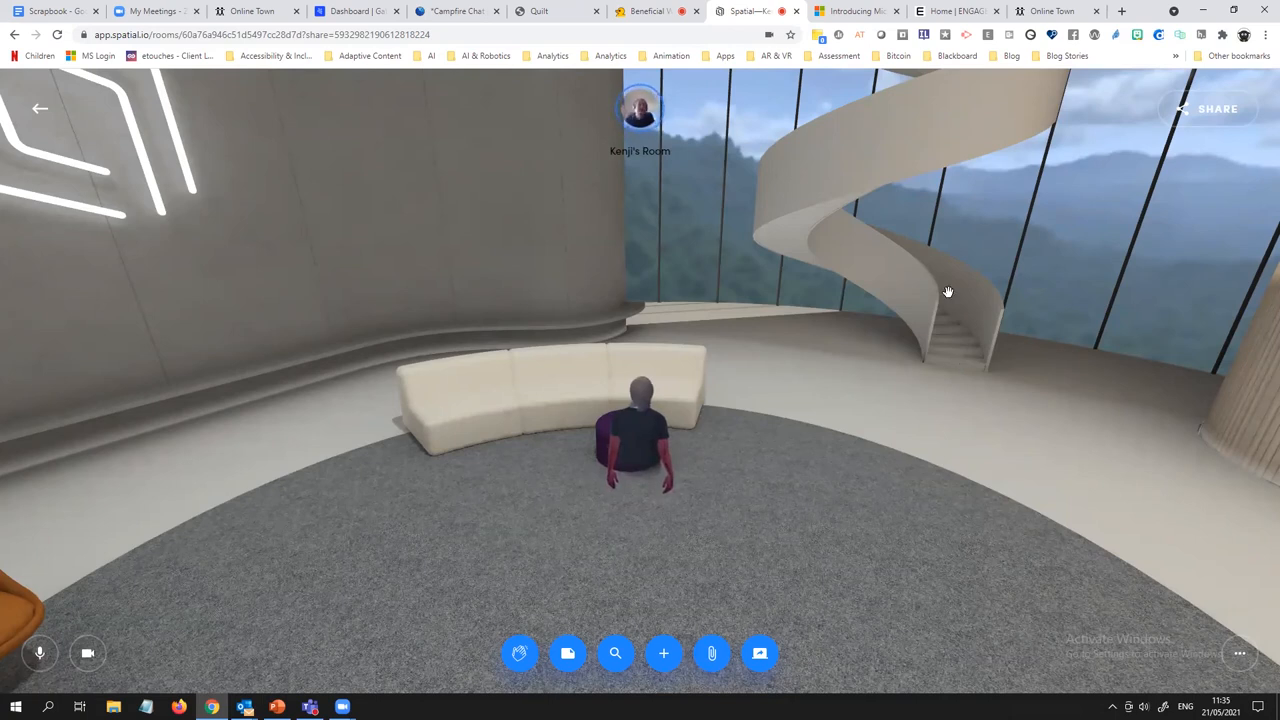
pyautogui.moveTo(1016, 628)
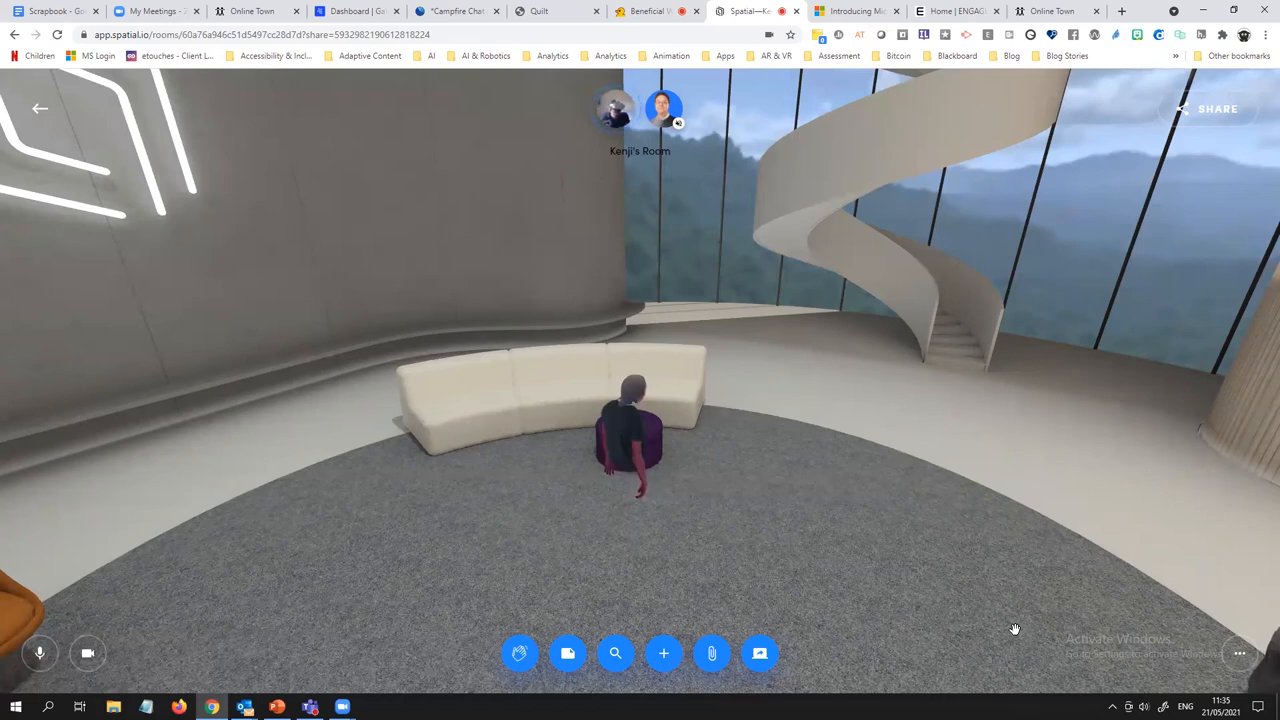
pyautogui.click(40, 652)
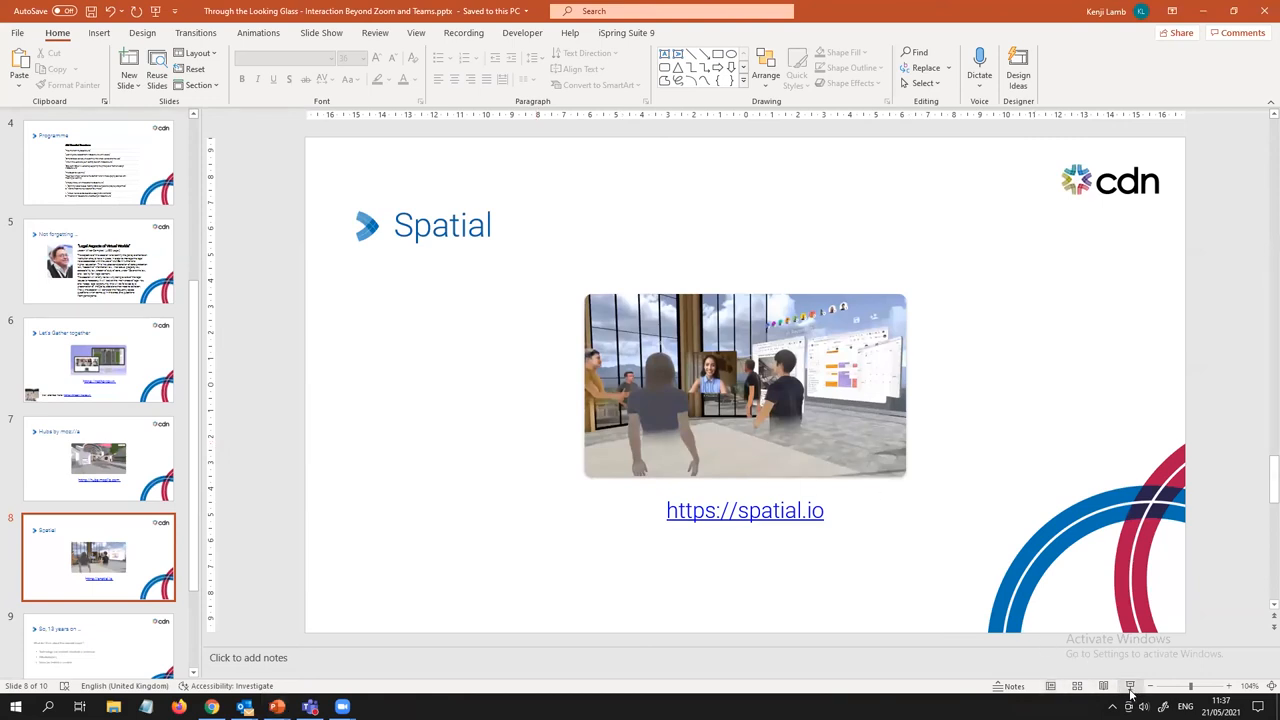
pyautogui.click(1130, 686)
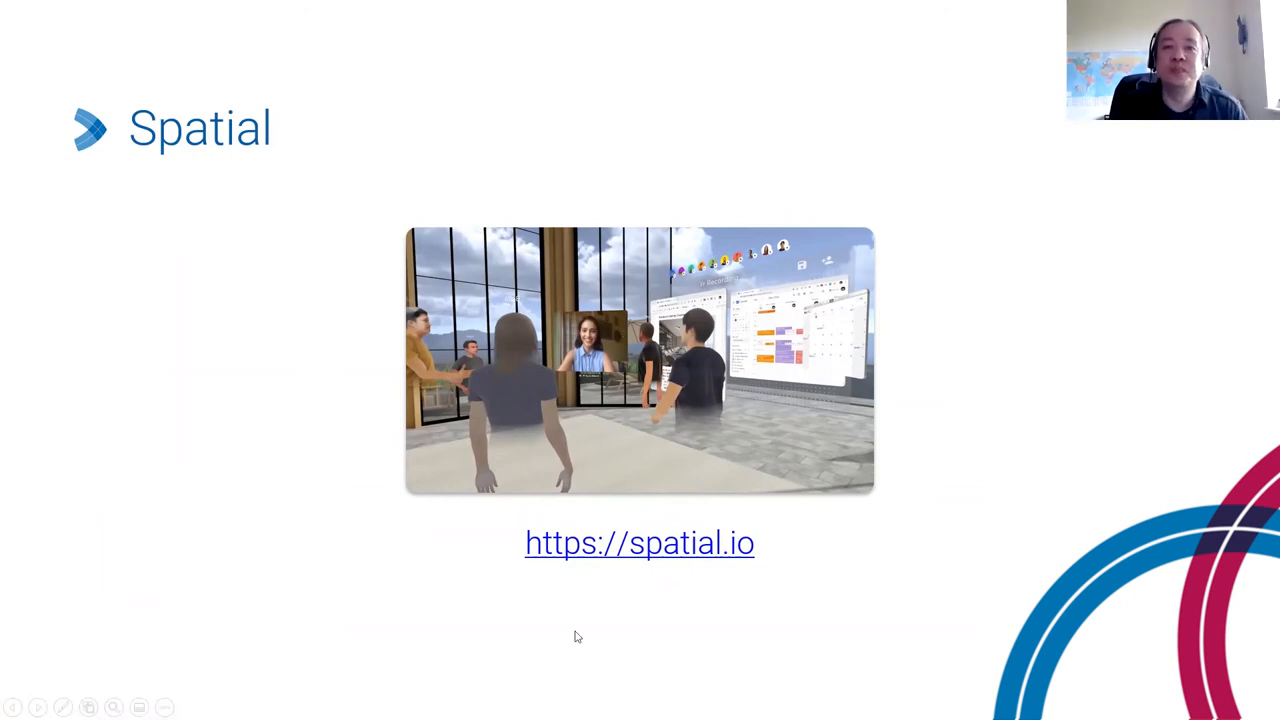
pyautogui.moveTo(362, 600)
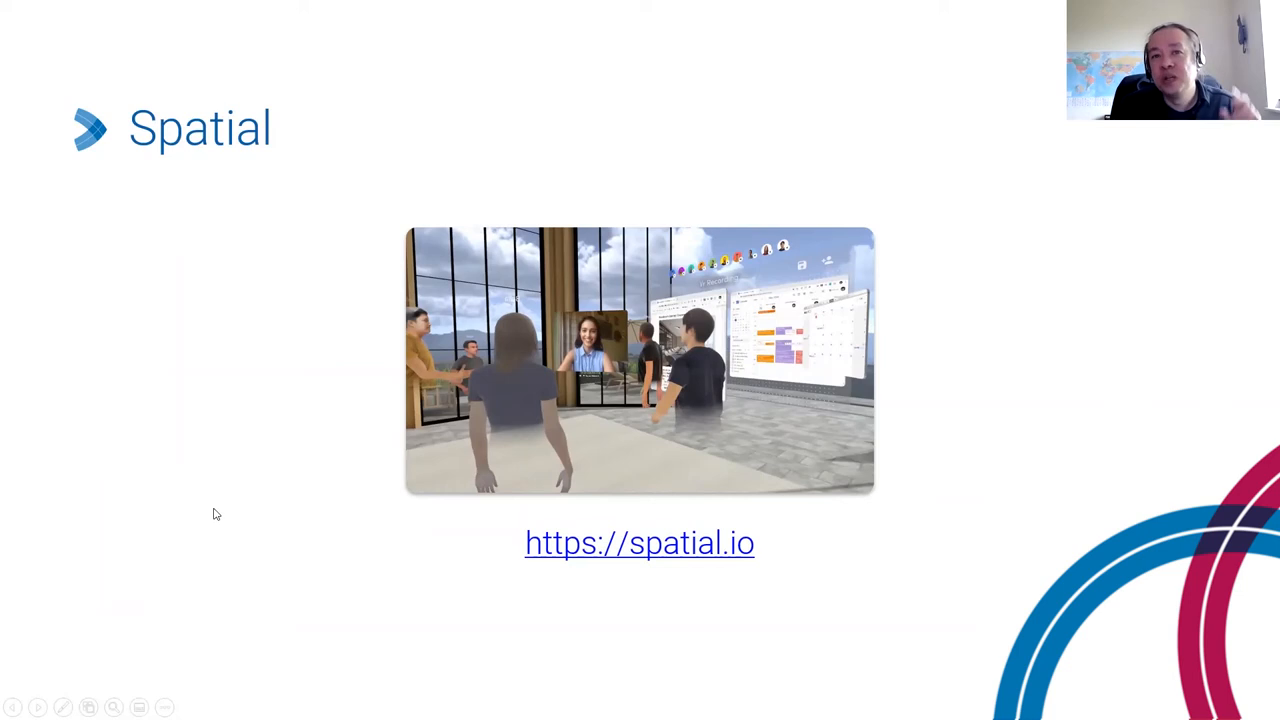
pyautogui.press('Right')
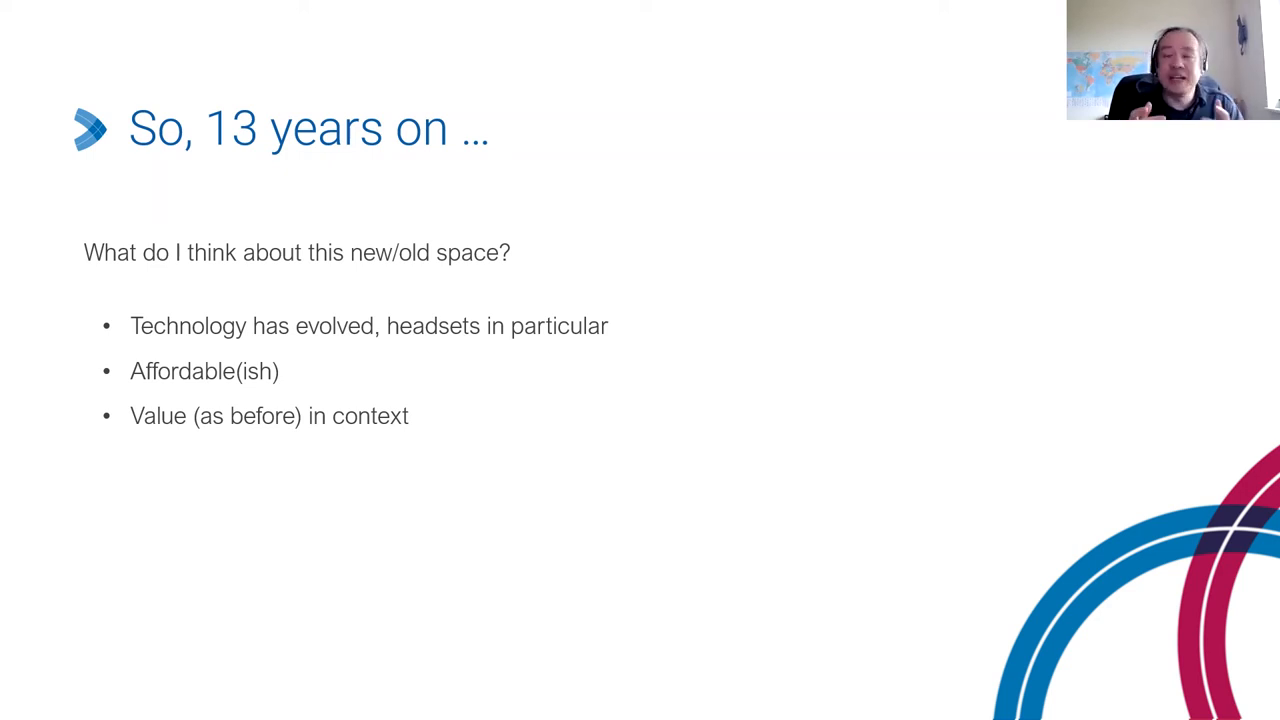